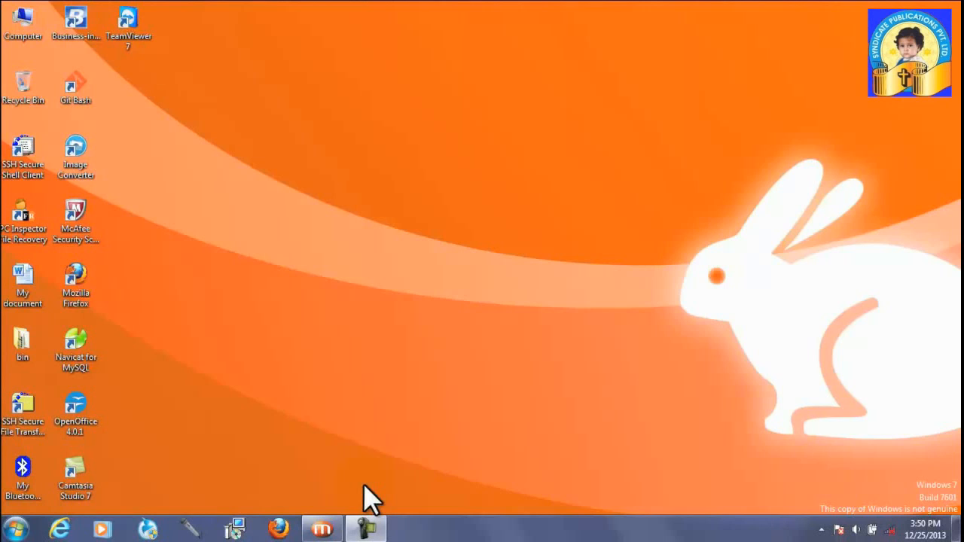
{"action": "mouse_move", "coordinate": [373, 501]}
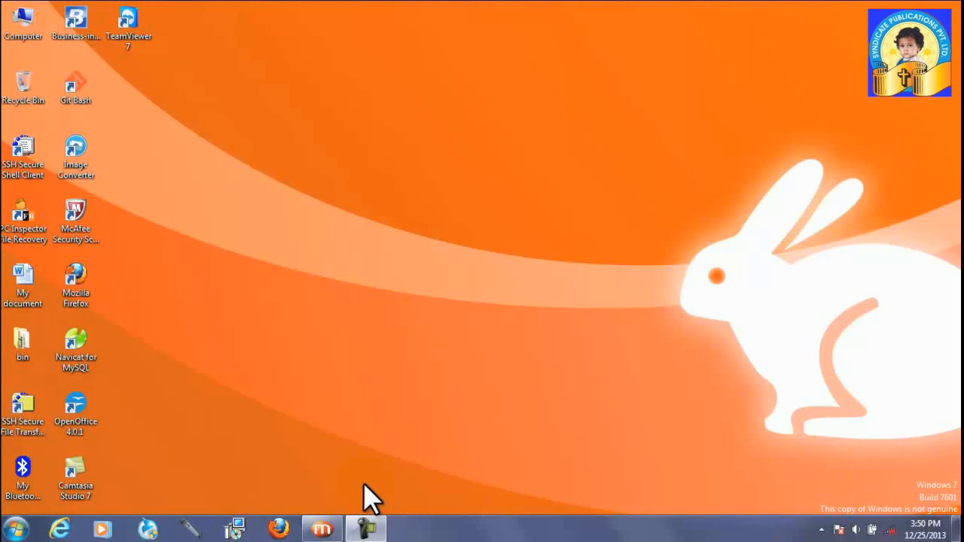
{"action": "mouse_move", "coordinate": [256, 313]}
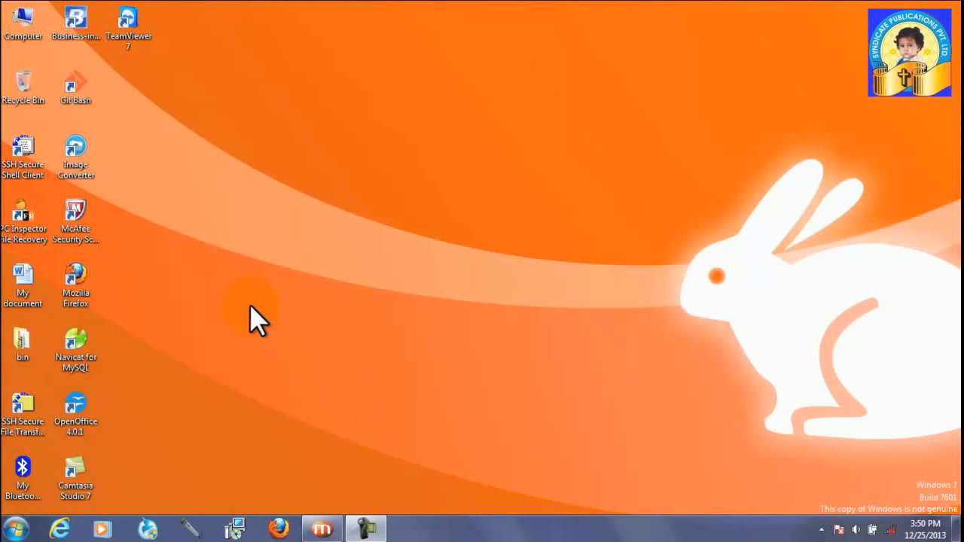
{"action": "mouse_move", "coordinate": [113, 437]}
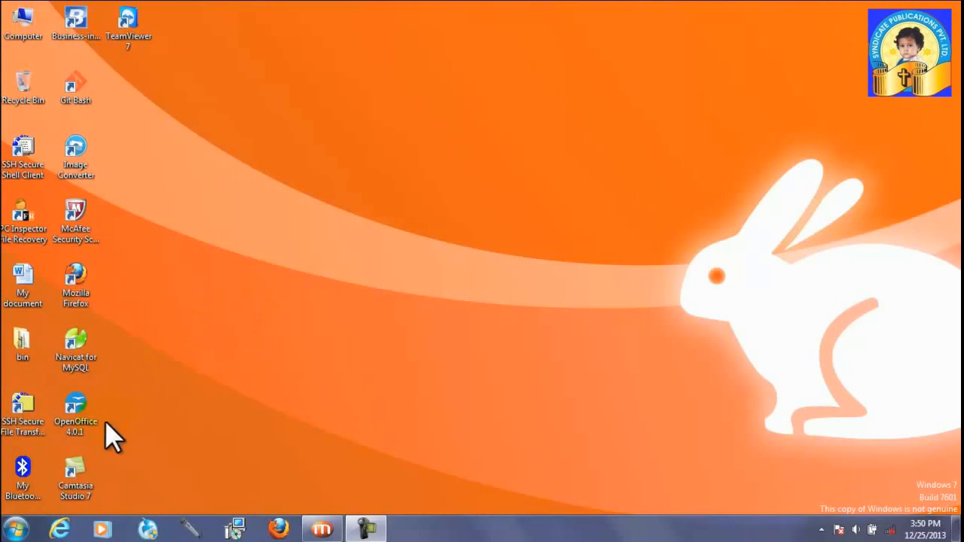
{"action": "mouse_move", "coordinate": [224, 436]}
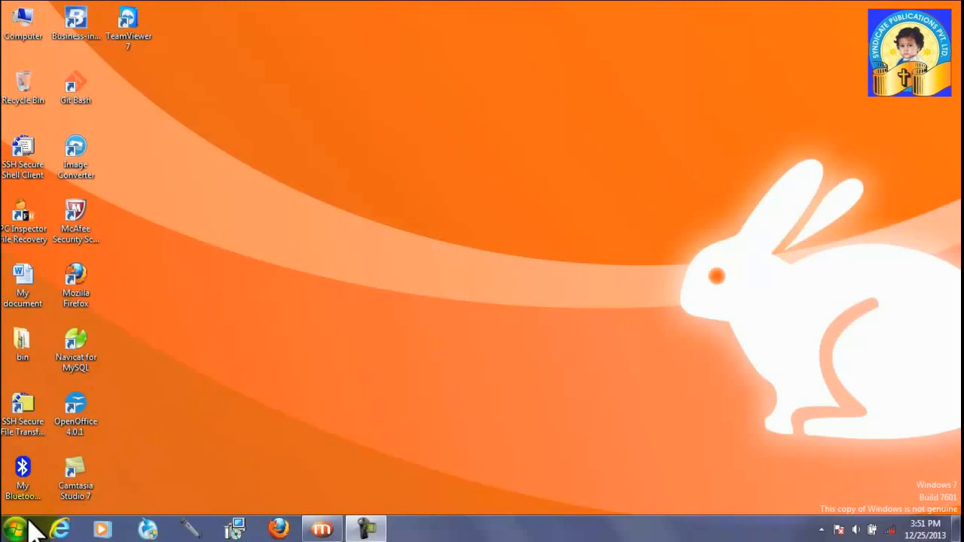
{"action": "mouse_move", "coordinate": [12, 529]}
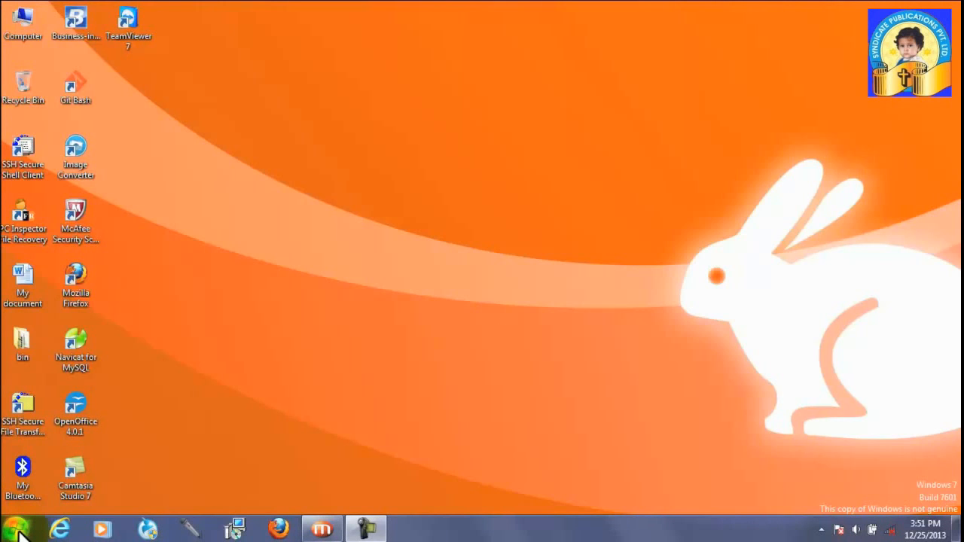
Step: Launch PowerPoint 2010 from All Programs > Microsoft Office in the Start menu
{"action": "left_click", "coordinate": [15, 528]}
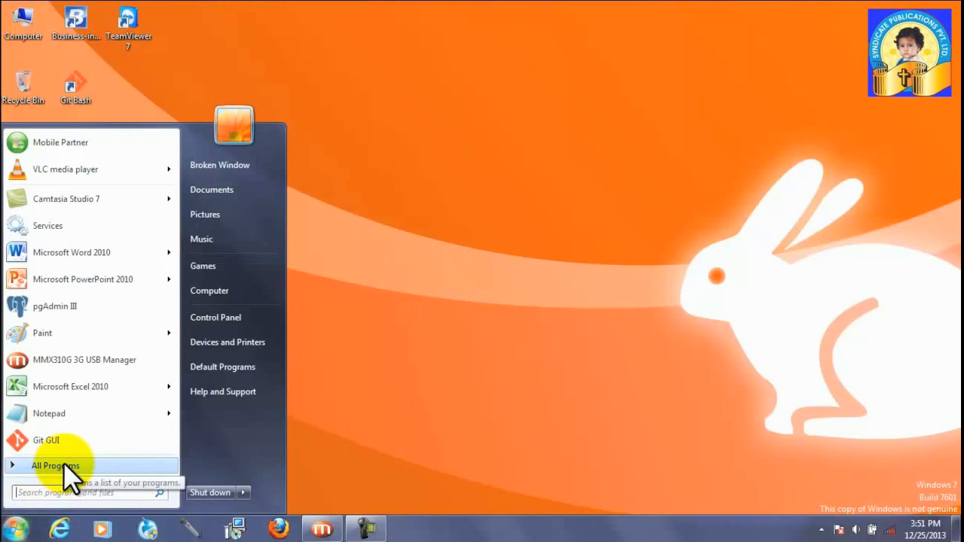
{"action": "left_click", "coordinate": [54, 466]}
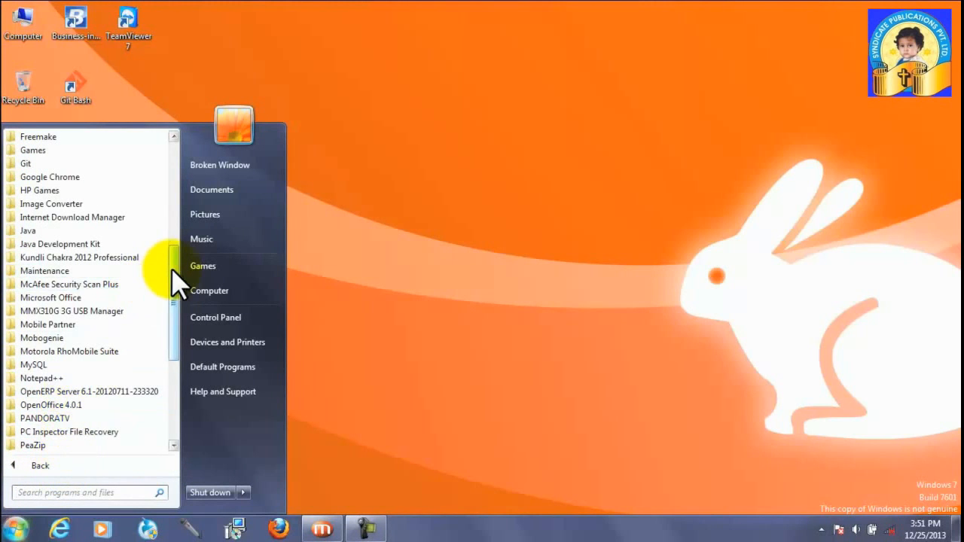
{"action": "left_click_drag", "start_coordinate": [173, 275], "coordinate": [173, 317]}
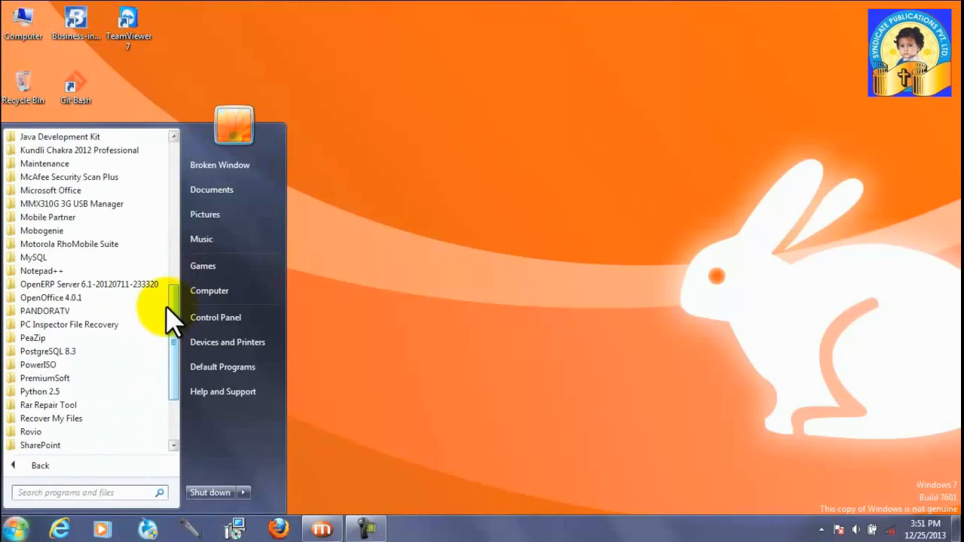
{"action": "mouse_move", "coordinate": [50, 190]}
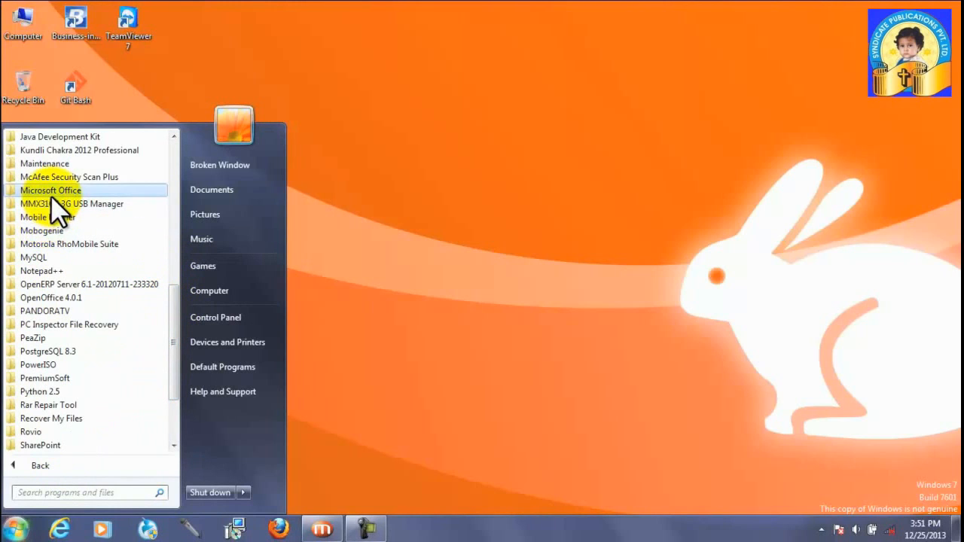
{"action": "left_click", "coordinate": [50, 190]}
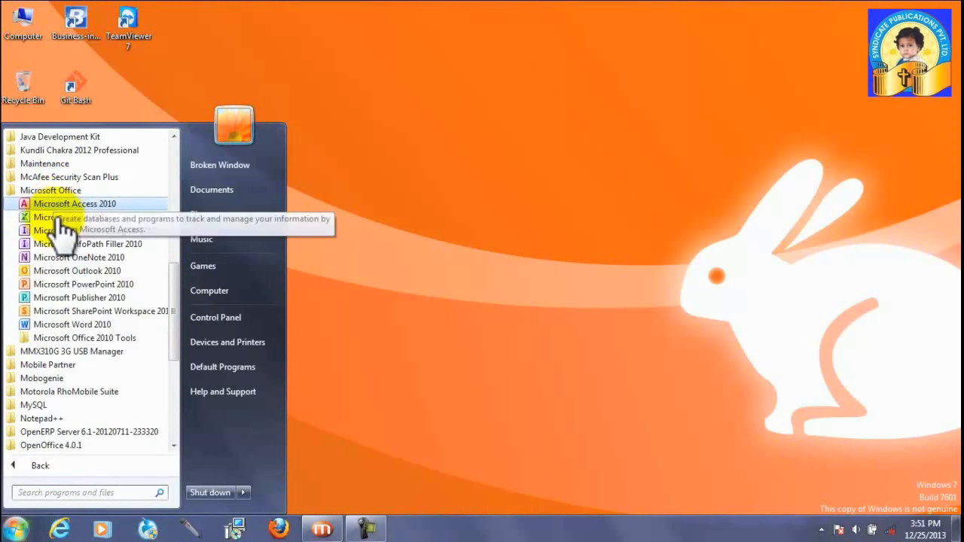
{"action": "mouse_move", "coordinate": [83, 284]}
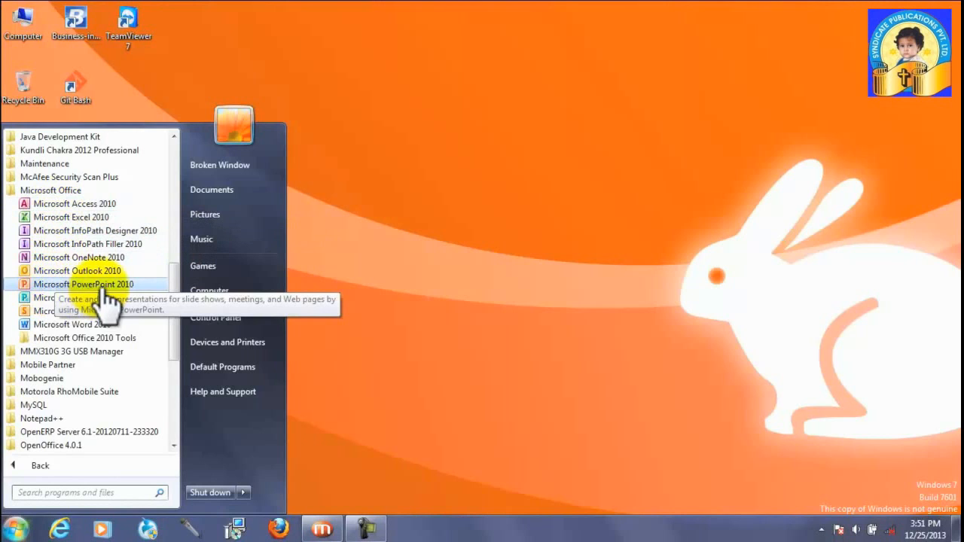
{"action": "left_click", "coordinate": [82, 284]}
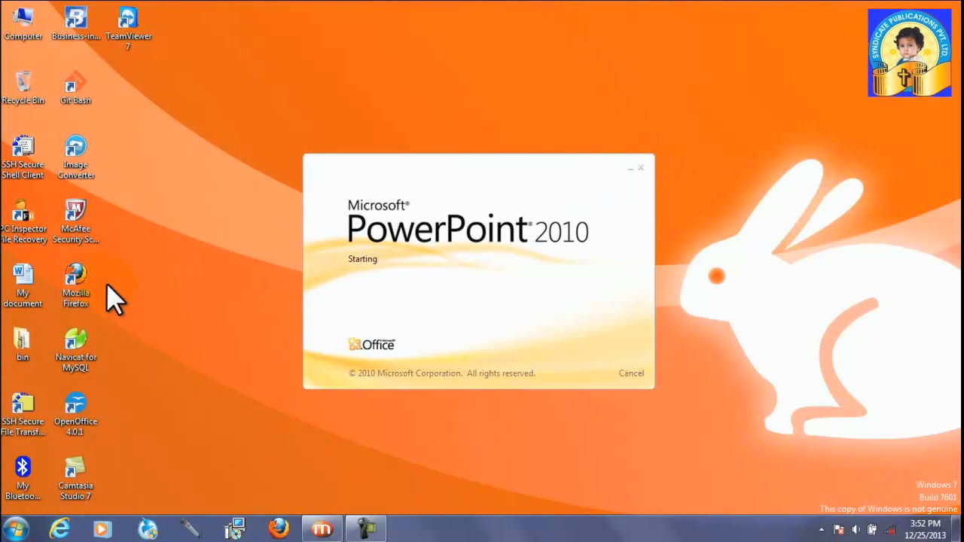
{"action": "mouse_move", "coordinate": [264, 327]}
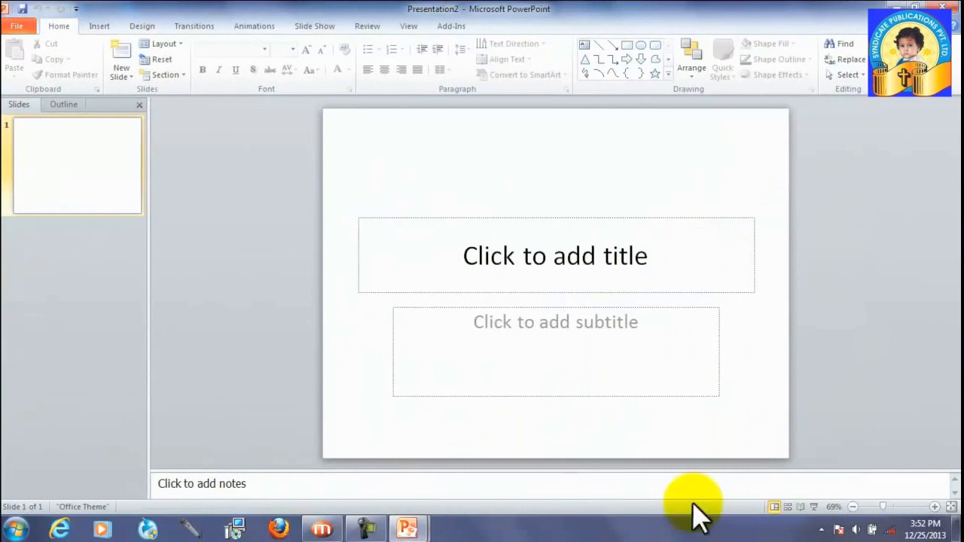
{"action": "left_click", "coordinate": [855, 530]}
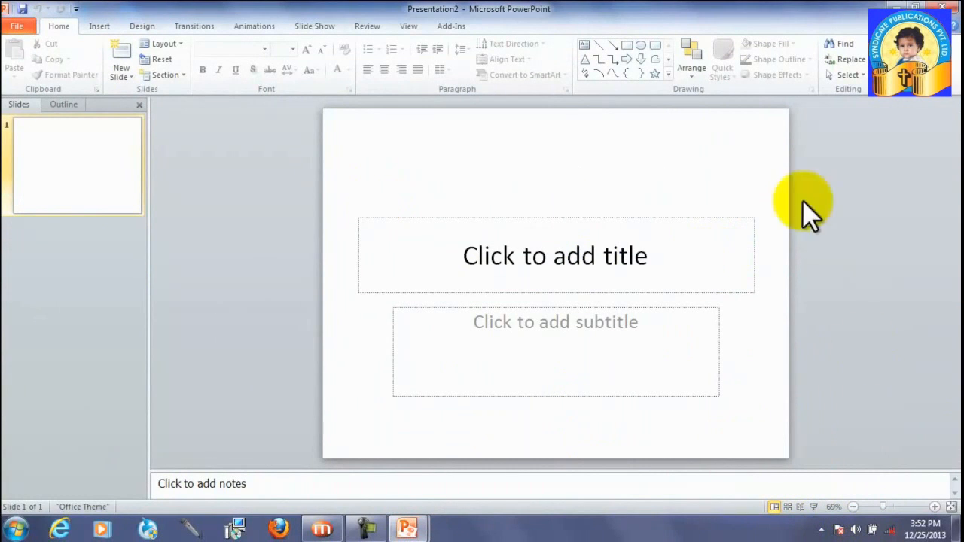
{"action": "mouse_move", "coordinate": [610, 316]}
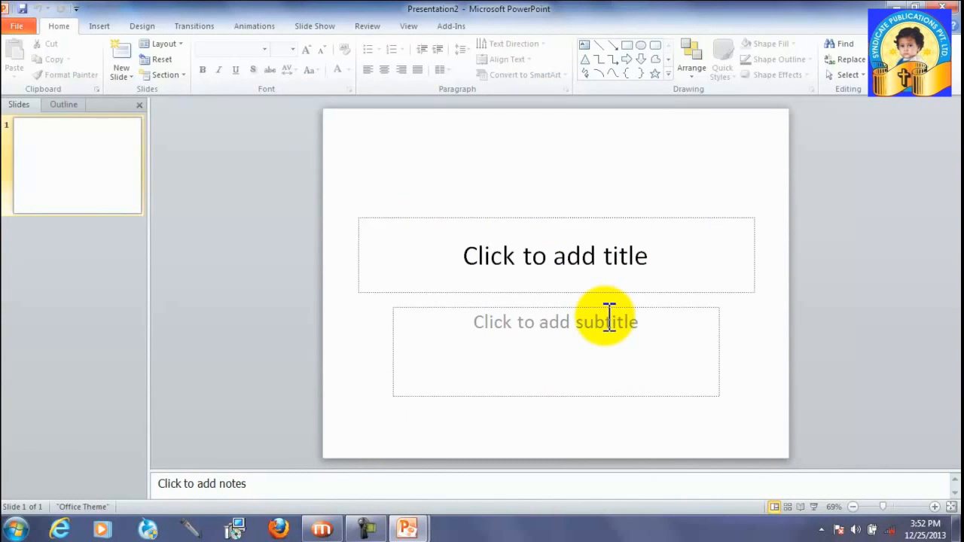
{"action": "mouse_move", "coordinate": [253, 219]}
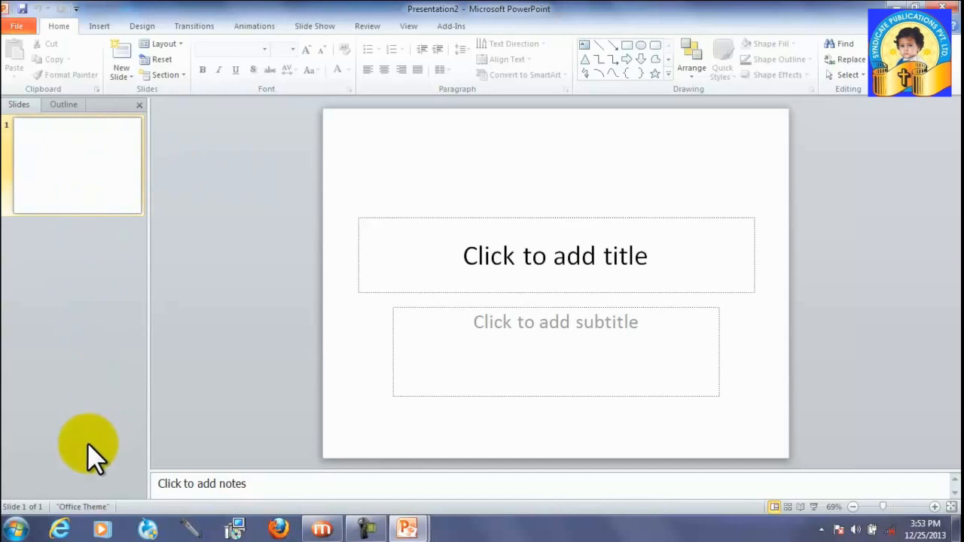
{"action": "mouse_move", "coordinate": [37, 120]}
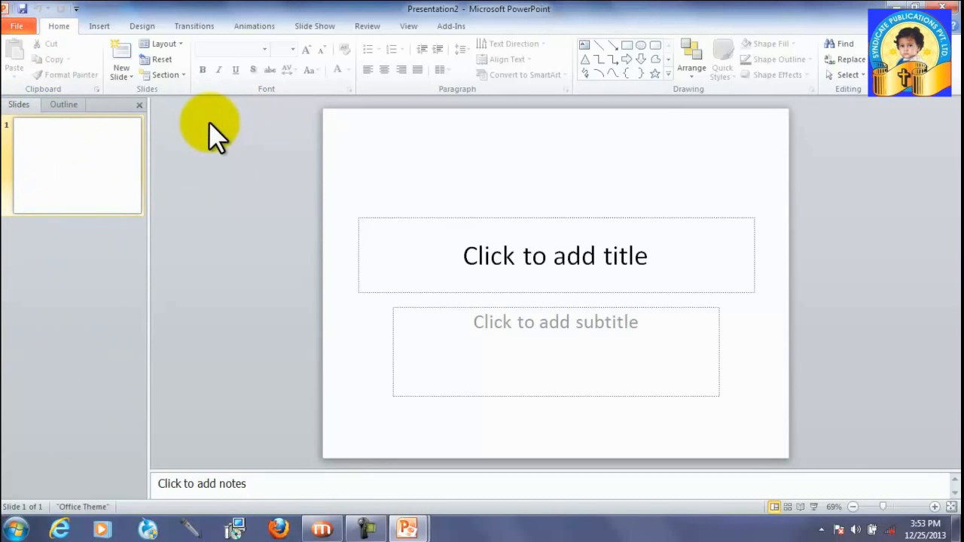
{"action": "mouse_move", "coordinate": [697, 403]}
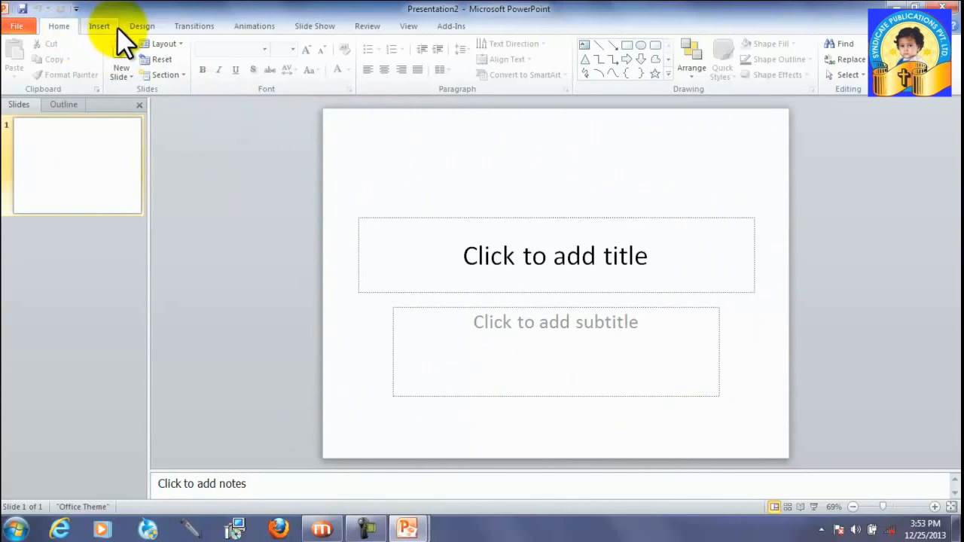
{"action": "mouse_move", "coordinate": [450, 25]}
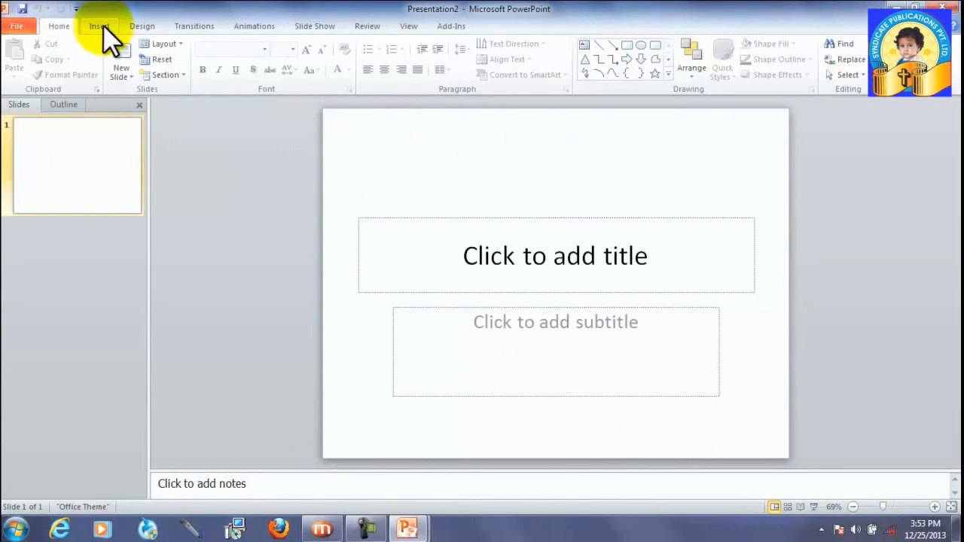
{"action": "mouse_move", "coordinate": [64, 17]}
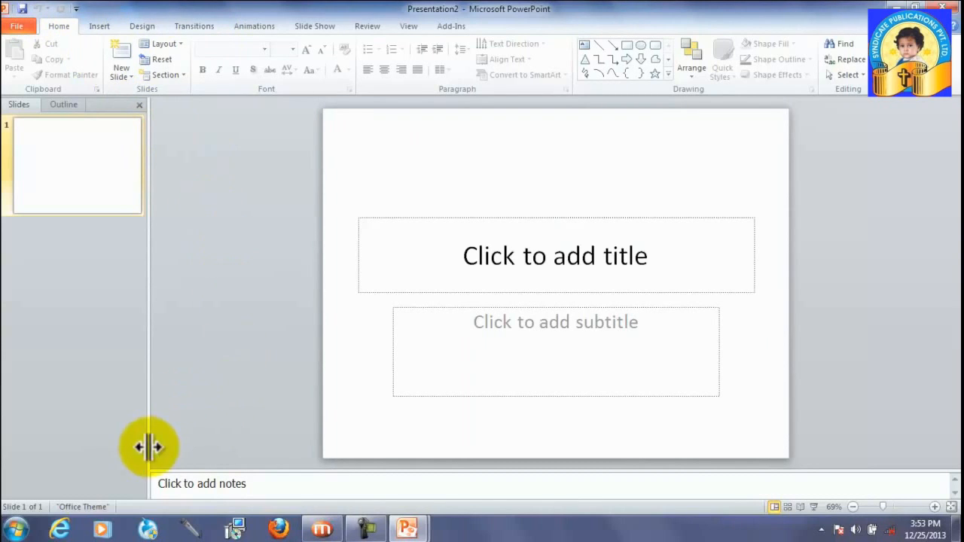
{"action": "mouse_move", "coordinate": [105, 188]}
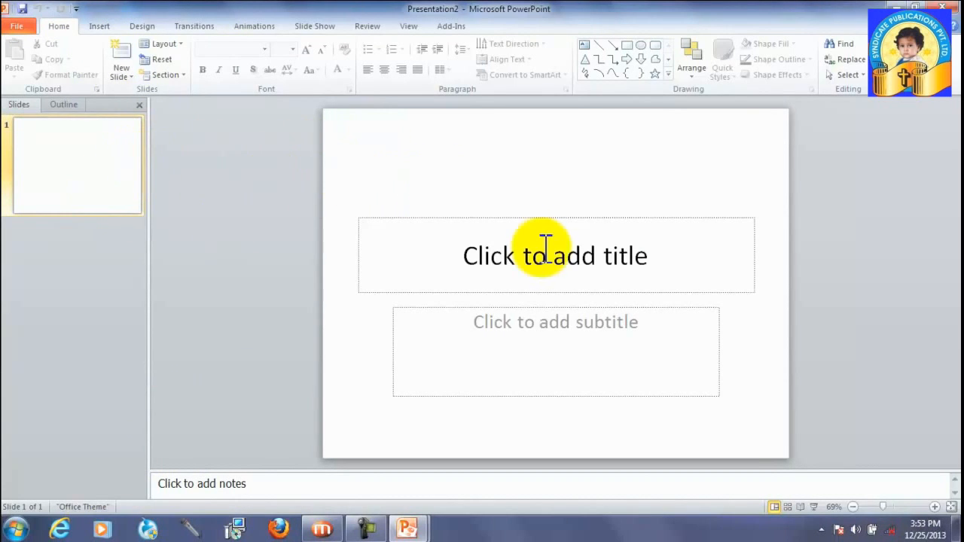
Step: Enter 'My School Album' in the title placeholder, correcting the capital A
{"action": "left_click", "coordinate": [556, 255]}
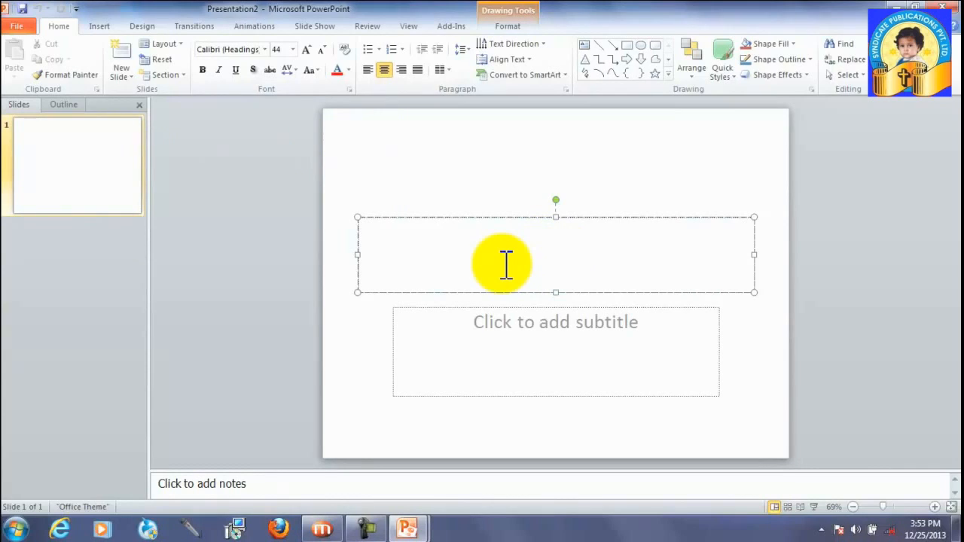
{"action": "left_click", "coordinate": [556, 254]}
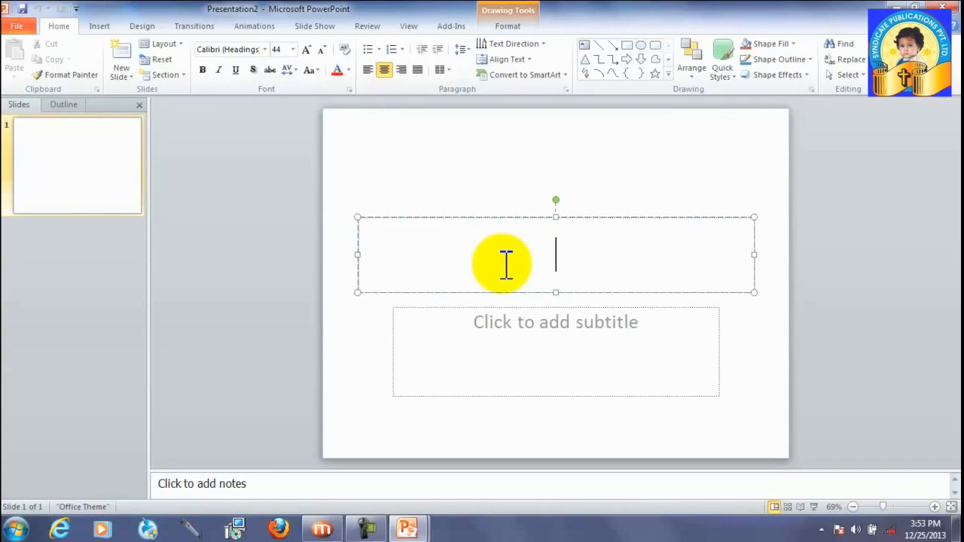
{"action": "type", "text": "My Sc"}
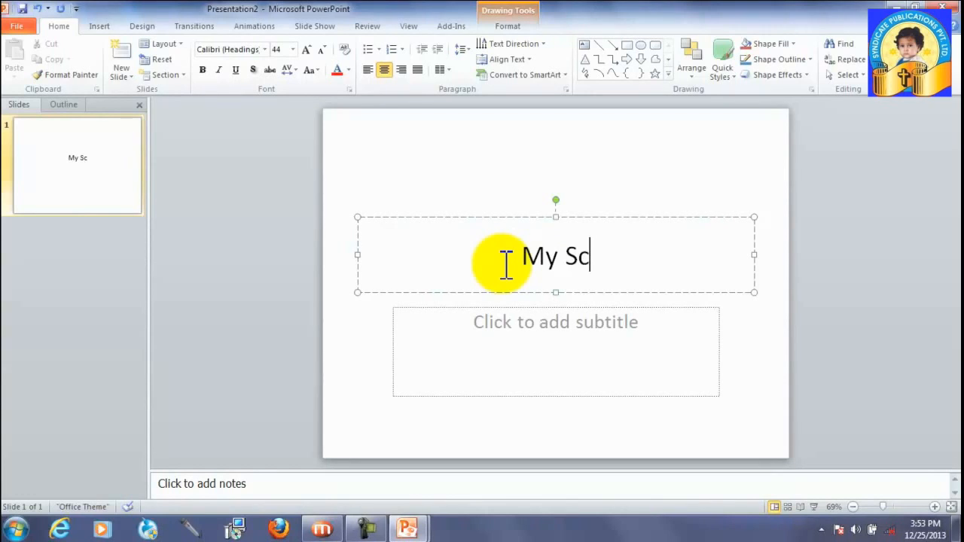
{"action": "type", "text": "hool albu"}
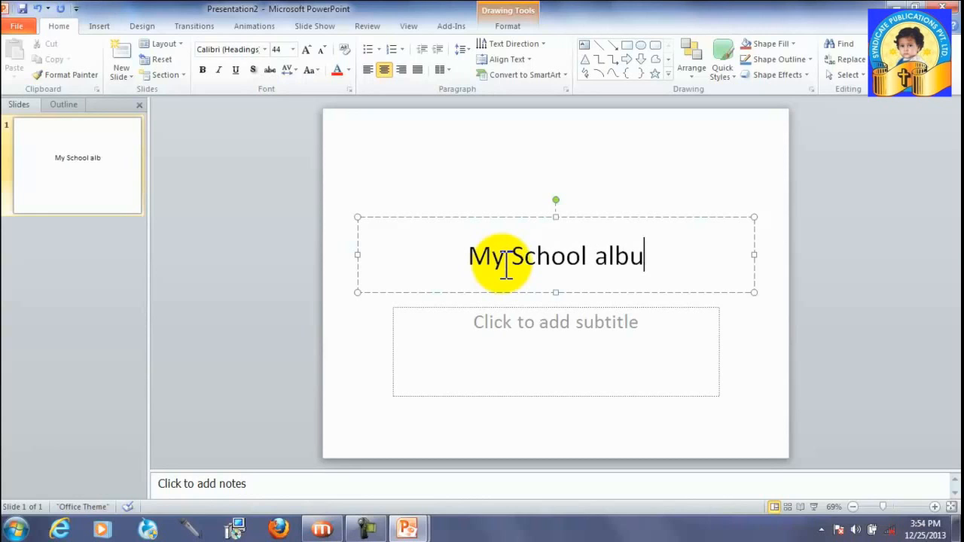
{"action": "type", "text": "m"}
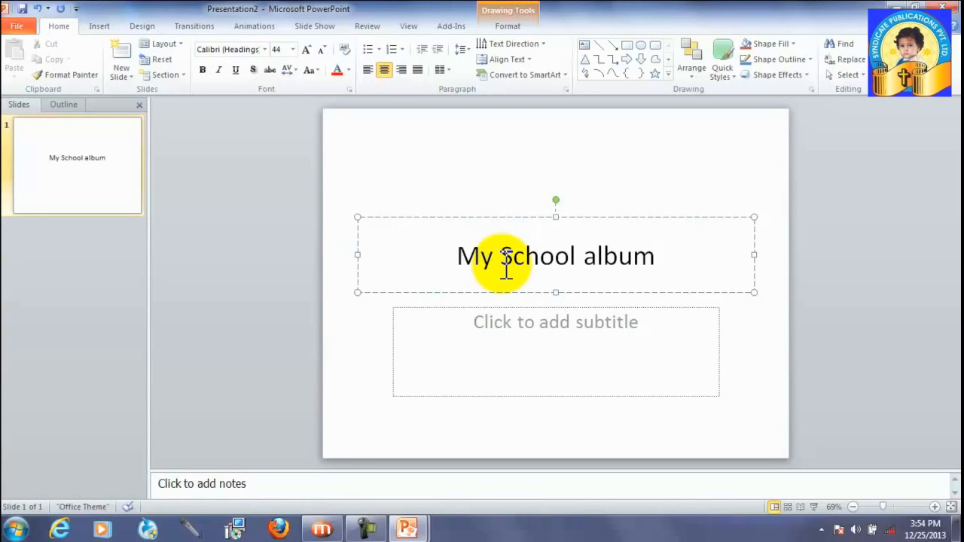
{"action": "key", "text": "BackSpace"}
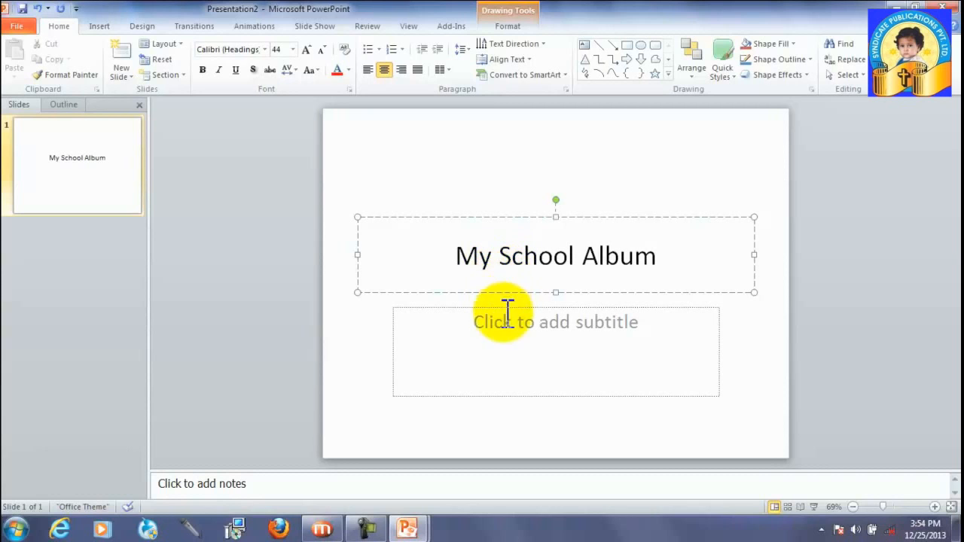
{"action": "left_click", "coordinate": [556, 322]}
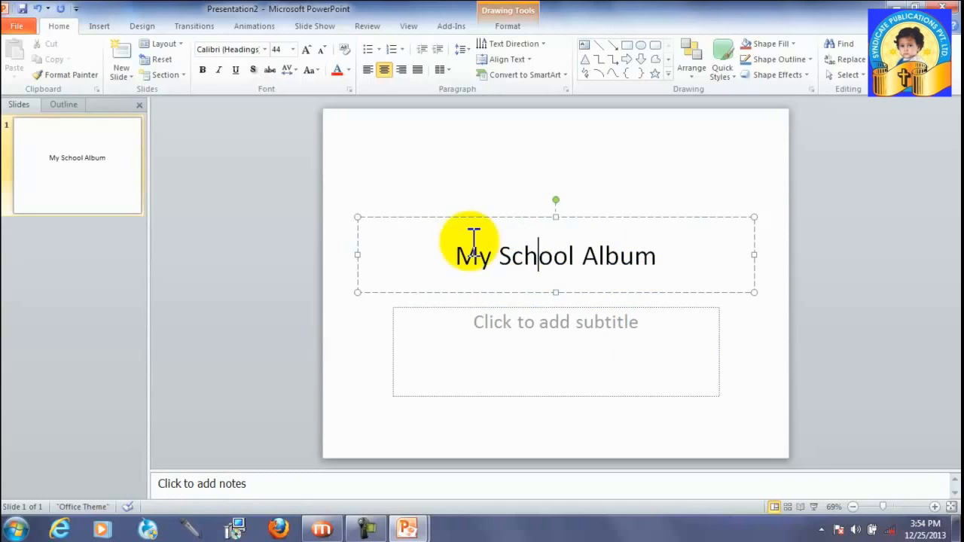
{"action": "left_click", "coordinate": [60, 234]}
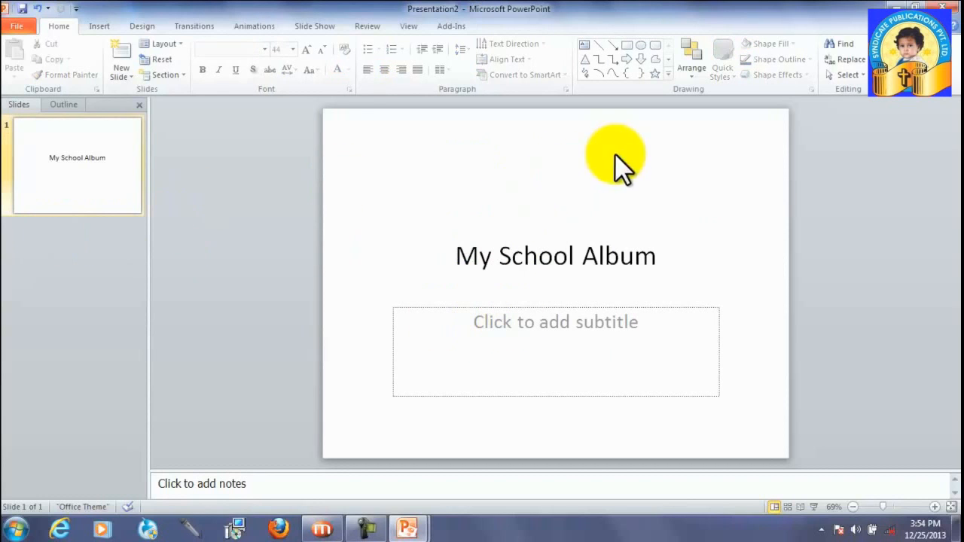
{"action": "mouse_move", "coordinate": [388, 441]}
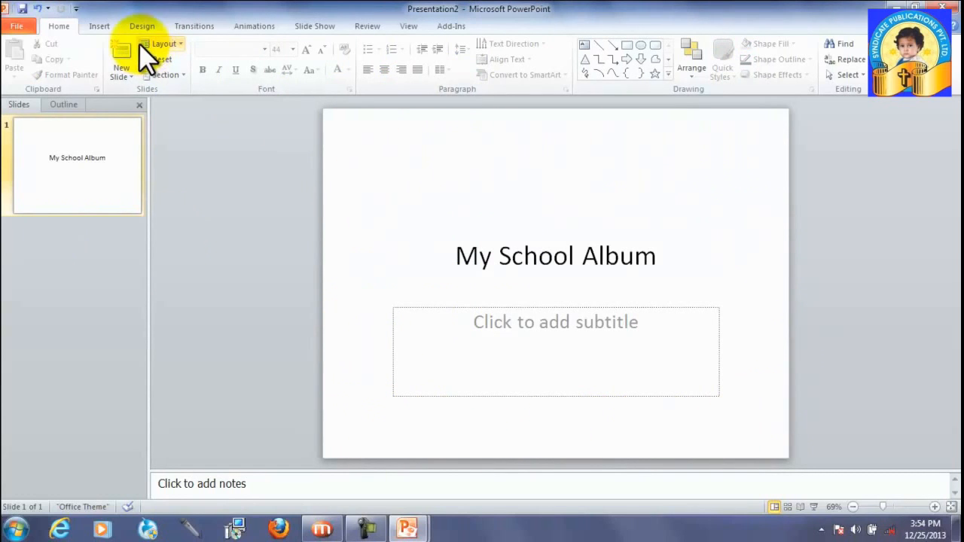
Step: Apply the Angles theme from the Design tab's full Themes gallery
{"action": "left_click", "coordinate": [142, 26]}
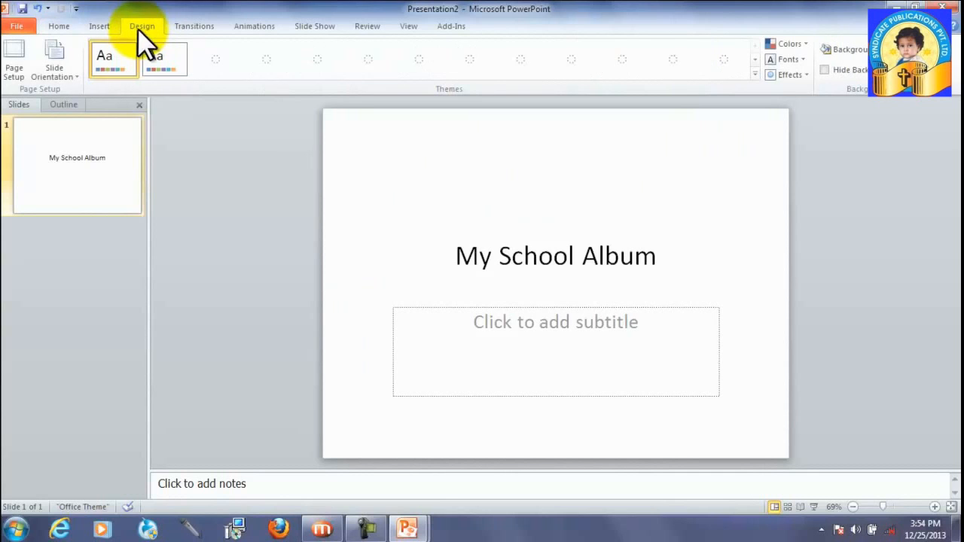
{"action": "left_click", "coordinate": [142, 26]}
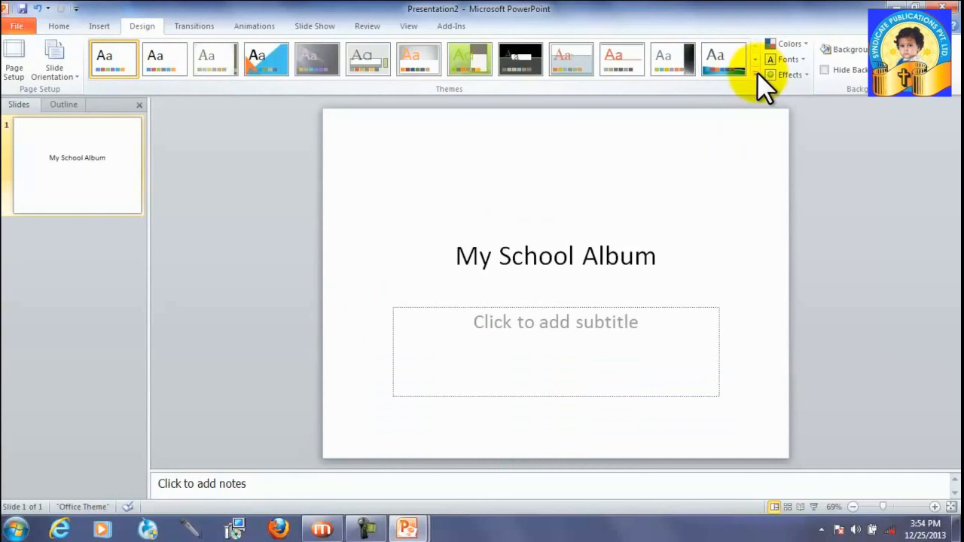
{"action": "left_click", "coordinate": [755, 74]}
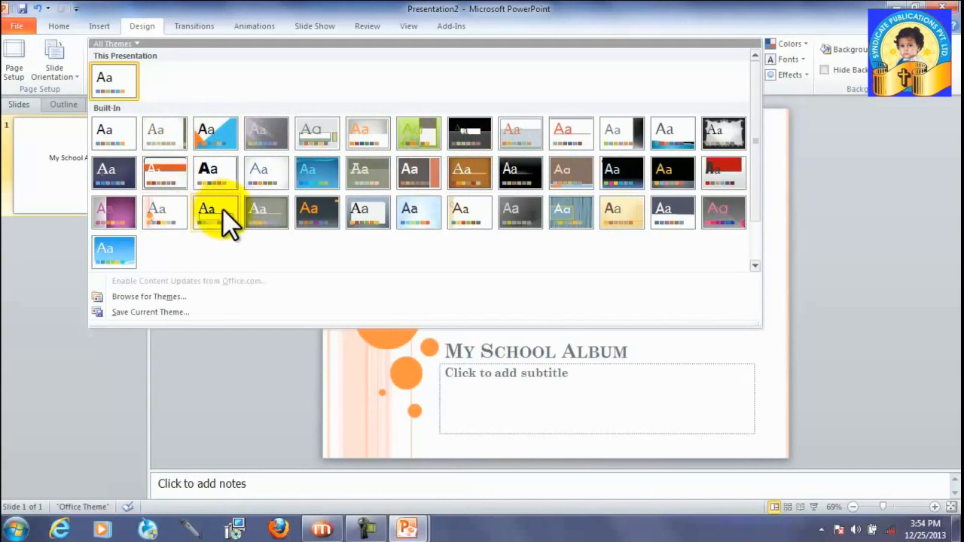
{"action": "left_click", "coordinate": [368, 211]}
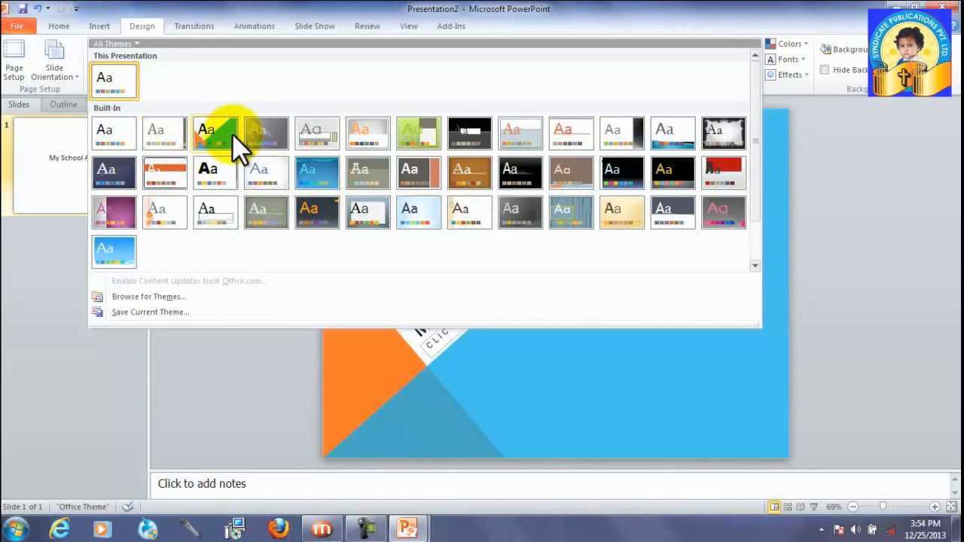
{"action": "left_click", "coordinate": [214, 132]}
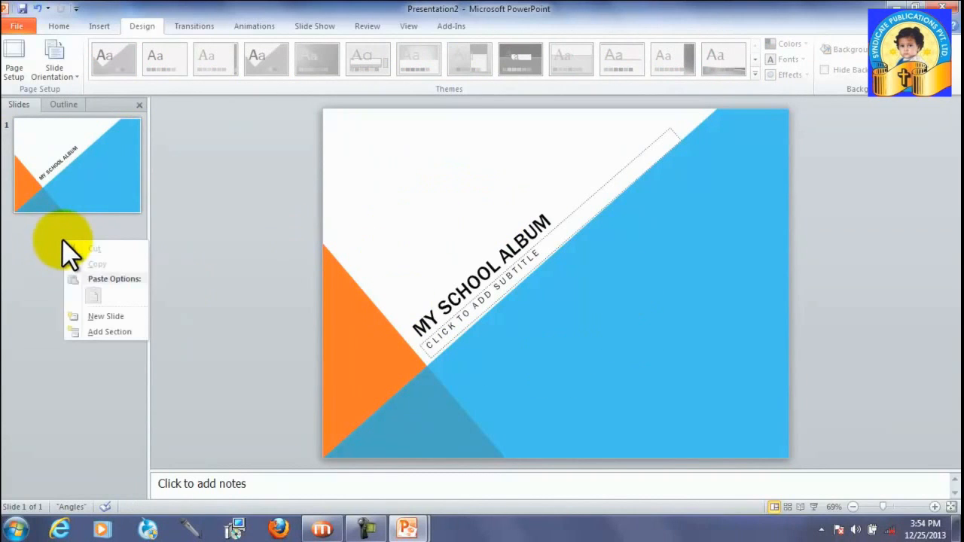
Step: Insert three new slides after the title slide using New Slide
{"action": "left_click", "coordinate": [106, 316]}
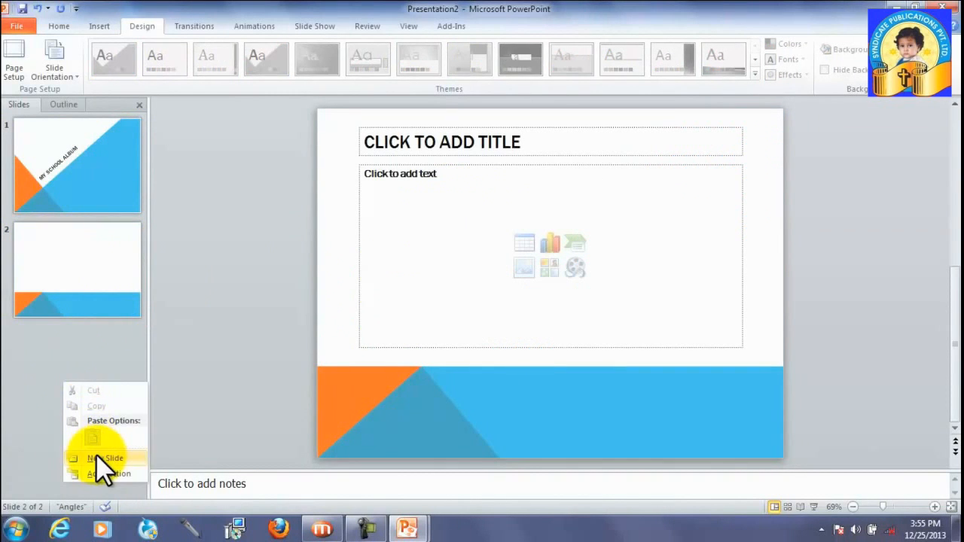
{"action": "left_click", "coordinate": [104, 458]}
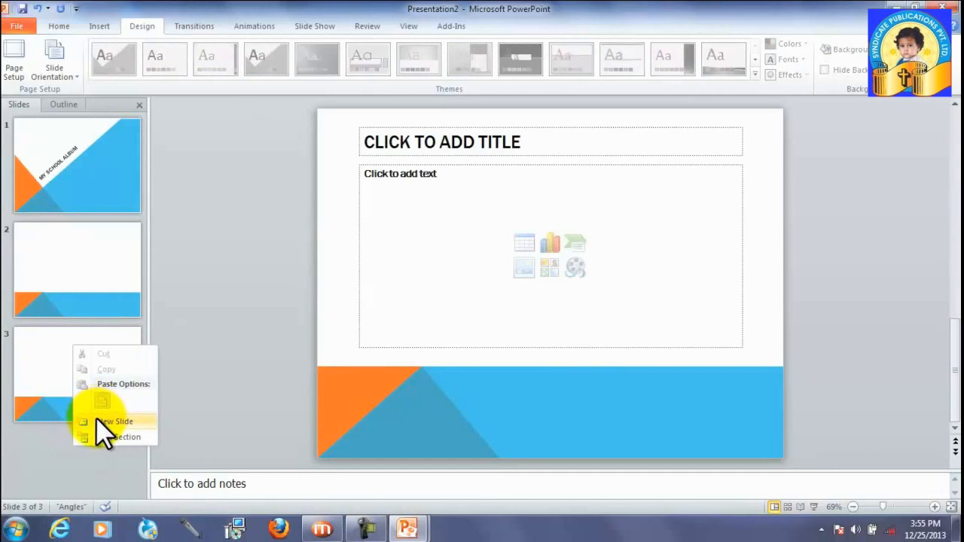
{"action": "left_click", "coordinate": [115, 421]}
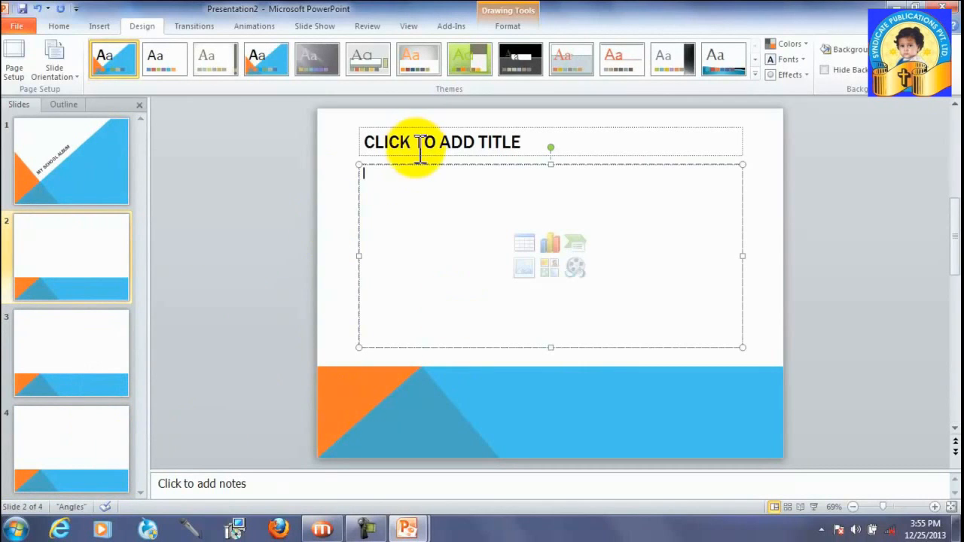
{"action": "mouse_move", "coordinate": [452, 151]}
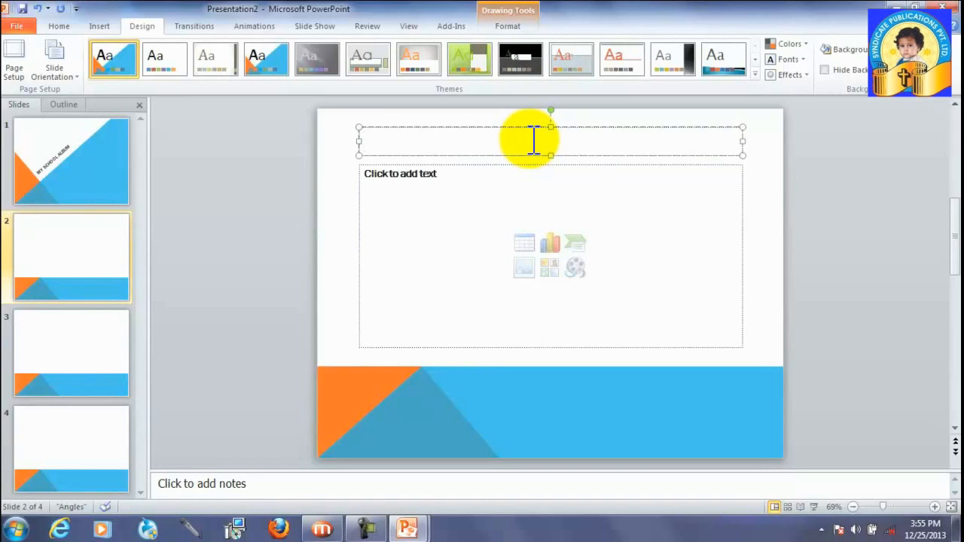
Step: Type 'MY INTRODUCTION' into slide 2's title placeholder
{"action": "type", "text": "MY"}
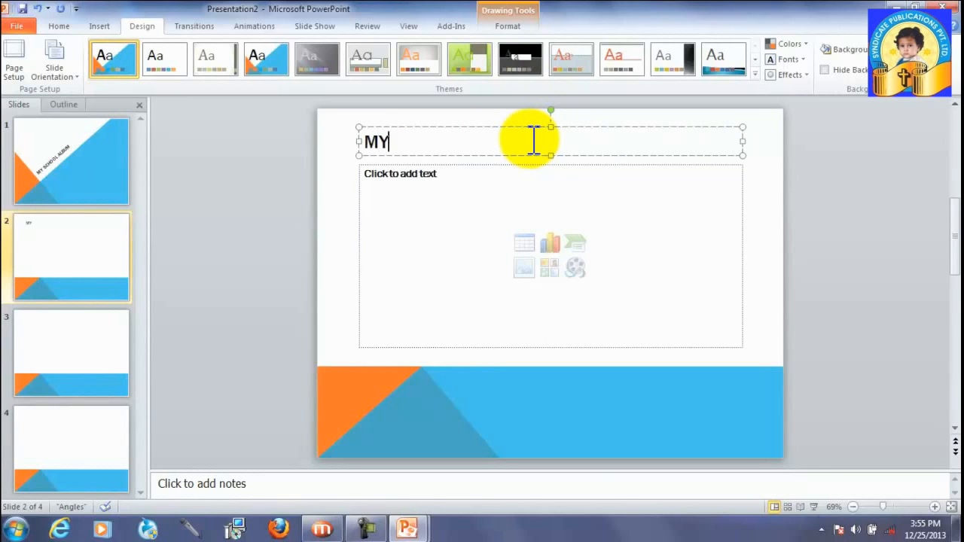
{"action": "type", "text": "\" \""}
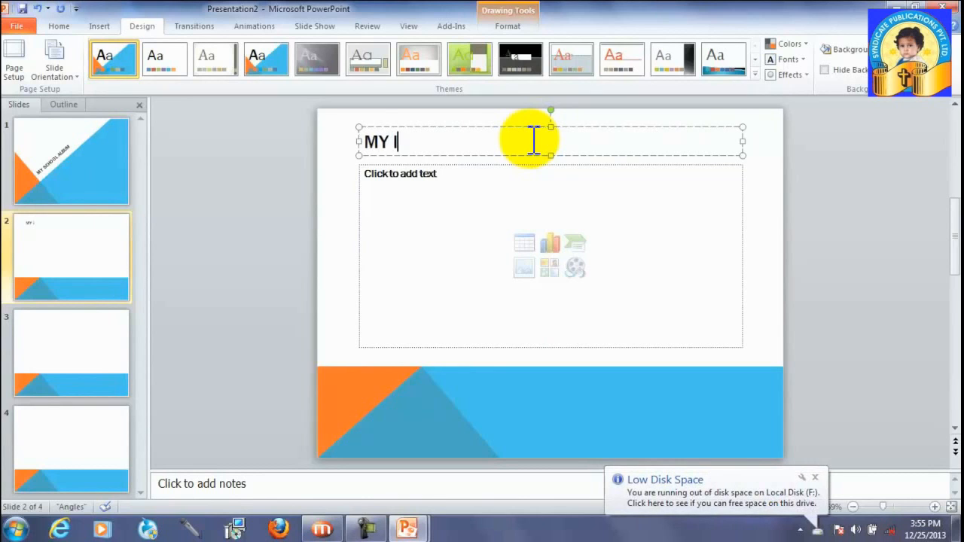
{"action": "type", "text": "NTR"}
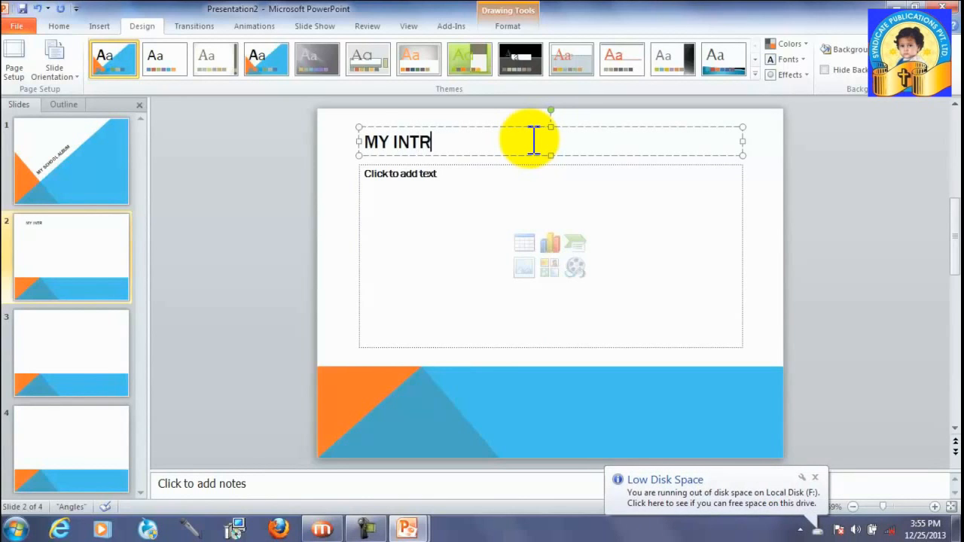
{"action": "type", "text": "ODU"}
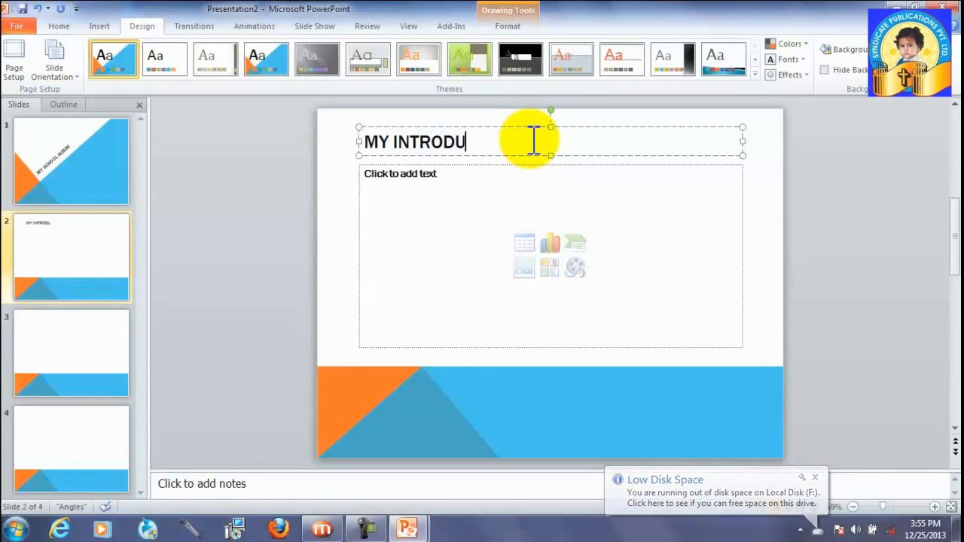
{"action": "type", "text": "CTION"}
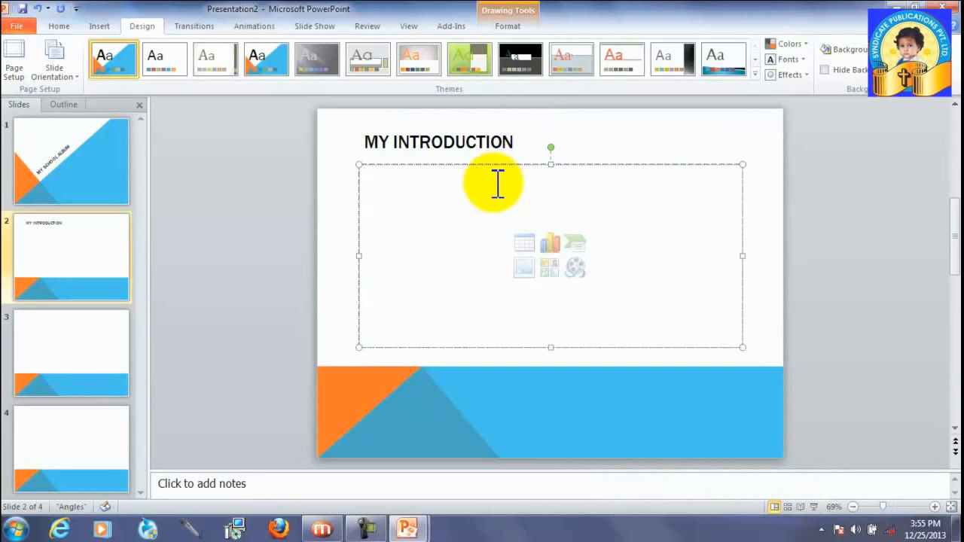
{"action": "mouse_move", "coordinate": [494, 211]}
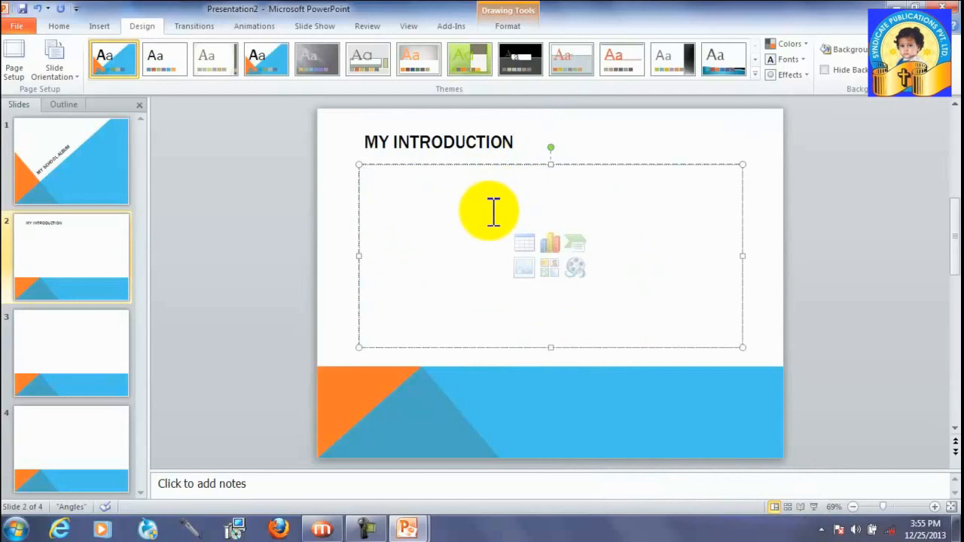
{"action": "mouse_move", "coordinate": [525, 248]}
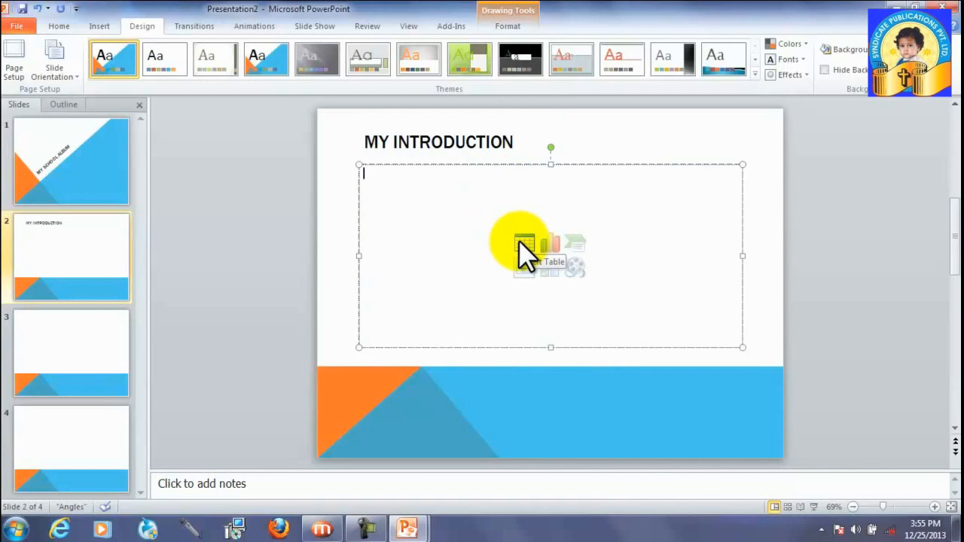
{"action": "mouse_move", "coordinate": [562, 253]}
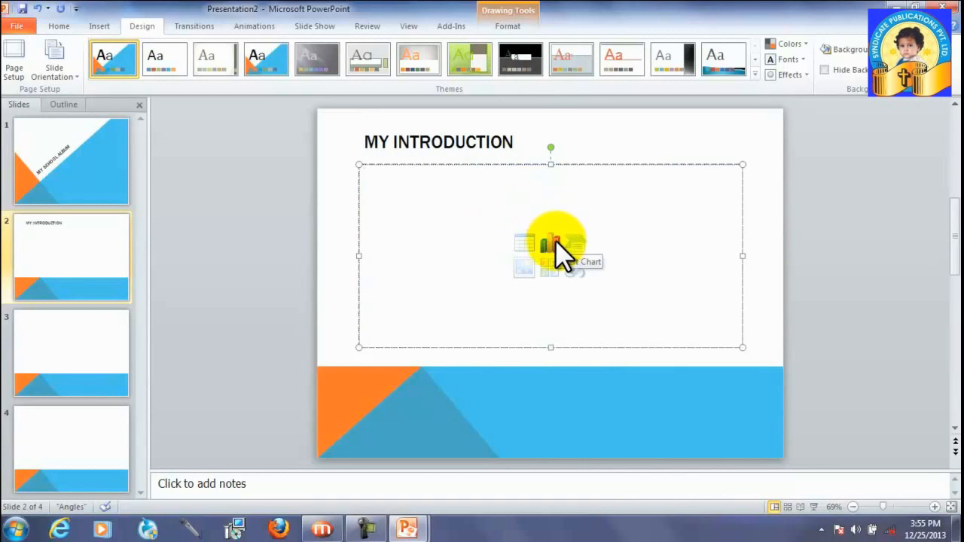
{"action": "mouse_move", "coordinate": [575, 248]}
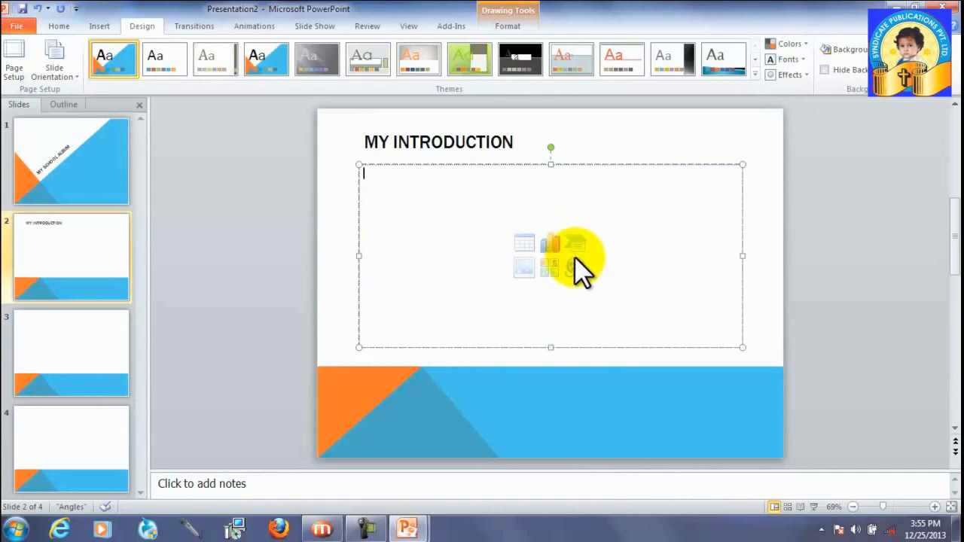
{"action": "mouse_move", "coordinate": [574, 269]}
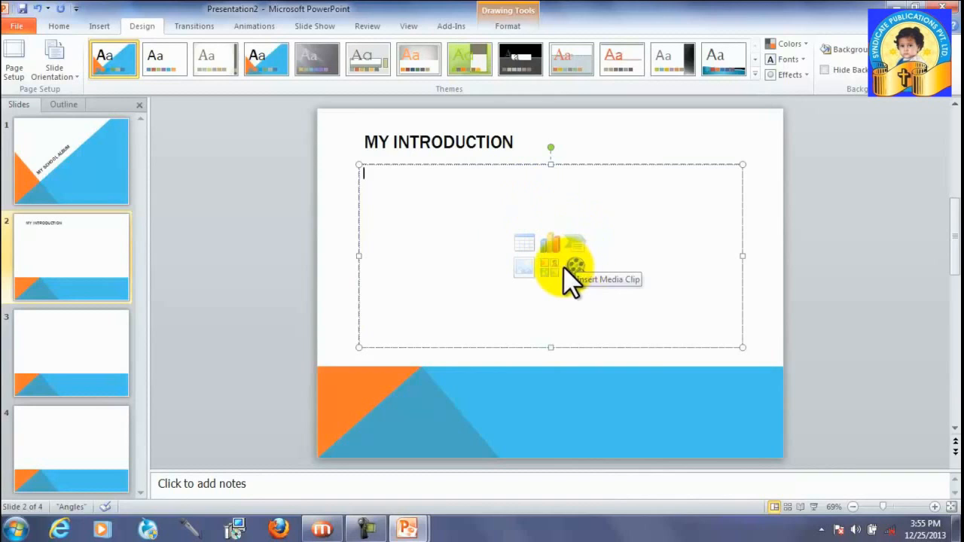
{"action": "mouse_move", "coordinate": [526, 271]}
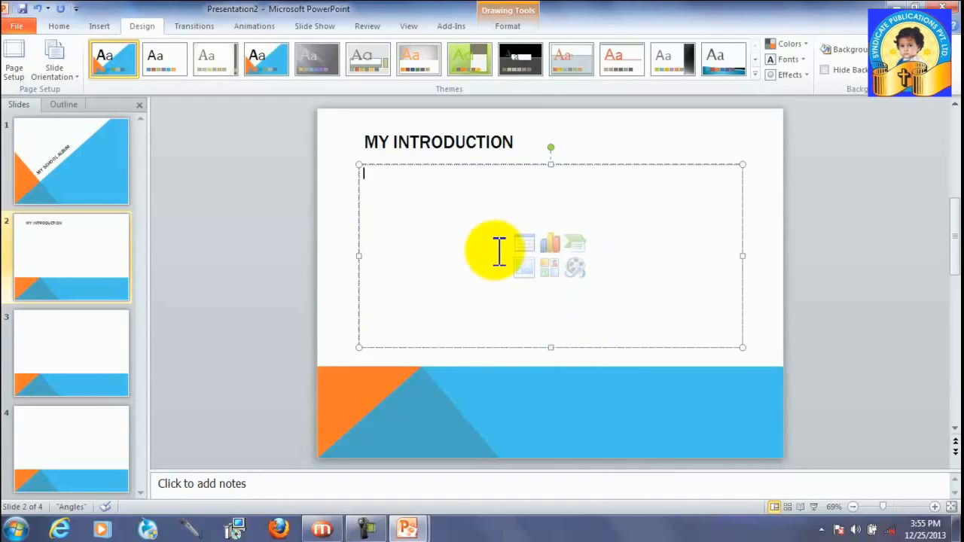
{"action": "mouse_move", "coordinate": [394, 198]}
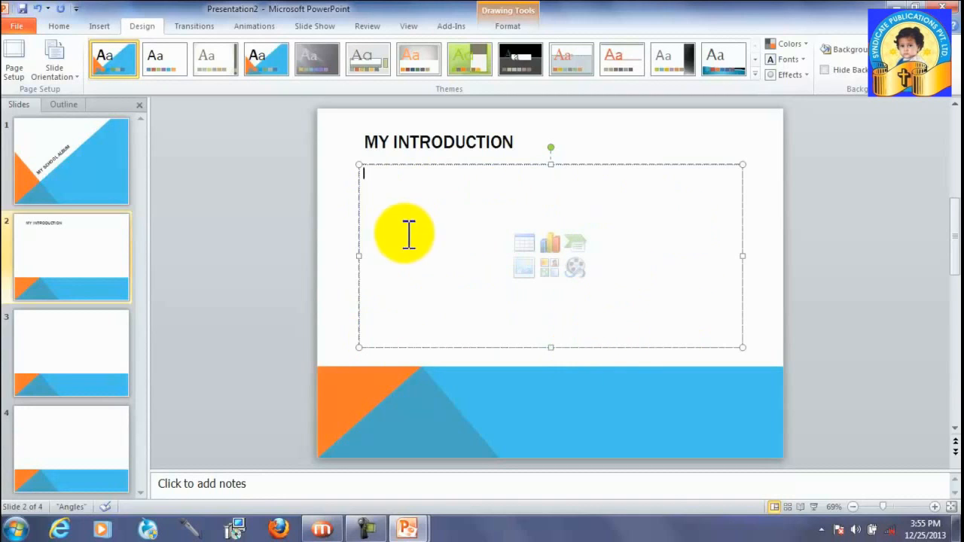
{"action": "mouse_move", "coordinate": [550, 305]}
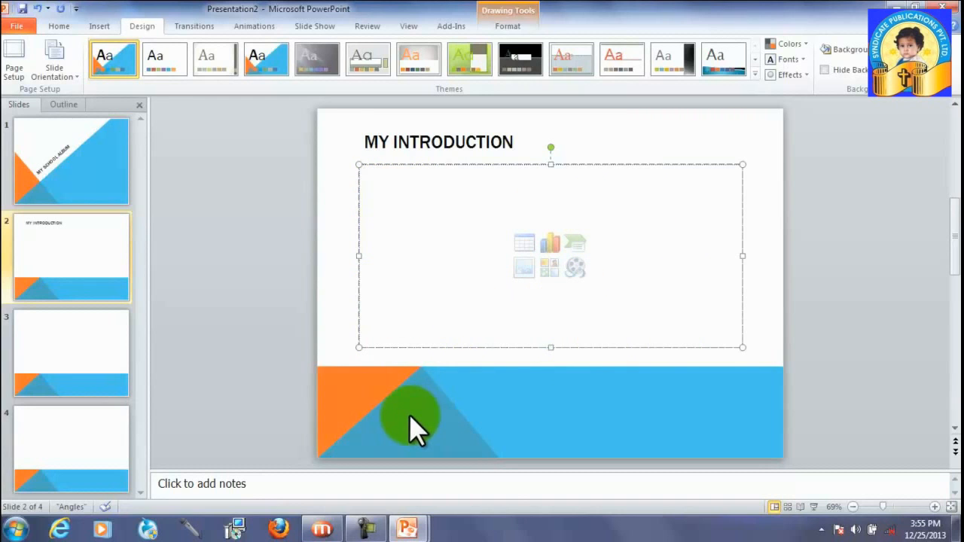
{"action": "right_click", "coordinate": [414, 421]}
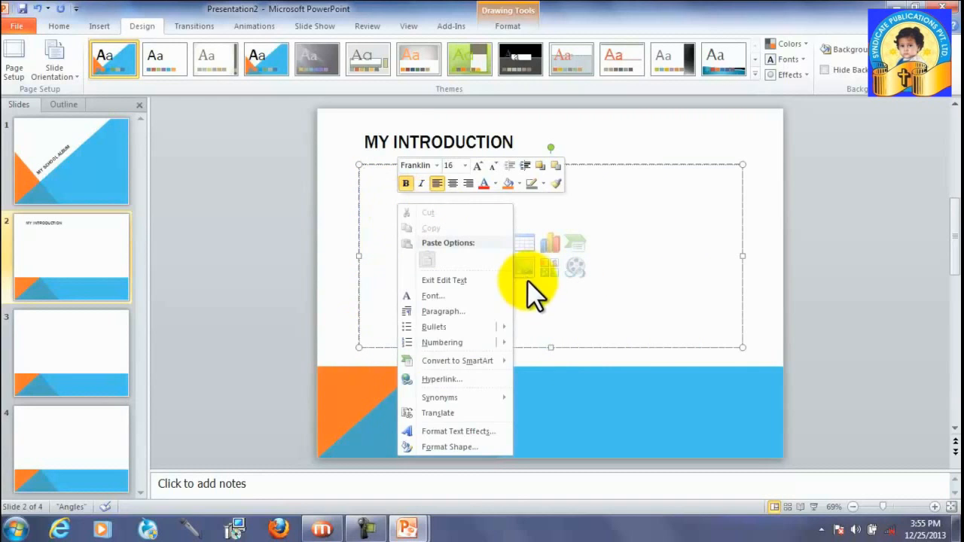
{"action": "left_click", "coordinate": [528, 267]}
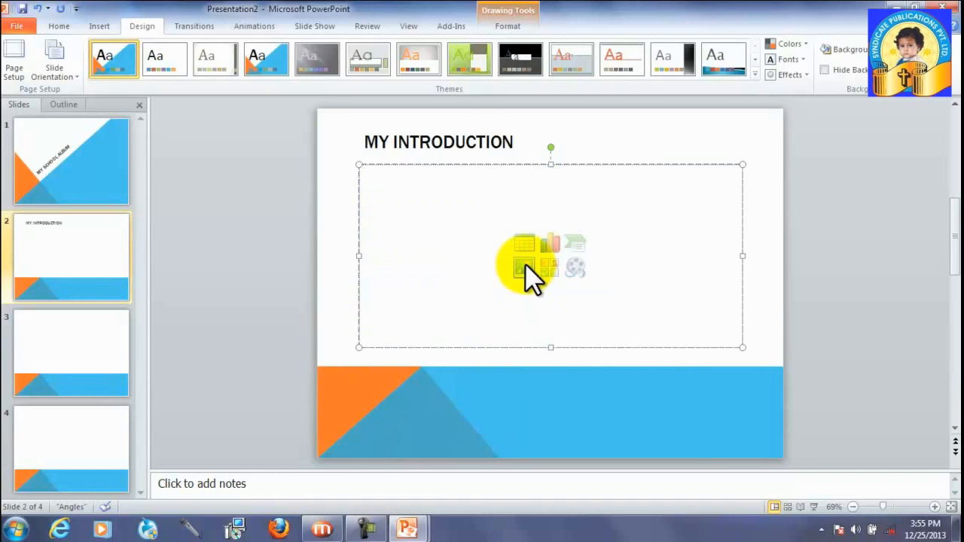
Step: Open Insert Picture and browse Local Disk (D:) to the dimensionless wallpaper folder
{"action": "left_click", "coordinate": [524, 267]}
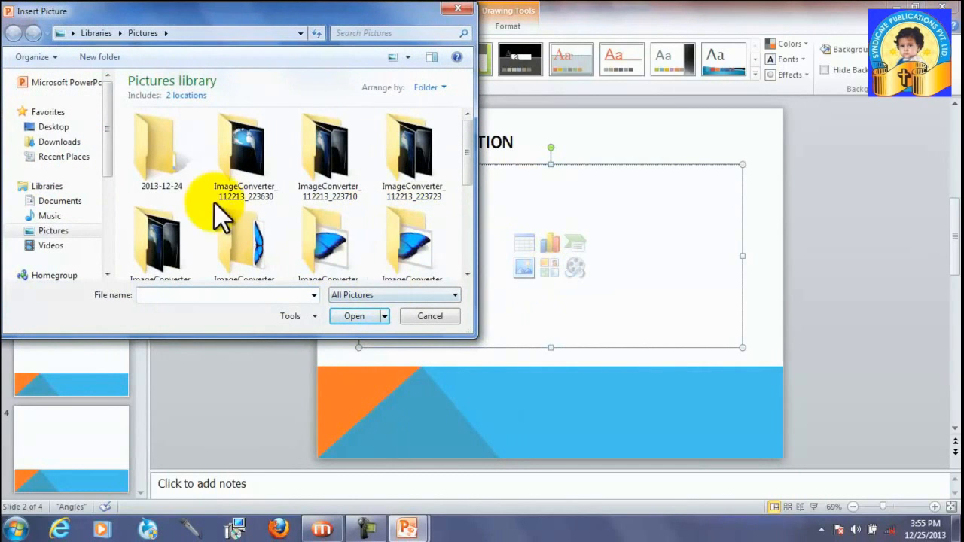
{"action": "scroll", "scroll_direction": "down", "scroll_amount": 3}
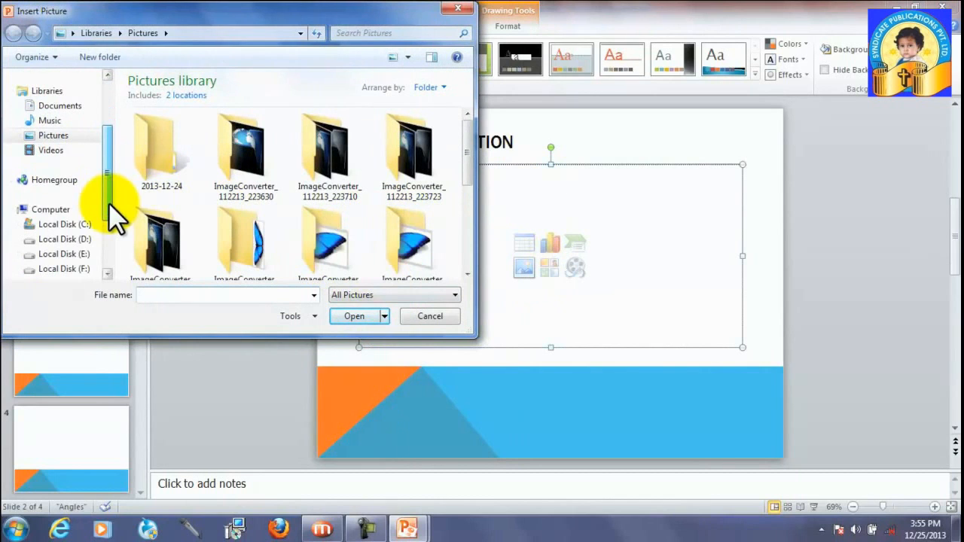
{"action": "left_click", "coordinate": [64, 239]}
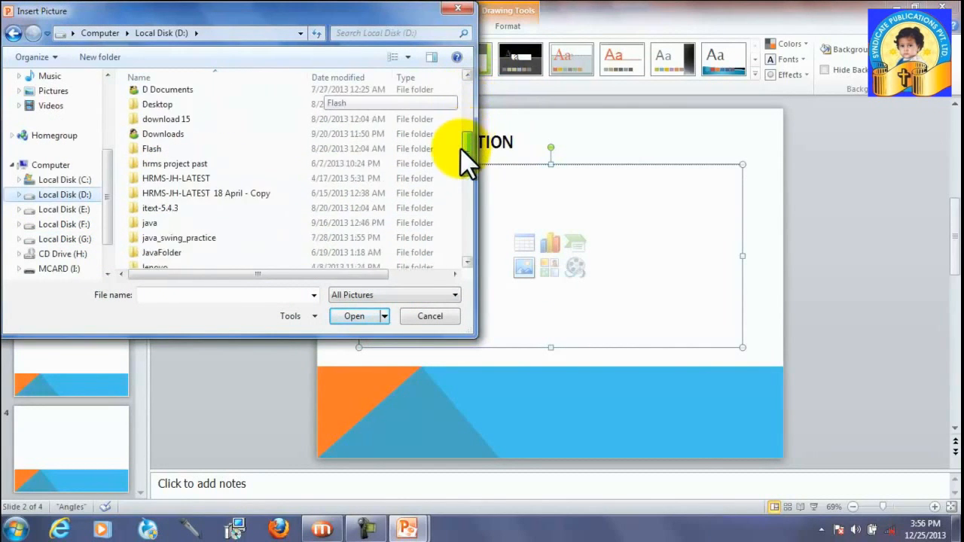
{"action": "double_click", "coordinate": [167, 89]}
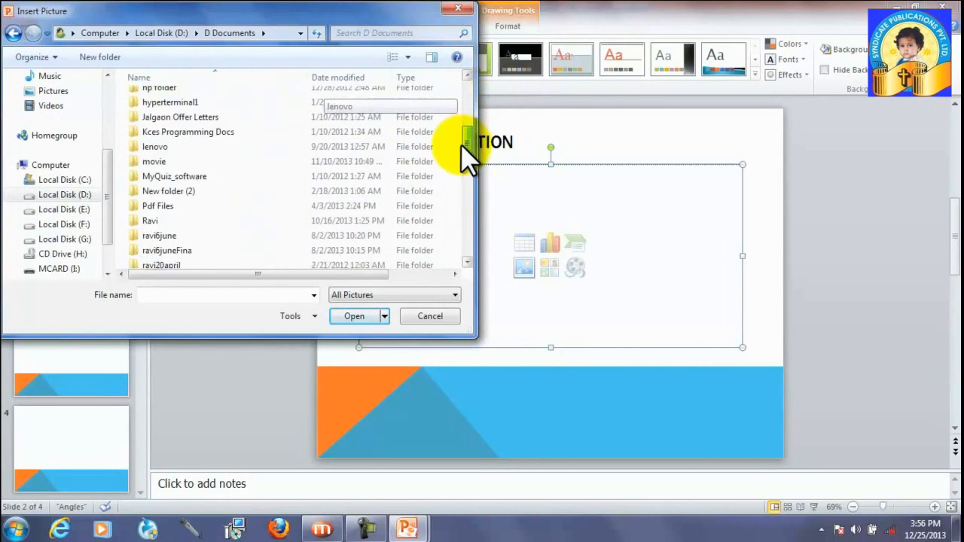
{"action": "scroll", "scroll_direction": "down", "scroll_amount": 3}
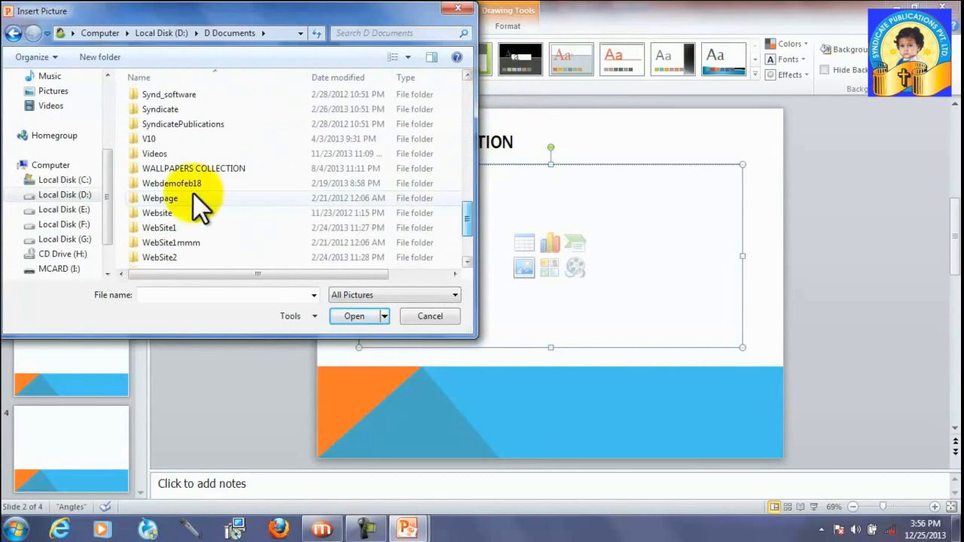
{"action": "double_click", "coordinate": [194, 168]}
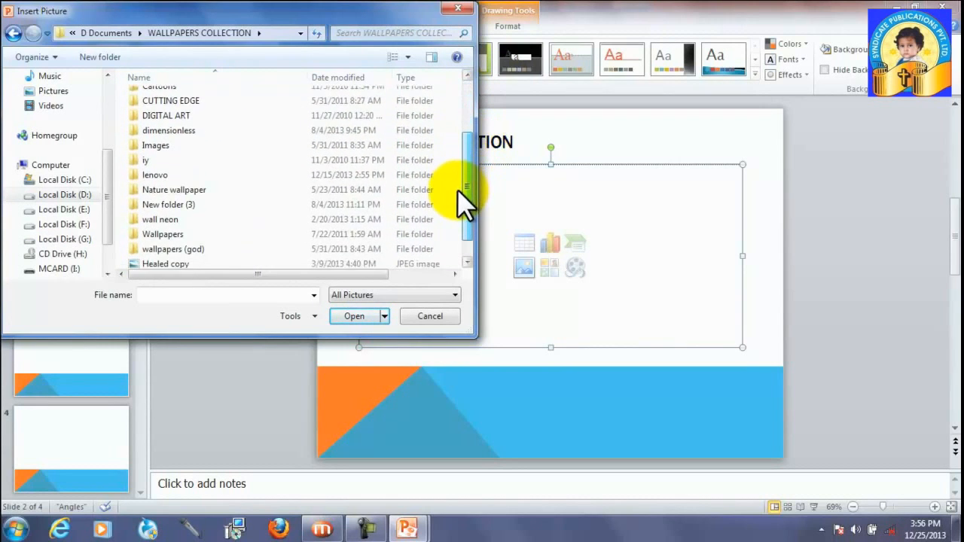
{"action": "scroll", "scroll_direction": "down", "scroll_amount": 3}
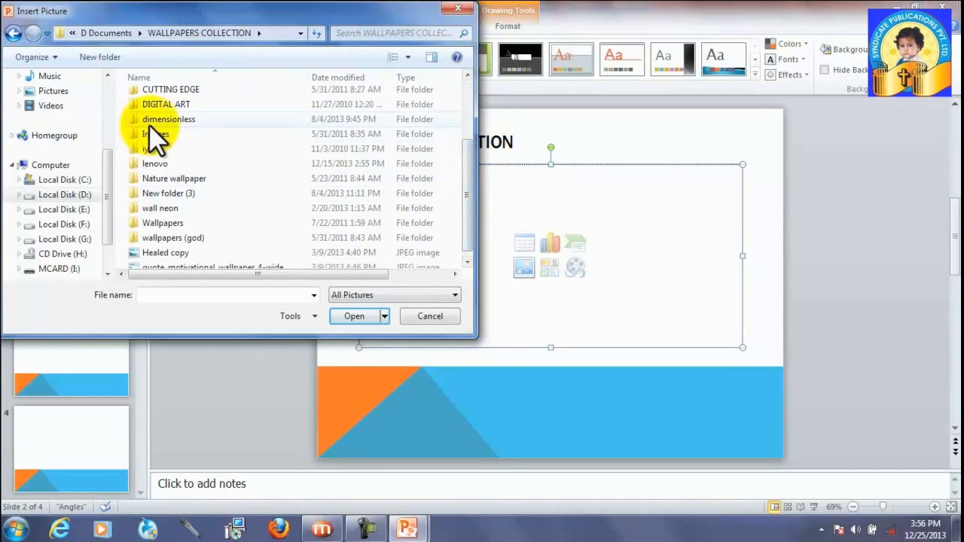
{"action": "double_click", "coordinate": [169, 119]}
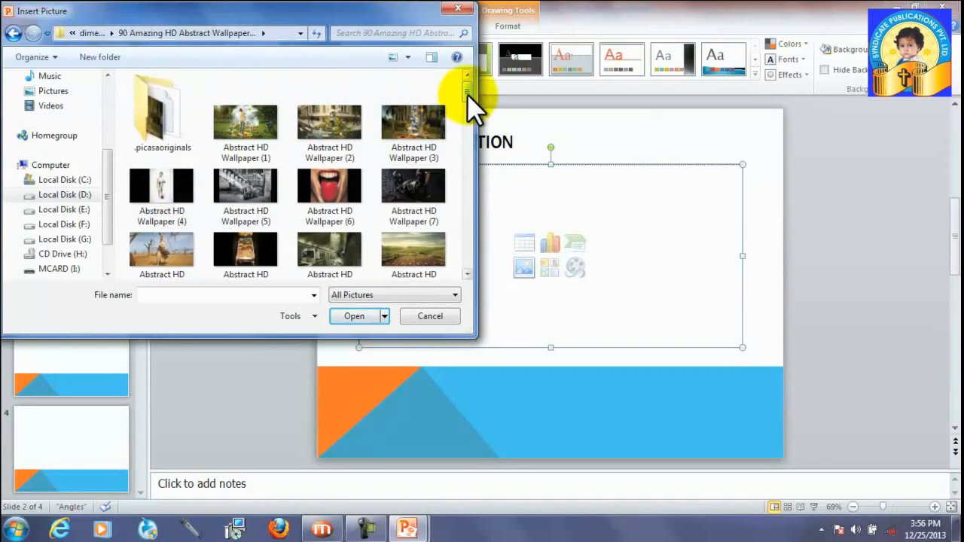
Step: Scroll through the wallpapers and select Abstract HD Wallpaper (60)
{"action": "scroll", "scroll_direction": "down", "scroll_amount": 3}
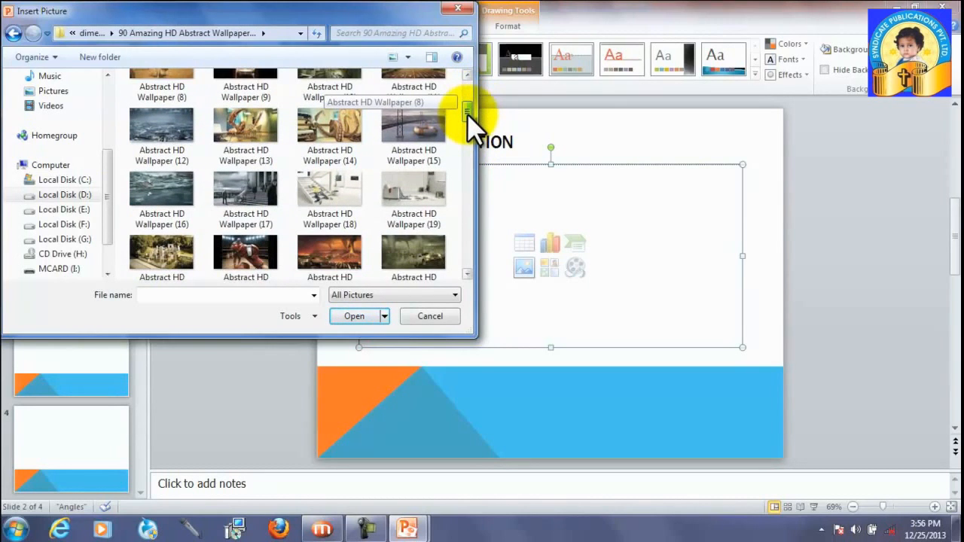
{"action": "scroll", "scroll_direction": "down", "scroll_amount": 3}
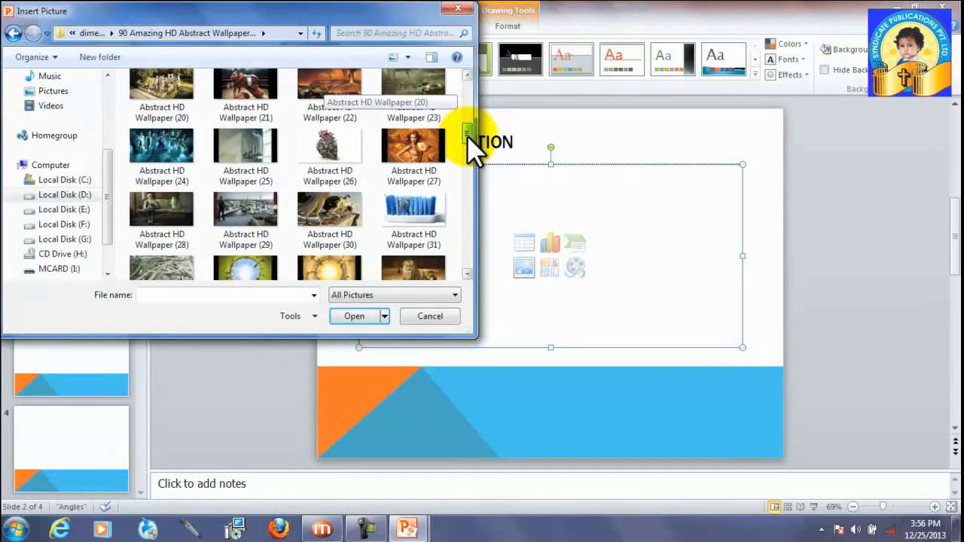
{"action": "scroll", "scroll_direction": "down", "scroll_amount": 3}
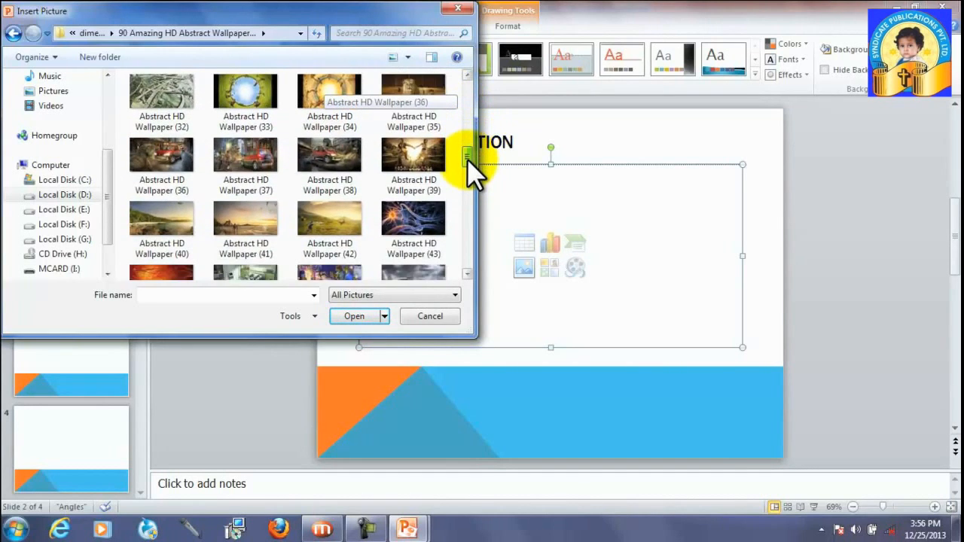
{"action": "scroll", "scroll_direction": "down", "scroll_amount": 3}
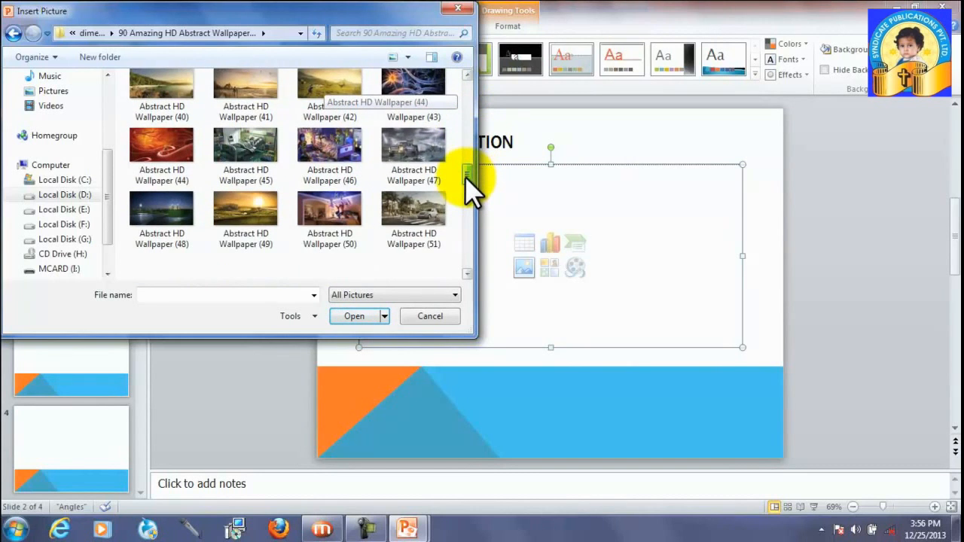
{"action": "scroll", "scroll_direction": "down", "scroll_amount": 3}
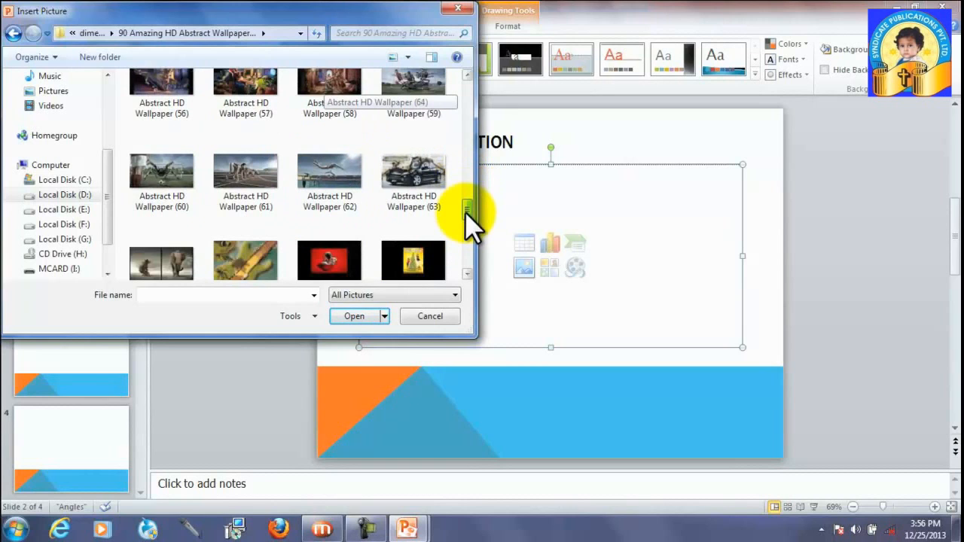
{"action": "scroll", "scroll_direction": "down", "scroll_amount": 3}
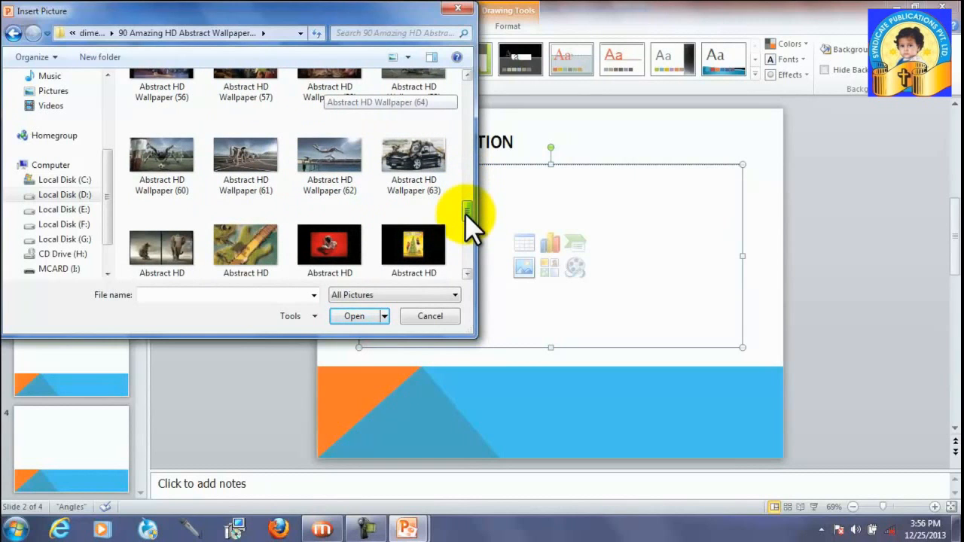
{"action": "left_click", "coordinate": [161, 156]}
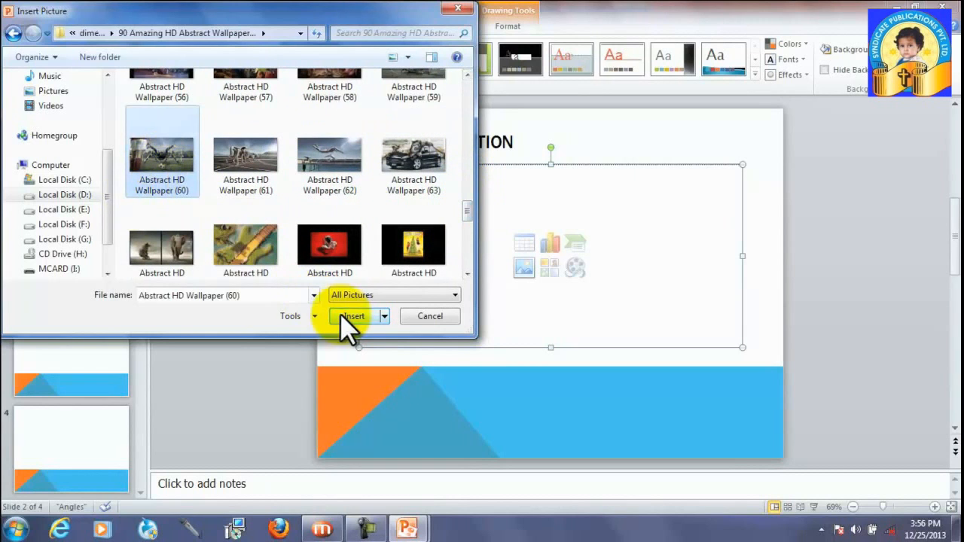
Step: Insert the selected Abstract HD Wallpaper (60) into slide 2's content area
{"action": "left_click", "coordinate": [352, 315]}
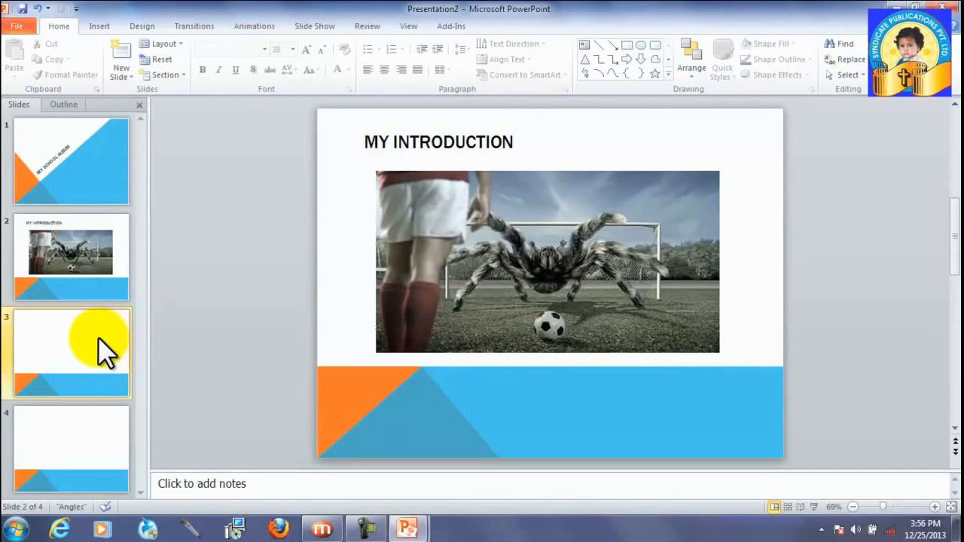
Step: Select slide 3 and type MY FRIENDS into its title placeholder
{"action": "left_click", "coordinate": [71, 353]}
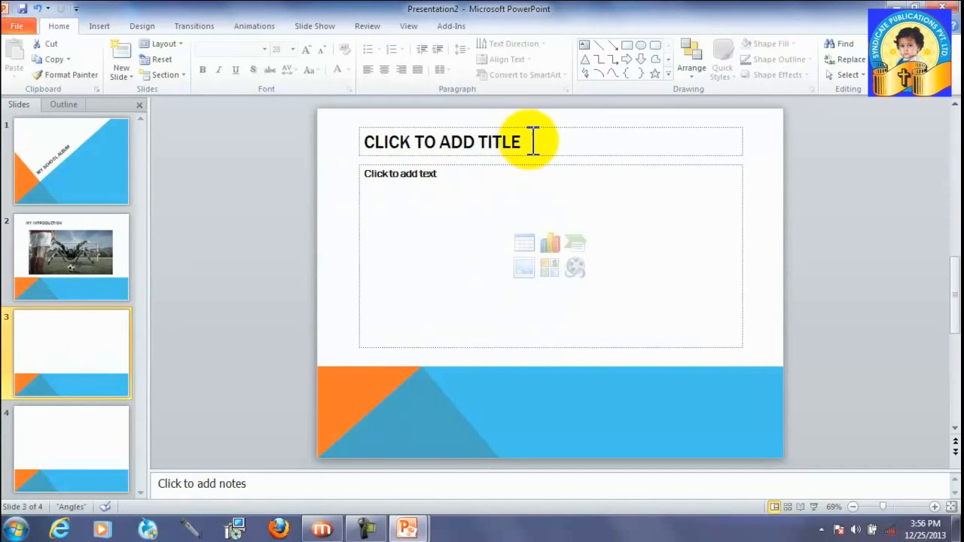
{"action": "left_click", "coordinate": [441, 141]}
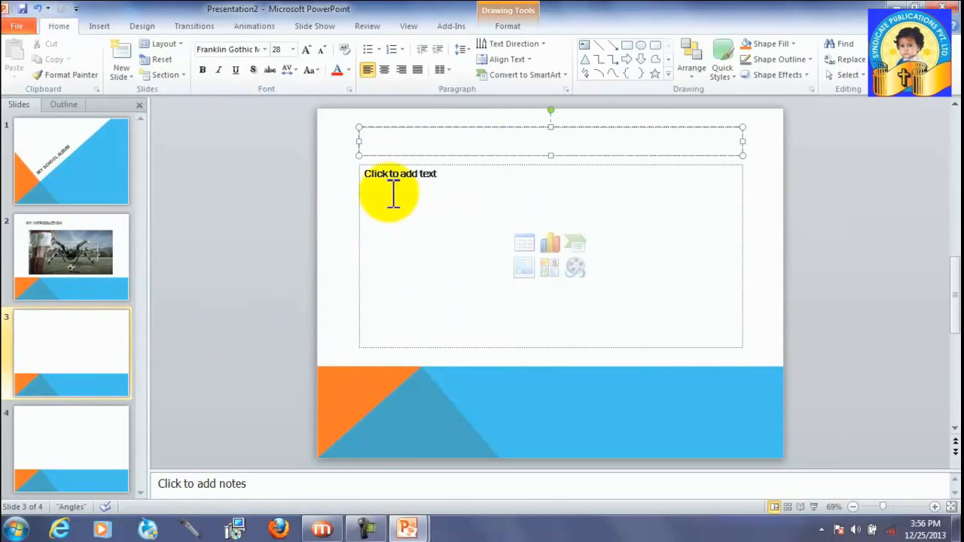
{"action": "mouse_move", "coordinate": [392, 177]}
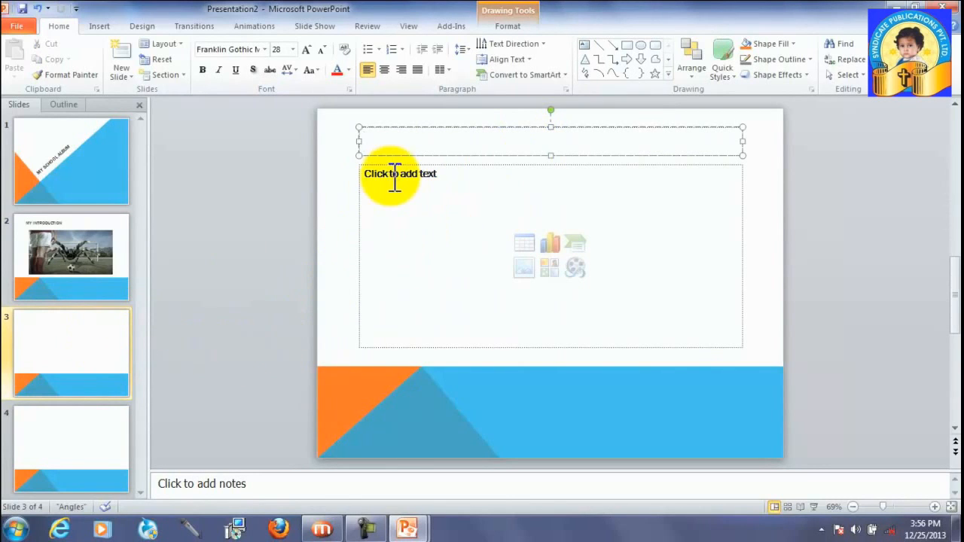
{"action": "left_click", "coordinate": [365, 141]}
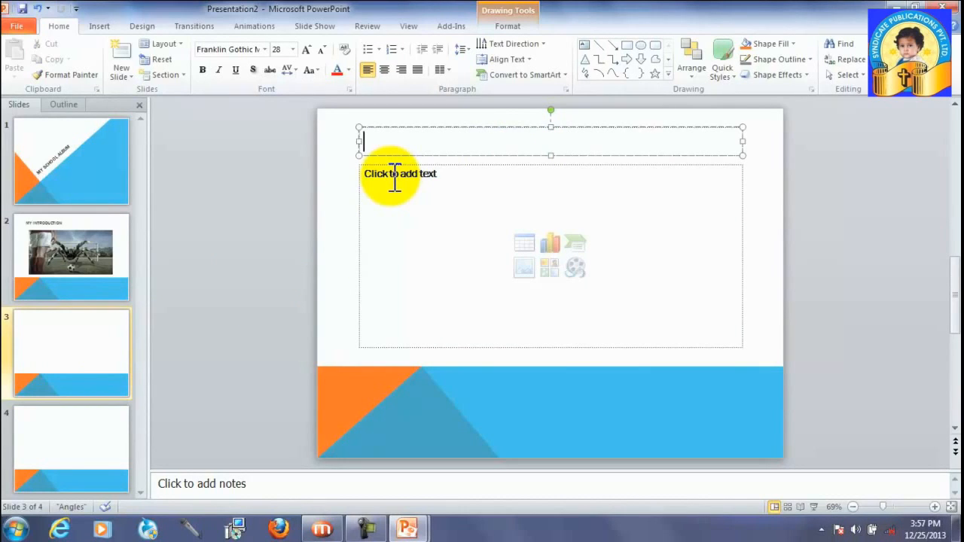
{"action": "type", "text": "M"}
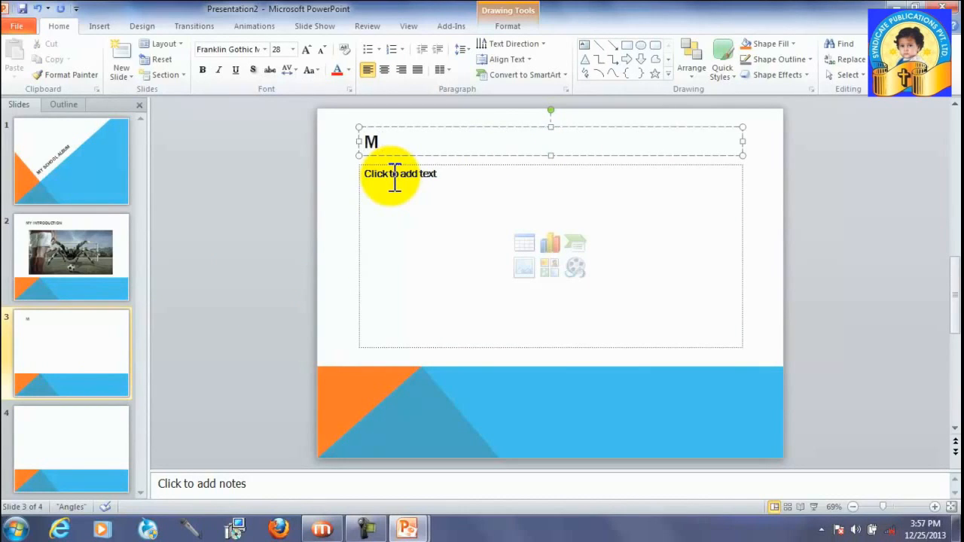
{"action": "type", "text": "Y"}
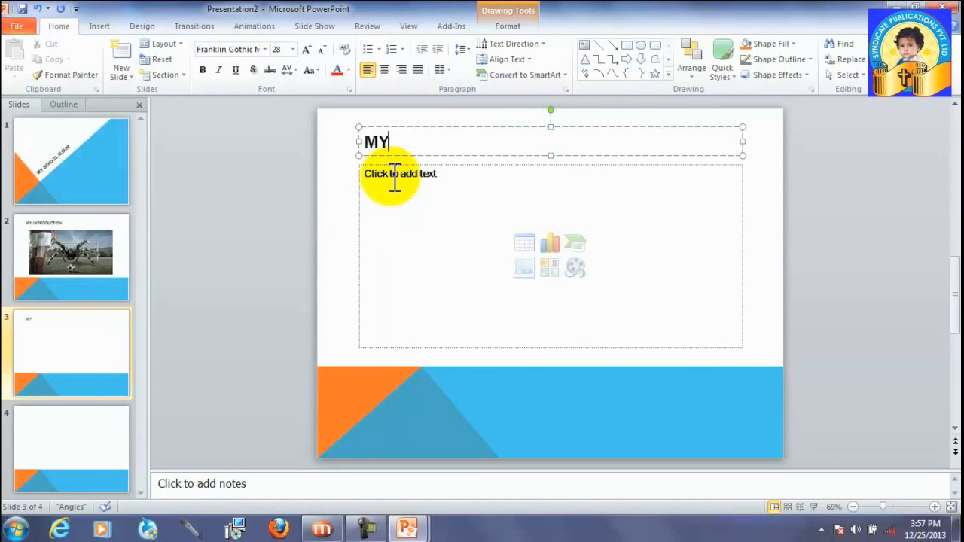
{"action": "type", "text": "F"}
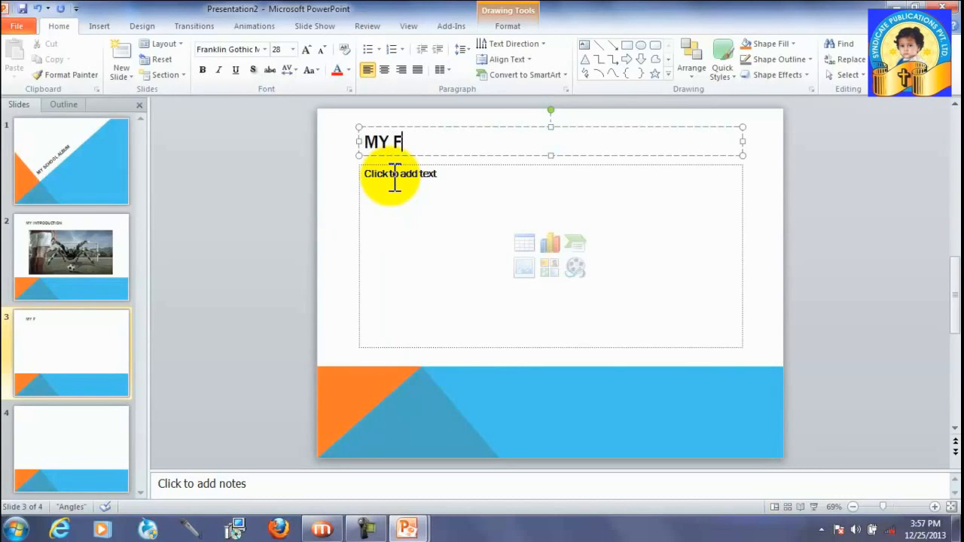
{"action": "type", "text": "RIEN"}
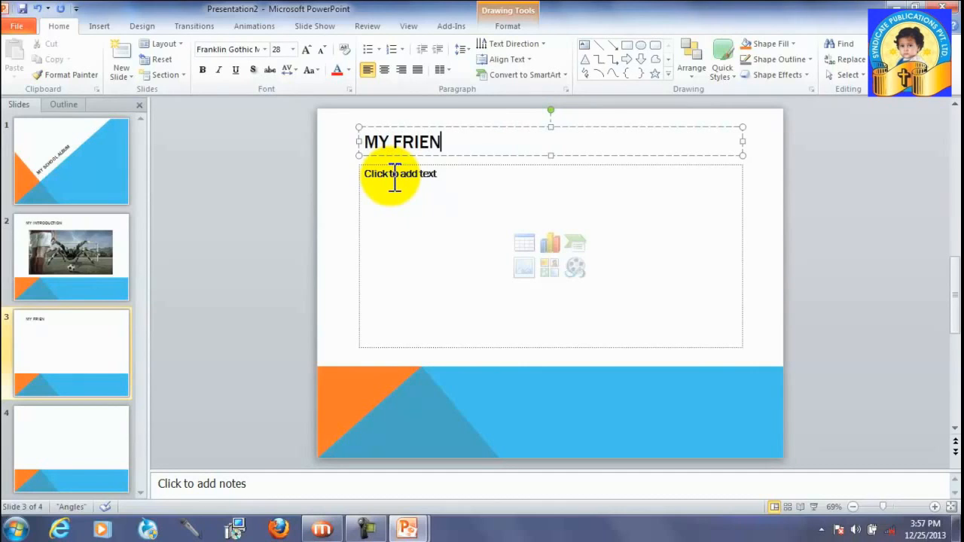
Step: Finish the title, then list Rahul, Tausif, Manisha, Harsh, Vijya and Gaurav on separate lines
{"action": "type", "text": "DS"}
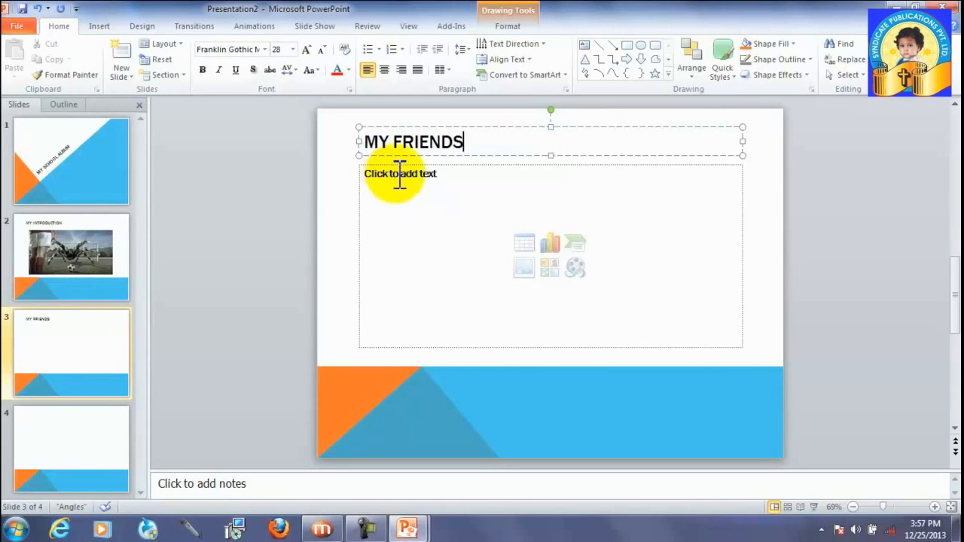
{"action": "left_click", "coordinate": [399, 173]}
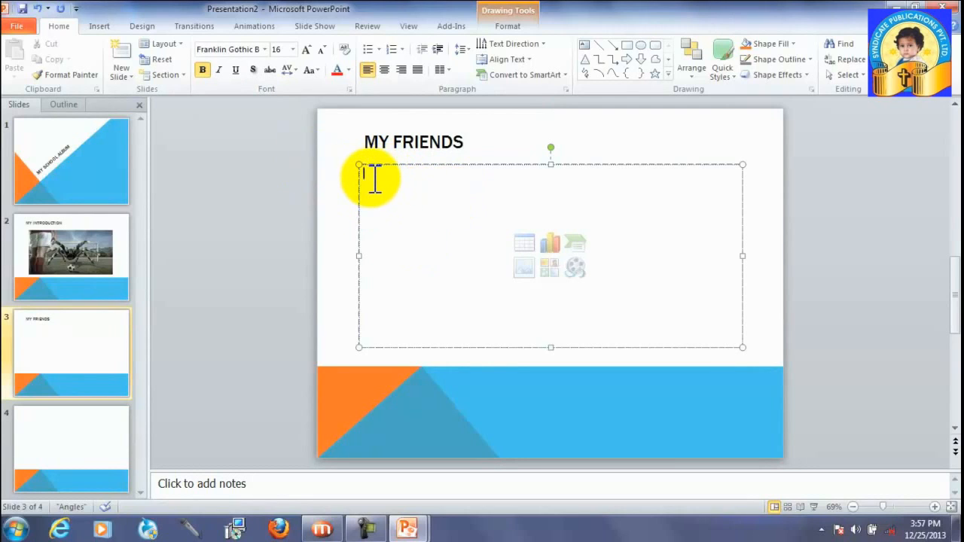
{"action": "type", "text": "1"}
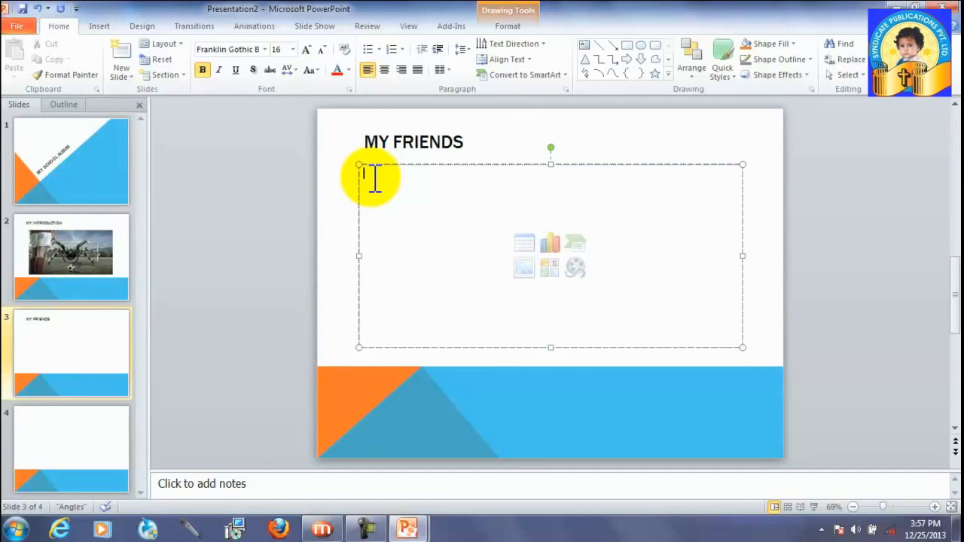
{"action": "type", "text": "R"}
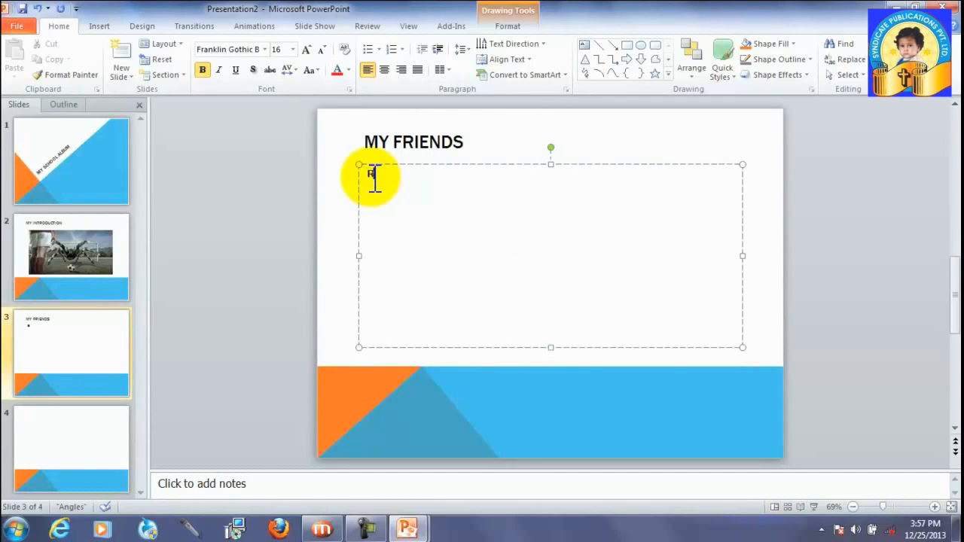
{"action": "type", "text": "ahul"}
{"action": "type", "text": "Tausif"}
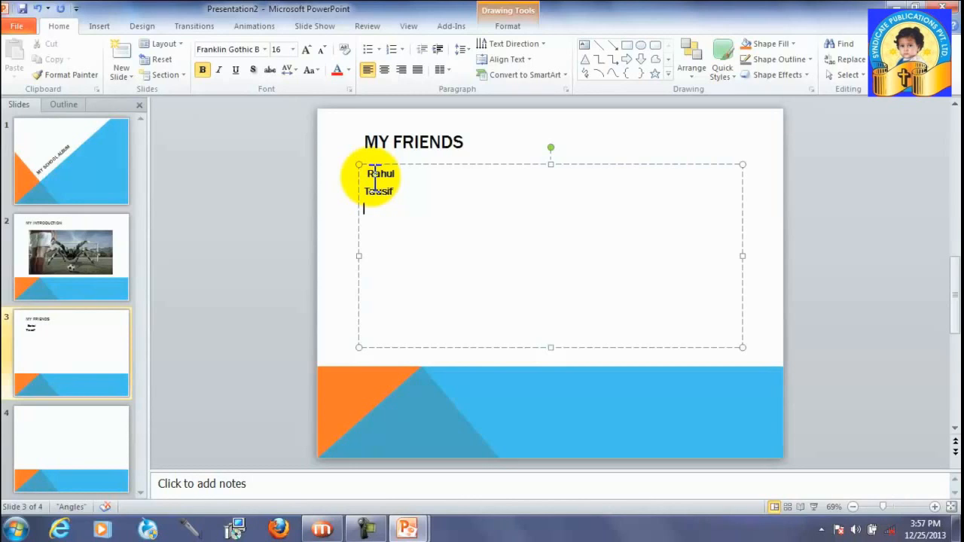
{"action": "type", "text": "Manisha"}
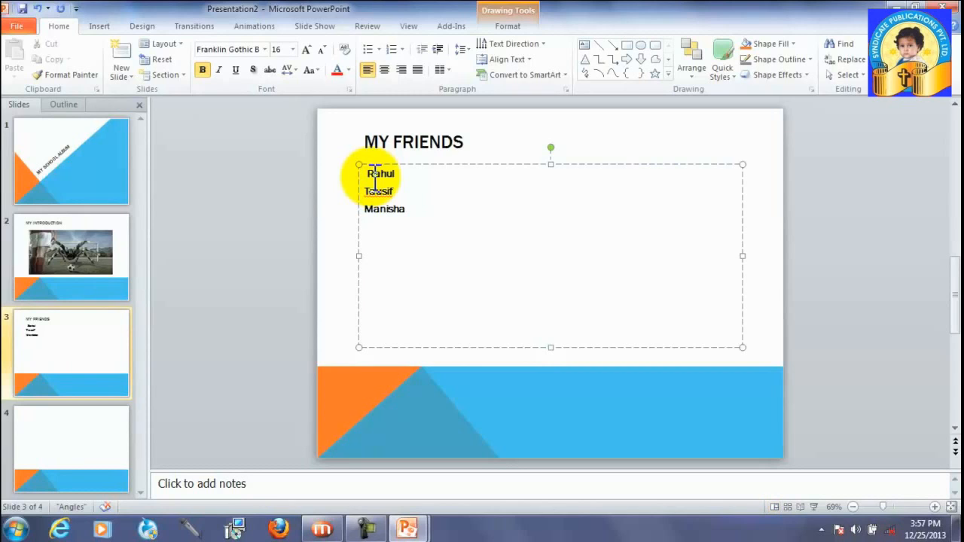
{"action": "type", "text": "Has"}
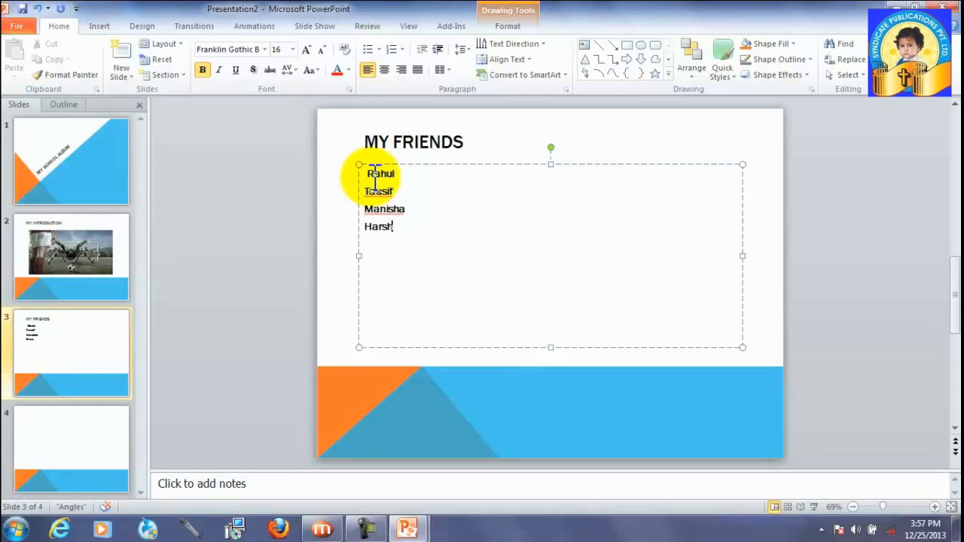
{"action": "key", "text": "enter"}
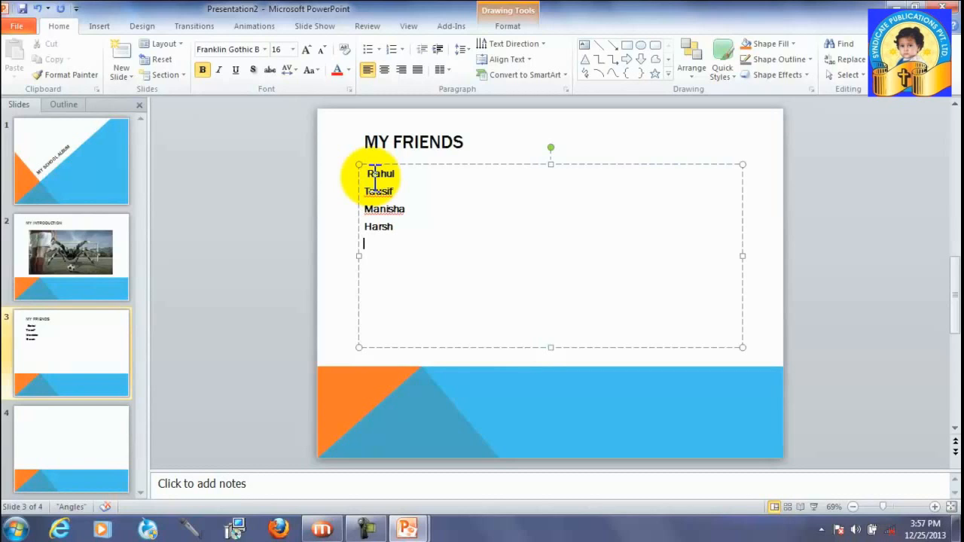
{"action": "type", "text": "Vijy"}
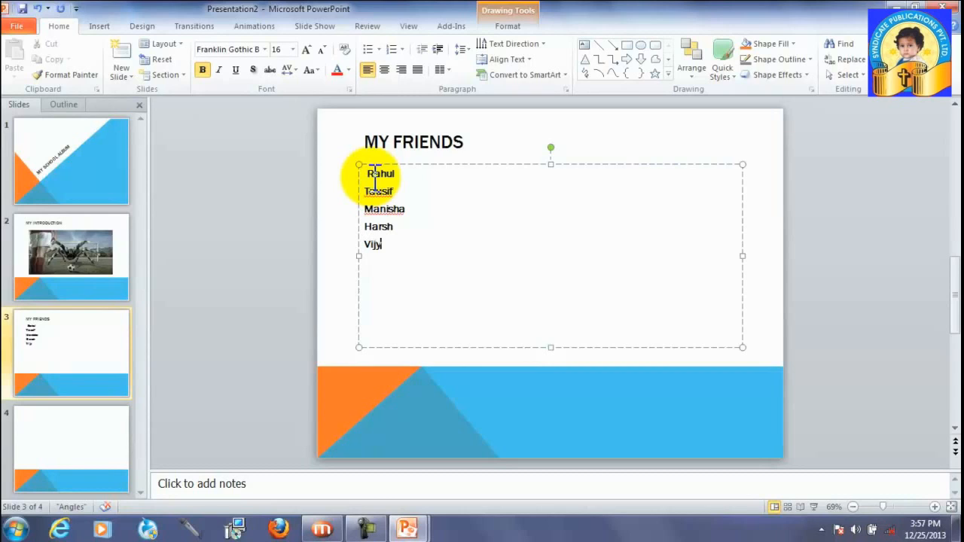
{"action": "type", "text": "a"}
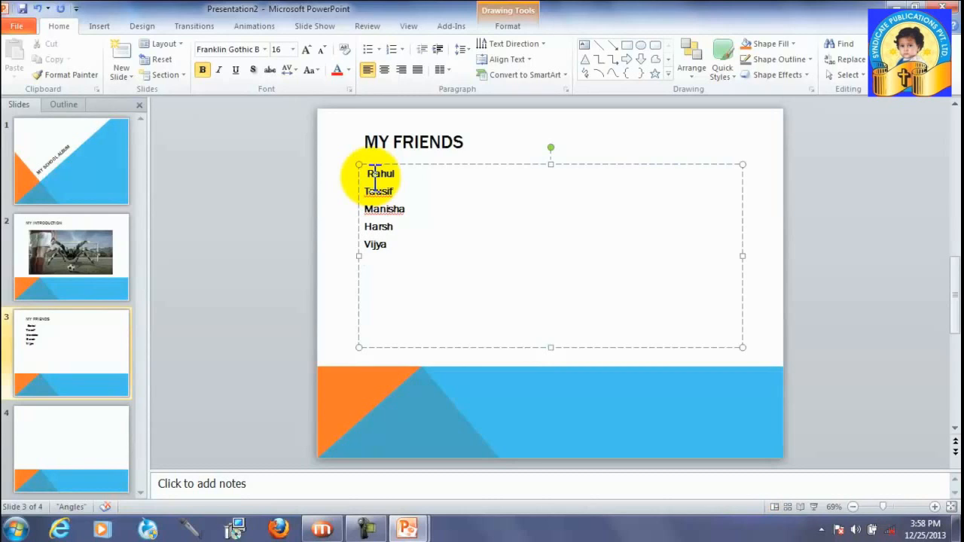
{"action": "type", "text": "Gaui"}
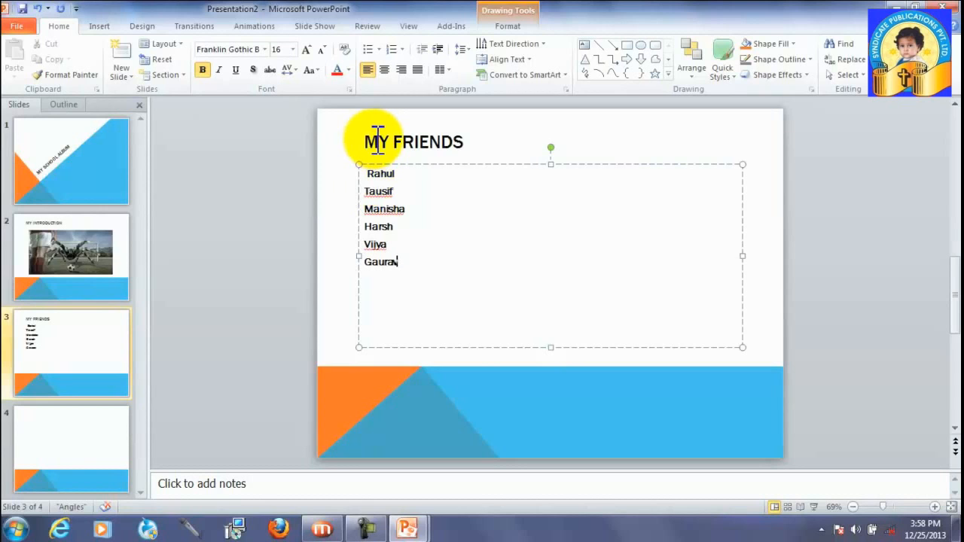
{"action": "mouse_move", "coordinate": [413, 271]}
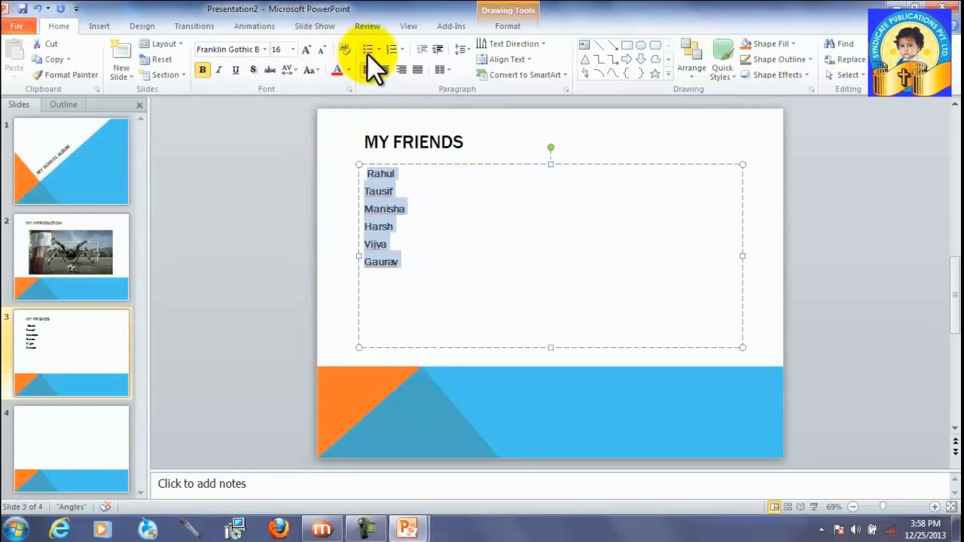
Step: Give the friends' names arrow bullets, blue font colour and bold formatting
{"action": "left_click", "coordinate": [379, 49]}
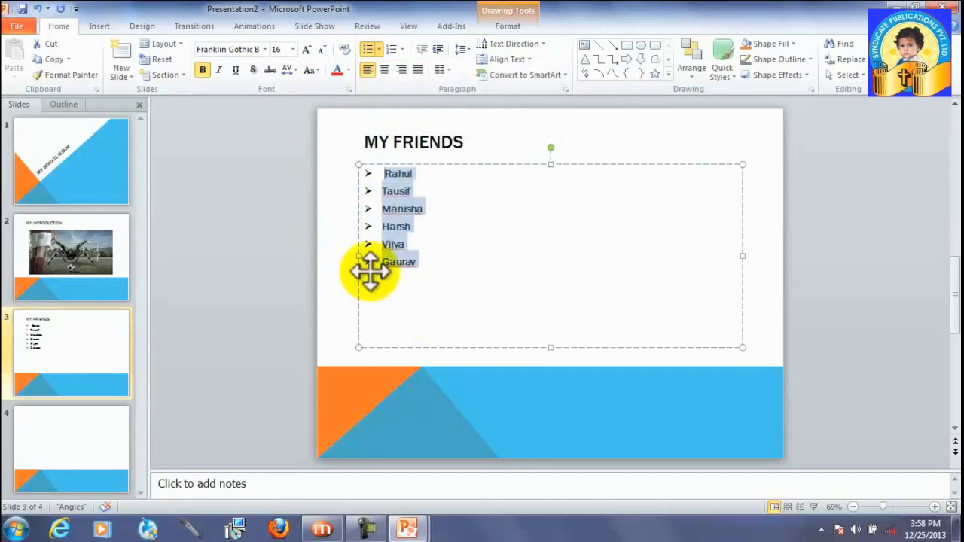
{"action": "mouse_move", "coordinate": [370, 50]}
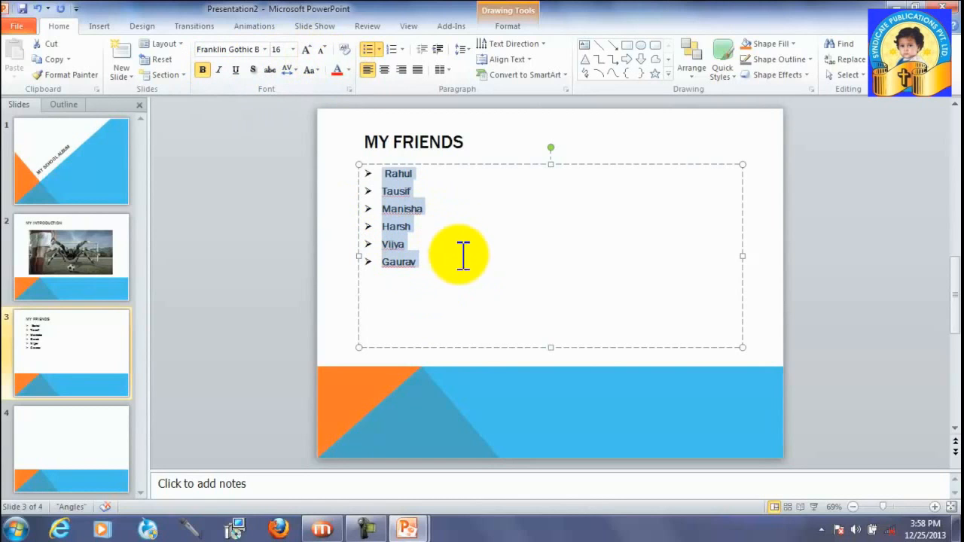
{"action": "left_click", "coordinate": [347, 70]}
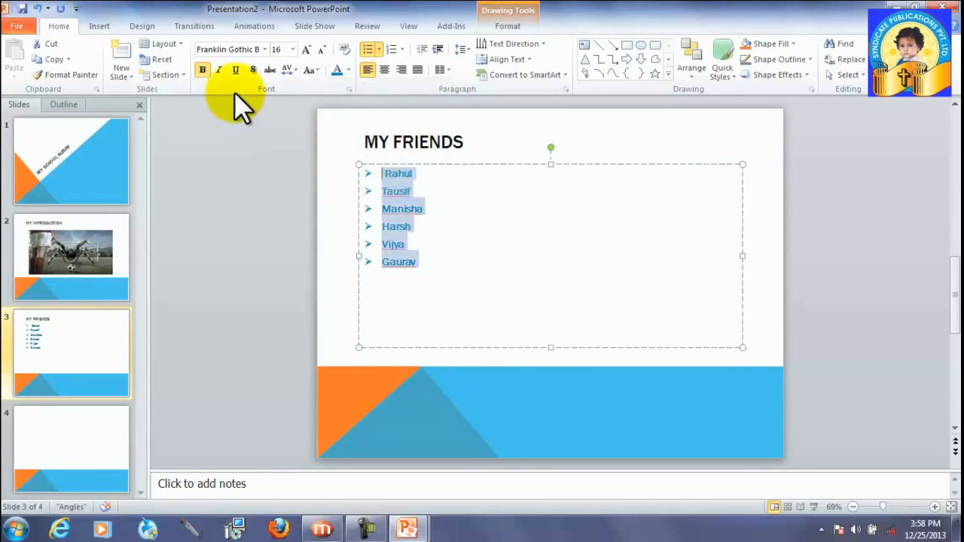
{"action": "left_click", "coordinate": [293, 49]}
{"action": "type", "text": "a"}
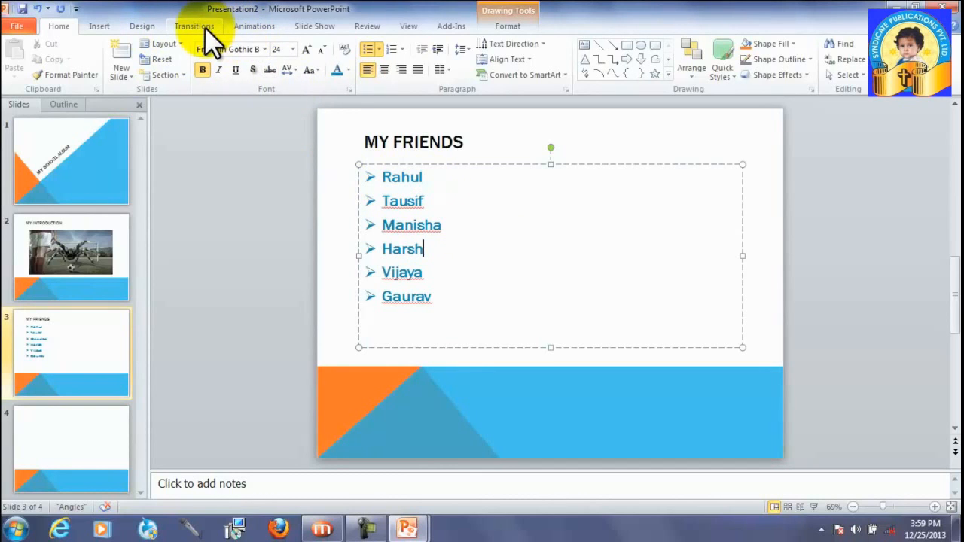
Step: Browse the ribbon tabs, then select the friends' name list on slide 3 in Animations
{"action": "left_click", "coordinate": [195, 26]}
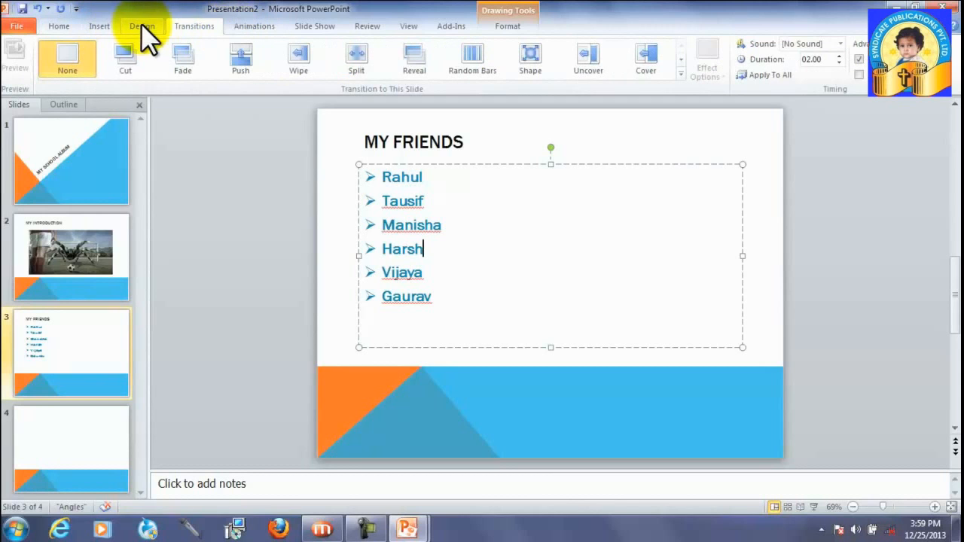
{"action": "left_click", "coordinate": [142, 26]}
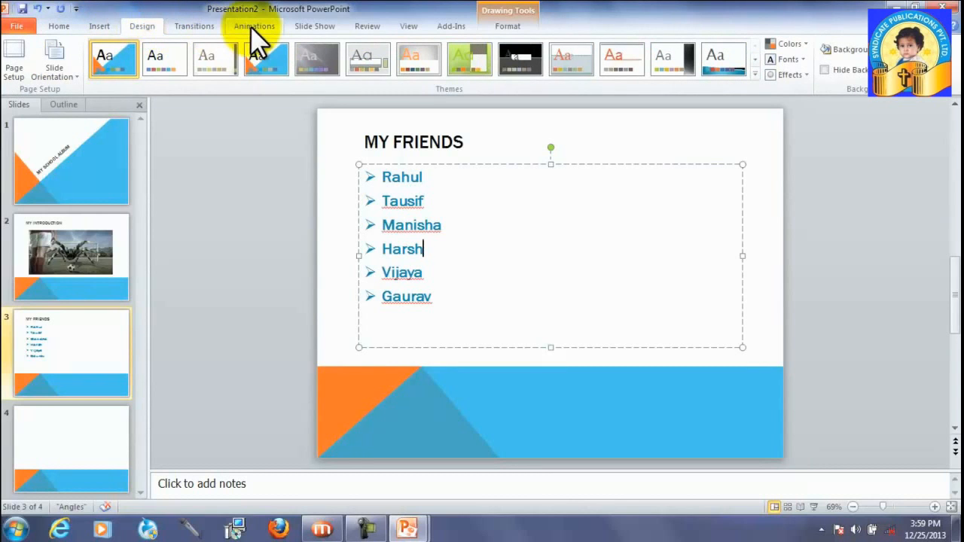
{"action": "left_click", "coordinate": [254, 25]}
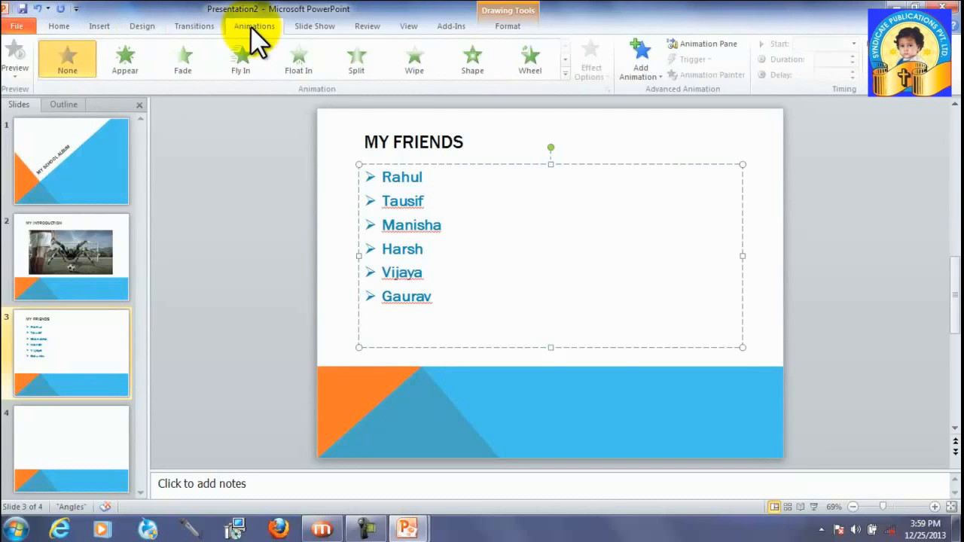
{"action": "double_click", "coordinate": [401, 178]}
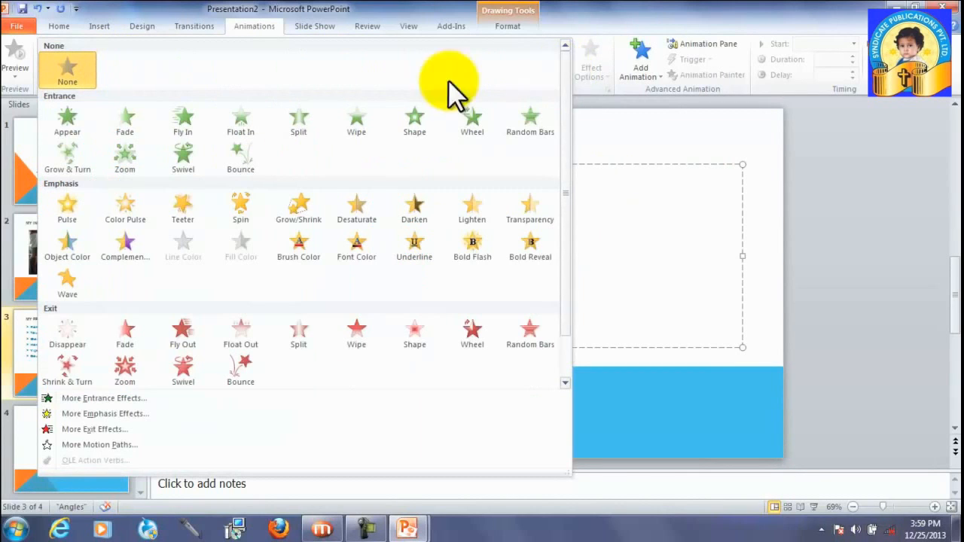
{"action": "mouse_move", "coordinate": [264, 223]}
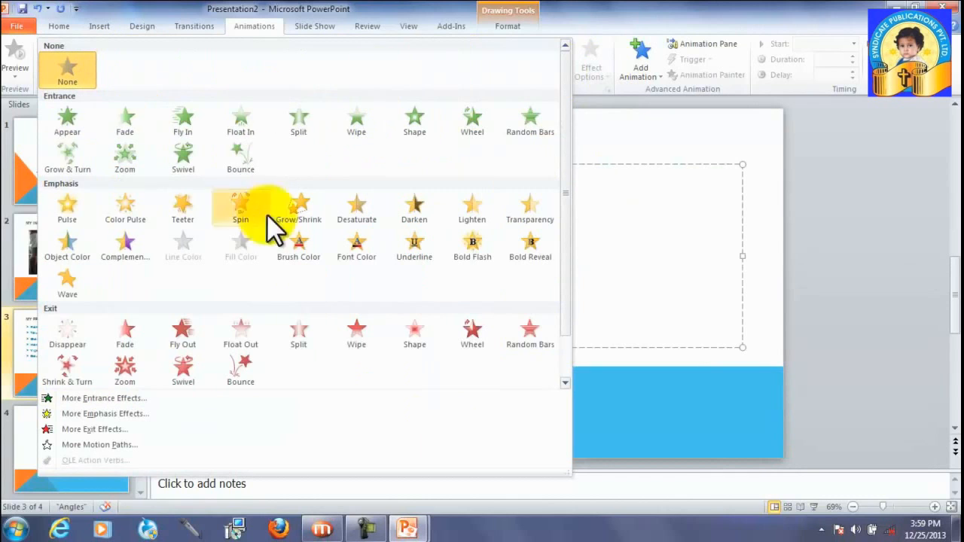
{"action": "mouse_move", "coordinate": [298, 132]}
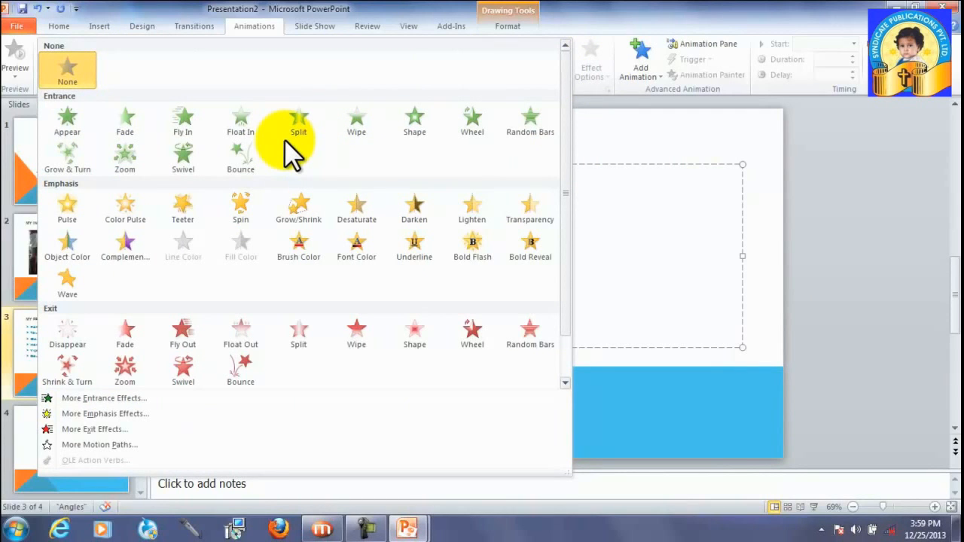
Step: Animate Rahul with Fly In, Tausif Float In, Manisha Wheel, Harsh Appear, plus remaining names
{"action": "left_click", "coordinate": [298, 121]}
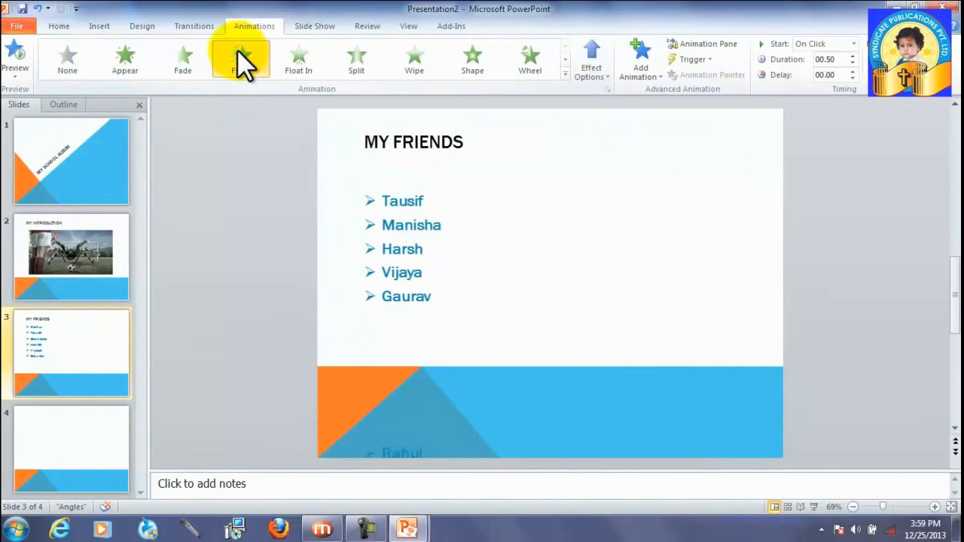
{"action": "left_click", "coordinate": [241, 60]}
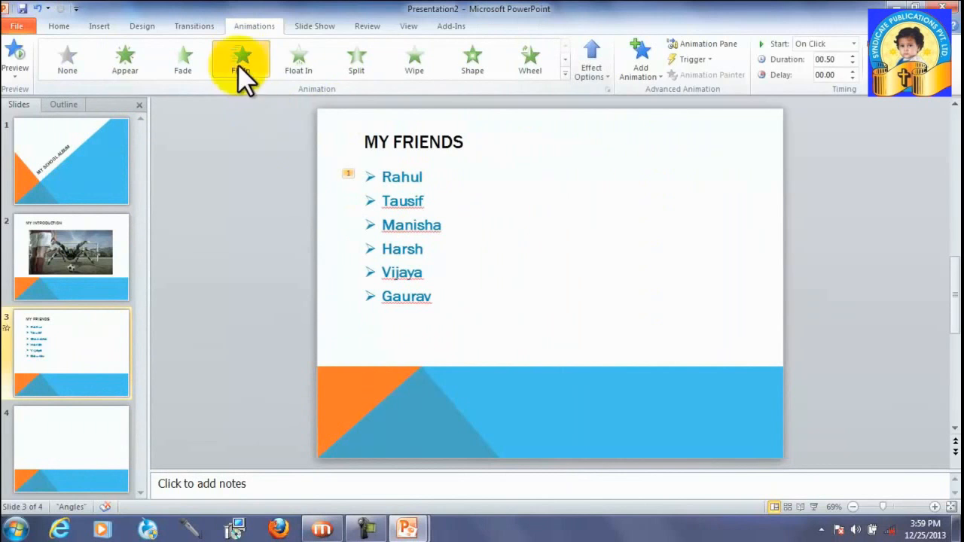
{"action": "left_click", "coordinate": [240, 59]}
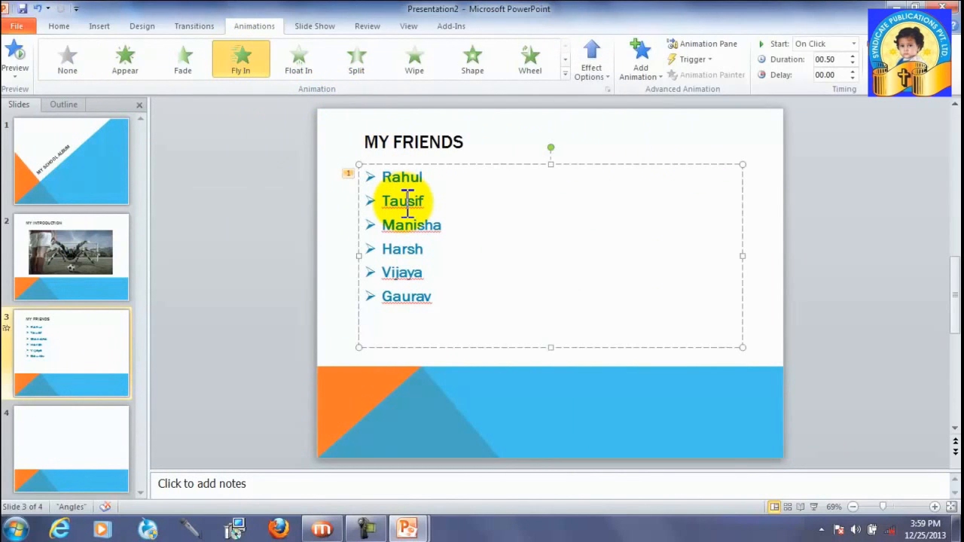
{"action": "left_click", "coordinate": [298, 59]}
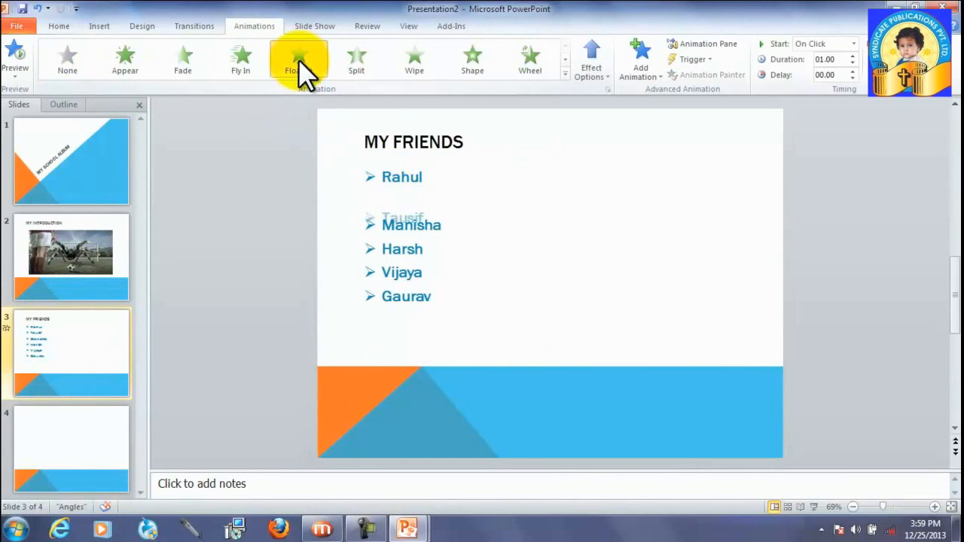
{"action": "left_click", "coordinate": [298, 59]}
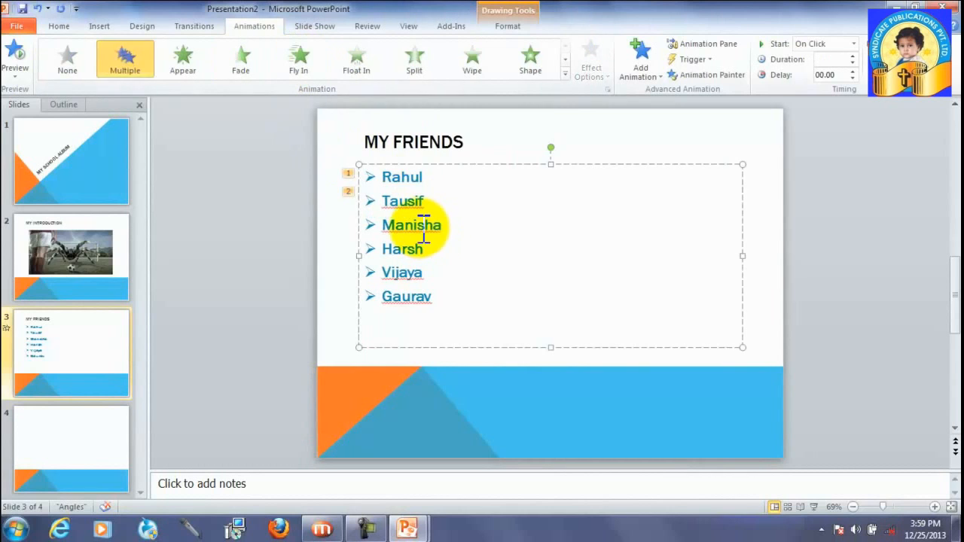
{"action": "left_click", "coordinate": [530, 58]}
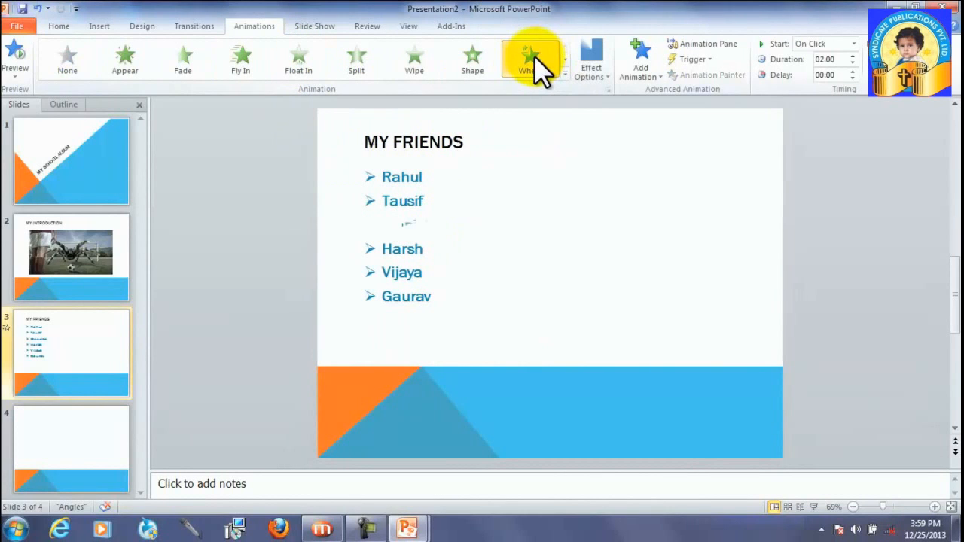
{"action": "left_click", "coordinate": [530, 58]}
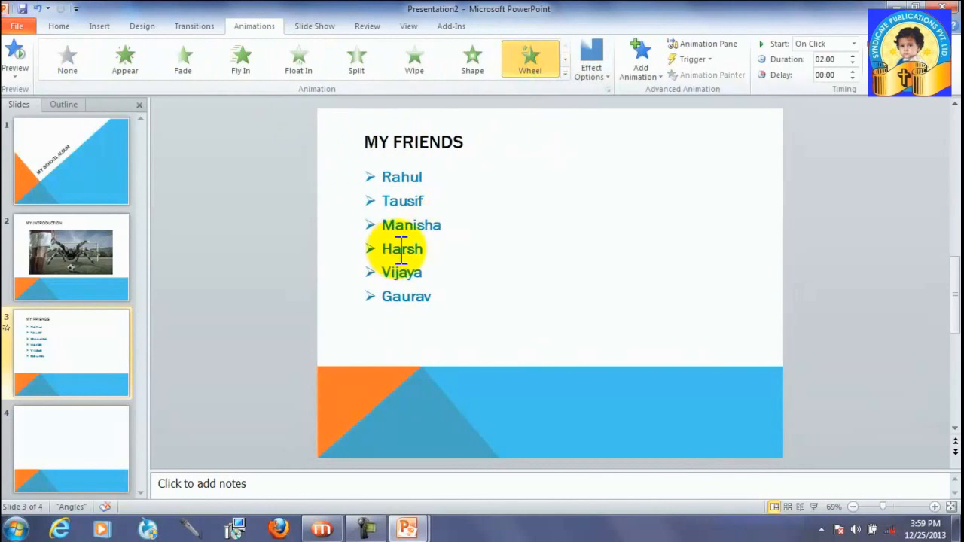
{"action": "left_click", "coordinate": [124, 59]}
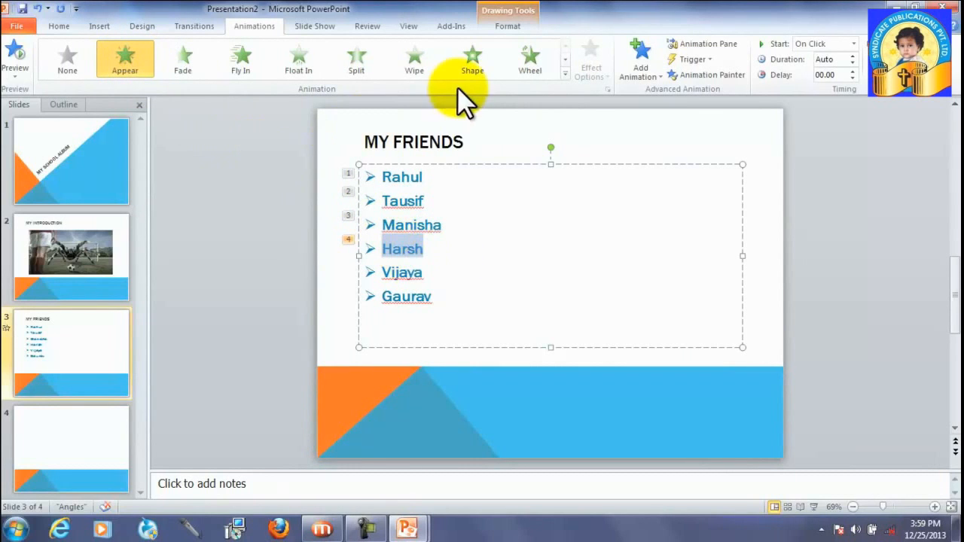
{"action": "left_click", "coordinate": [565, 74]}
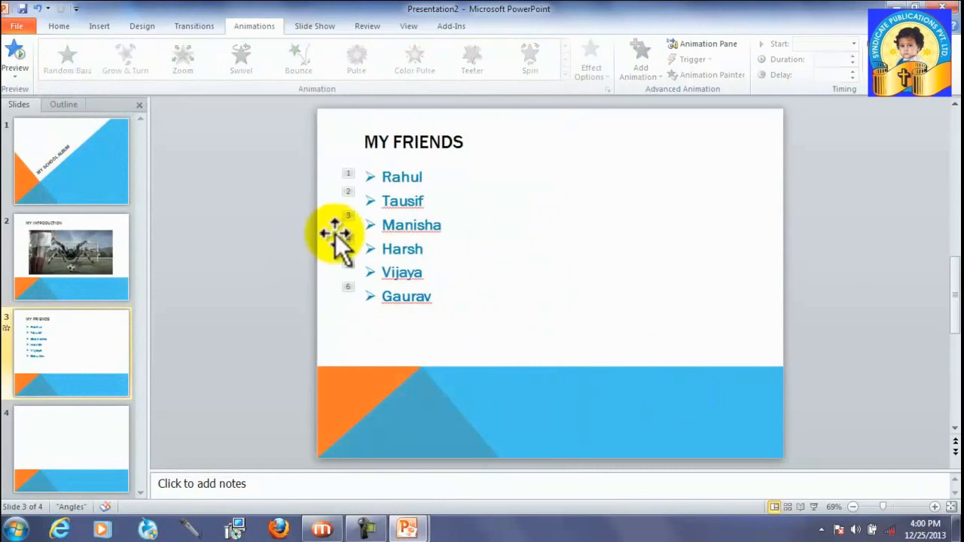
{"action": "left_click", "coordinate": [72, 256]}
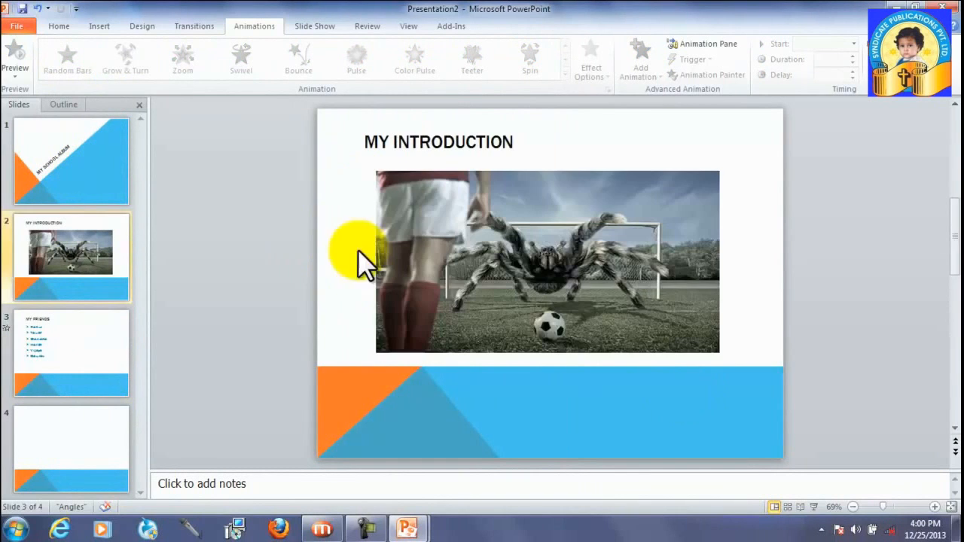
{"action": "left_click", "coordinate": [71, 160]}
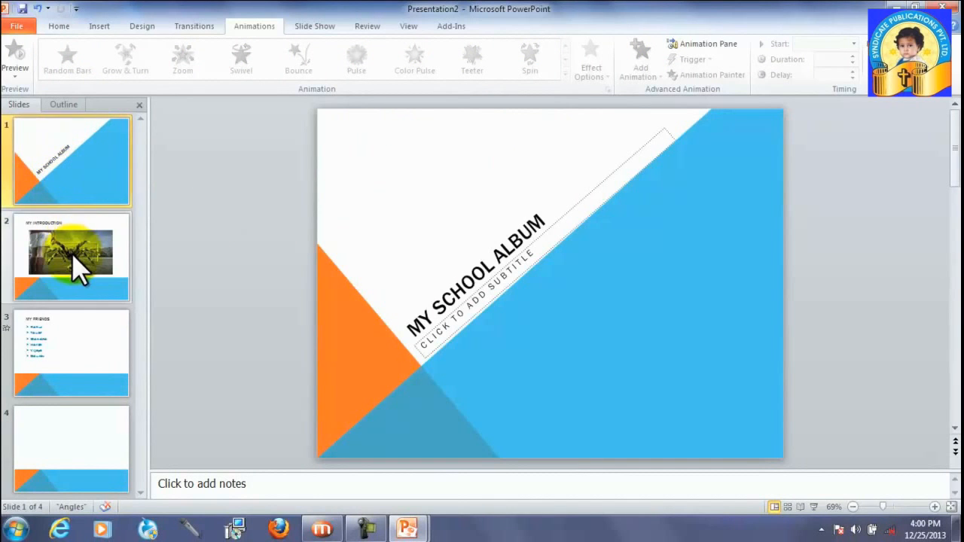
{"action": "left_click", "coordinate": [71, 352]}
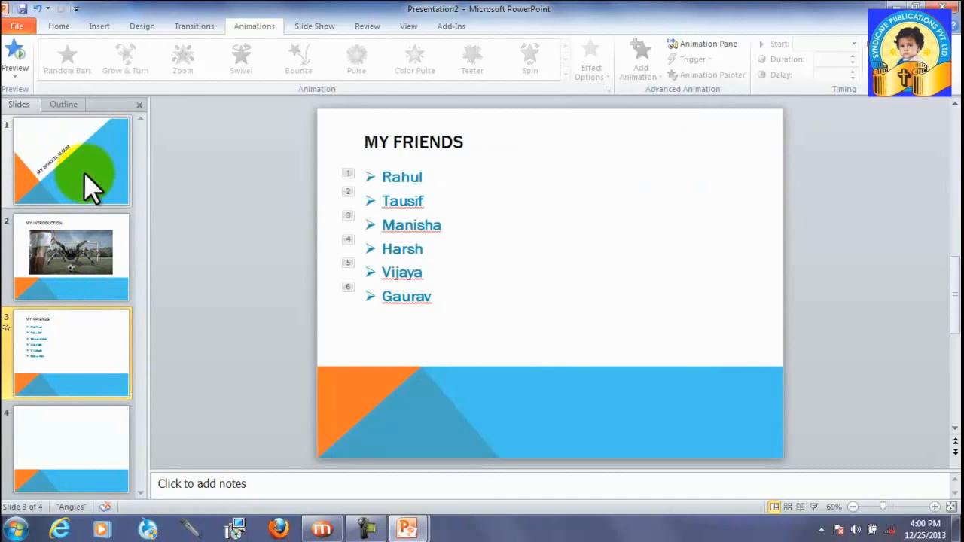
{"action": "mouse_move", "coordinate": [91, 185]}
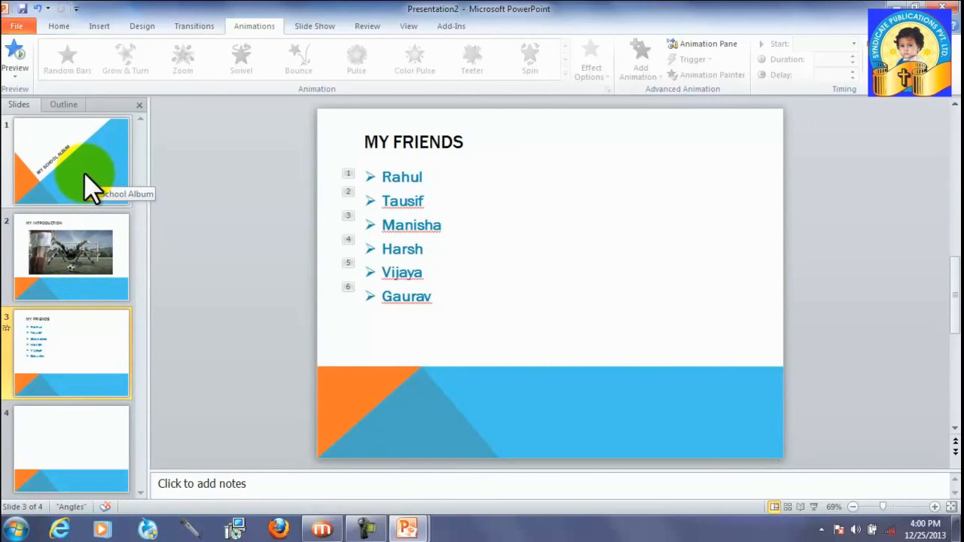
Step: Move through the slides and apply the Doors transition to MY FRIENDS from the gallery
{"action": "left_click", "coordinate": [83, 158]}
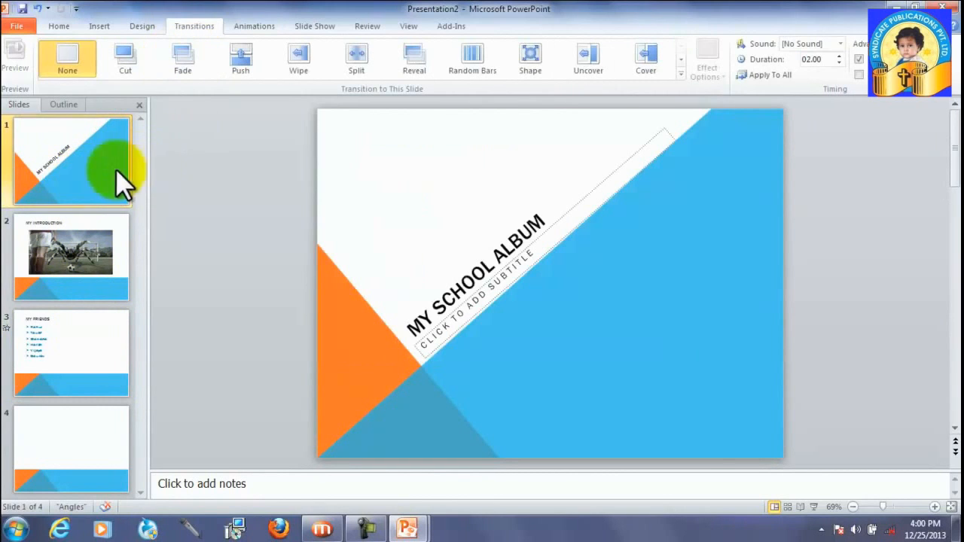
{"action": "mouse_move", "coordinate": [98, 226]}
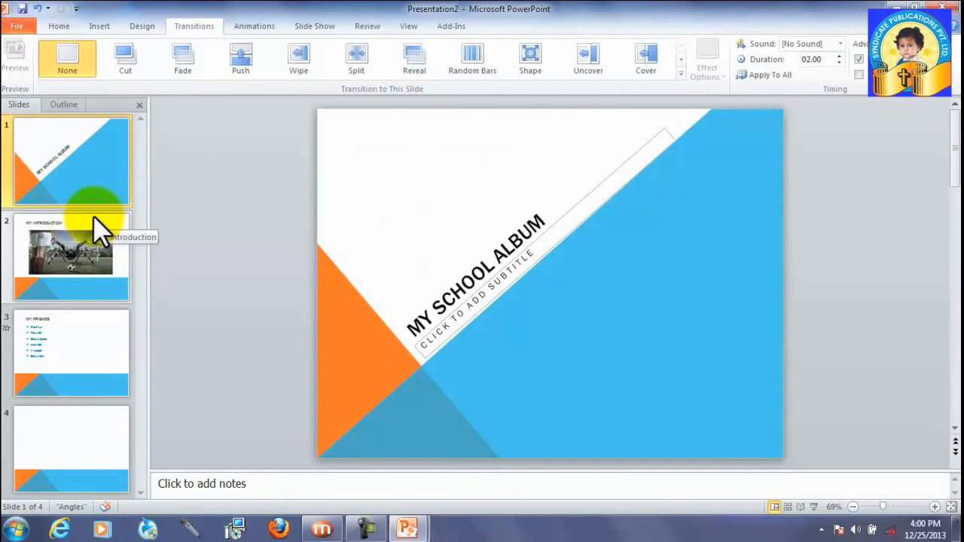
{"action": "mouse_move", "coordinate": [110, 248]}
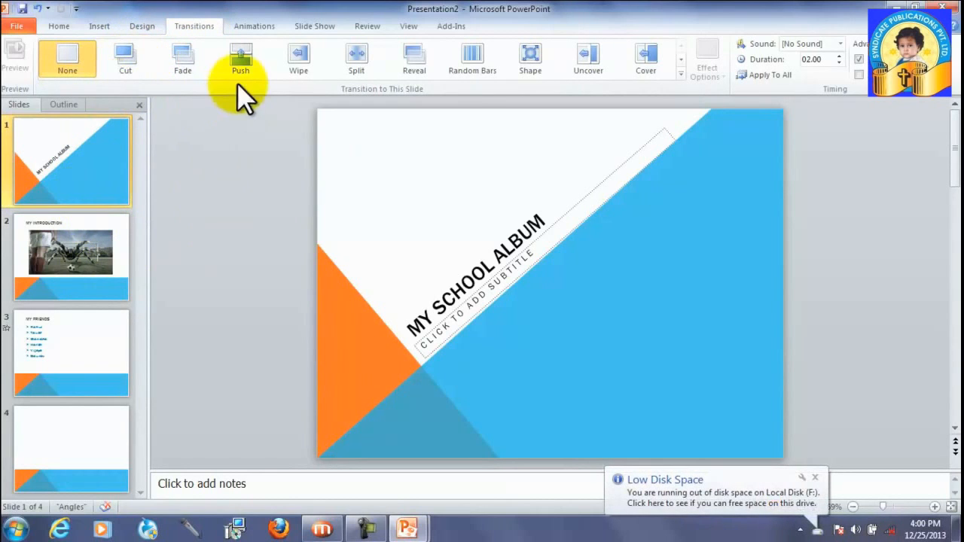
{"action": "mouse_move", "coordinate": [531, 59]}
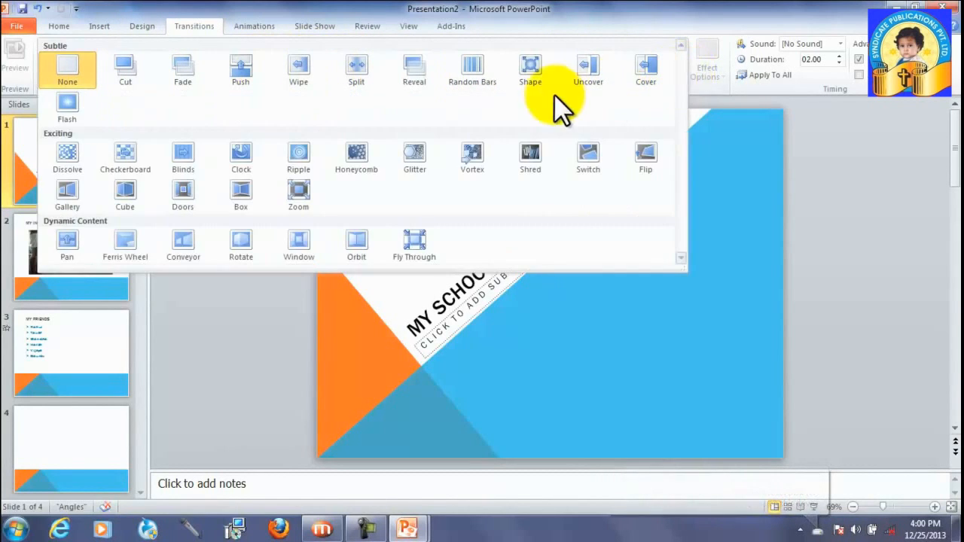
{"action": "mouse_move", "coordinate": [183, 154]}
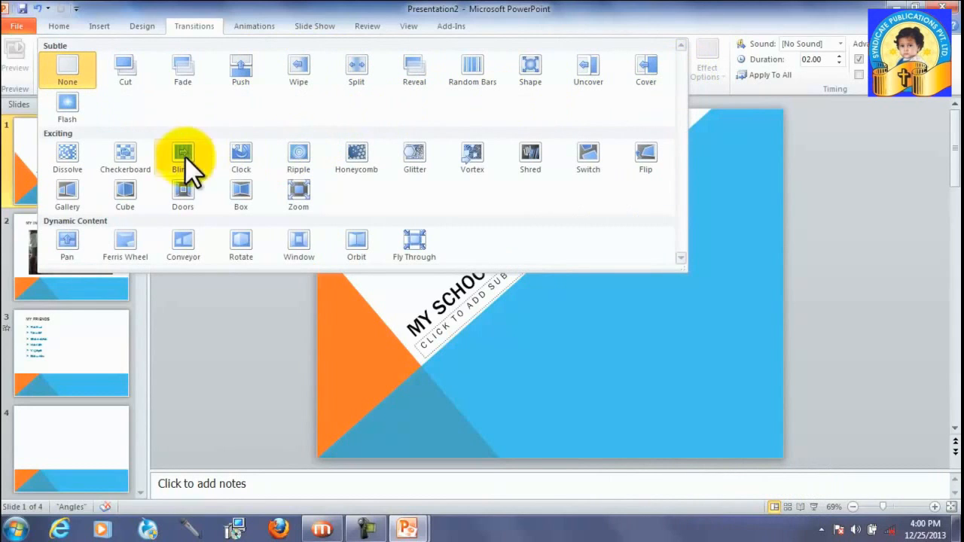
{"action": "mouse_move", "coordinate": [298, 156]}
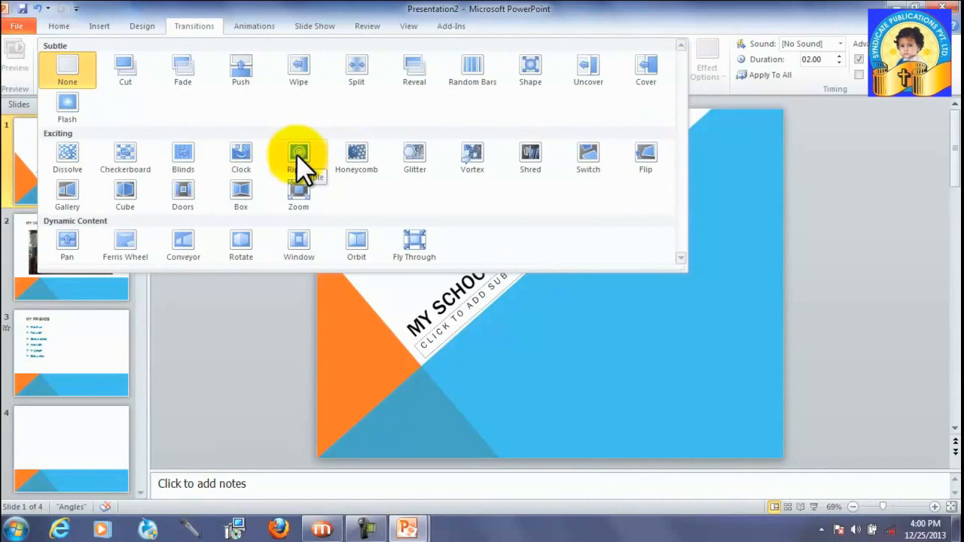
{"action": "left_click", "coordinate": [298, 154]}
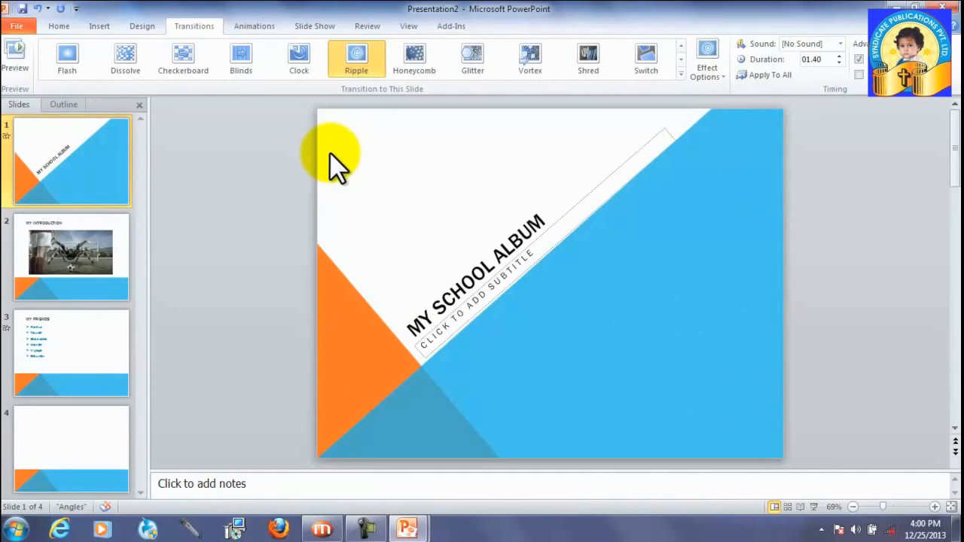
{"action": "left_click", "coordinate": [70, 256]}
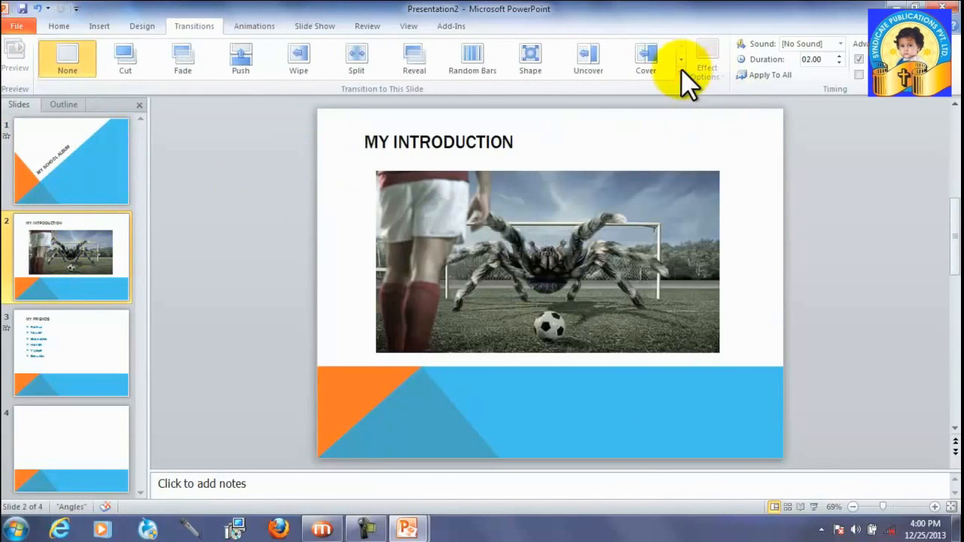
{"action": "left_click", "coordinate": [681, 59]}
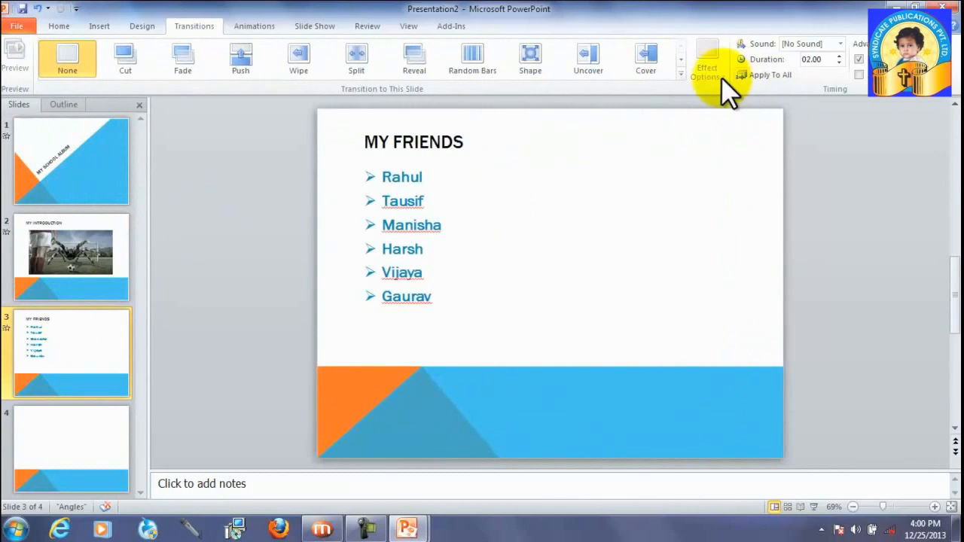
{"action": "left_click", "coordinate": [681, 78]}
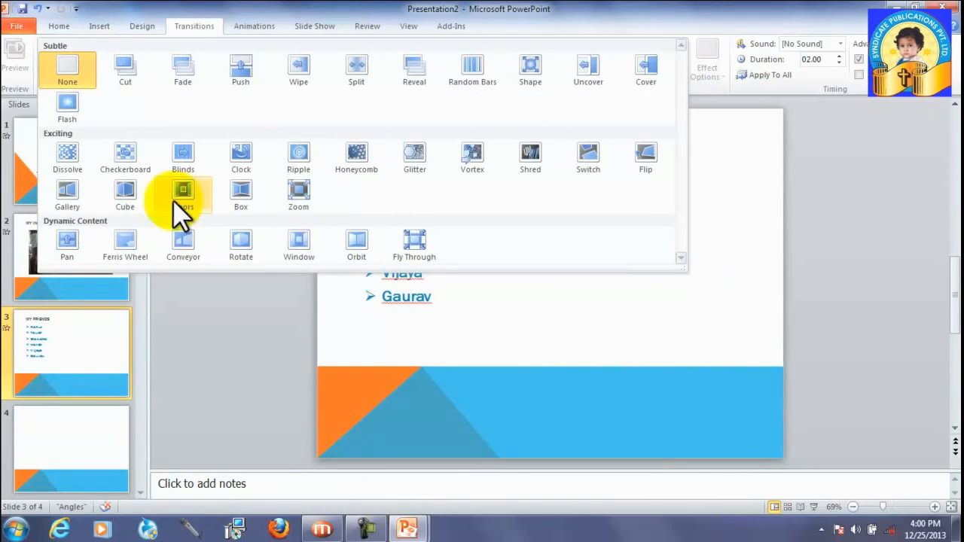
{"action": "left_click", "coordinate": [183, 195]}
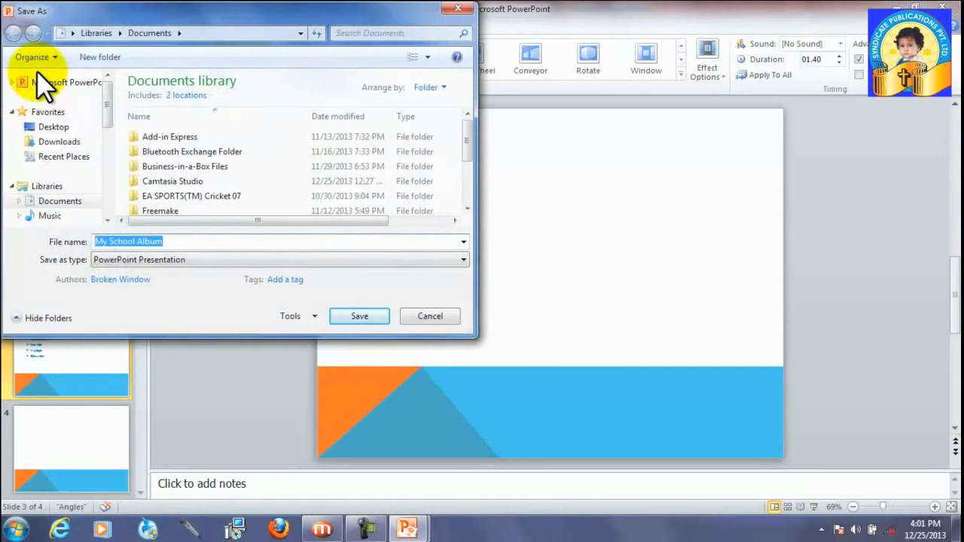
Step: Save the presentation to Desktop under the name 'My School Album'
{"action": "left_click", "coordinate": [54, 126]}
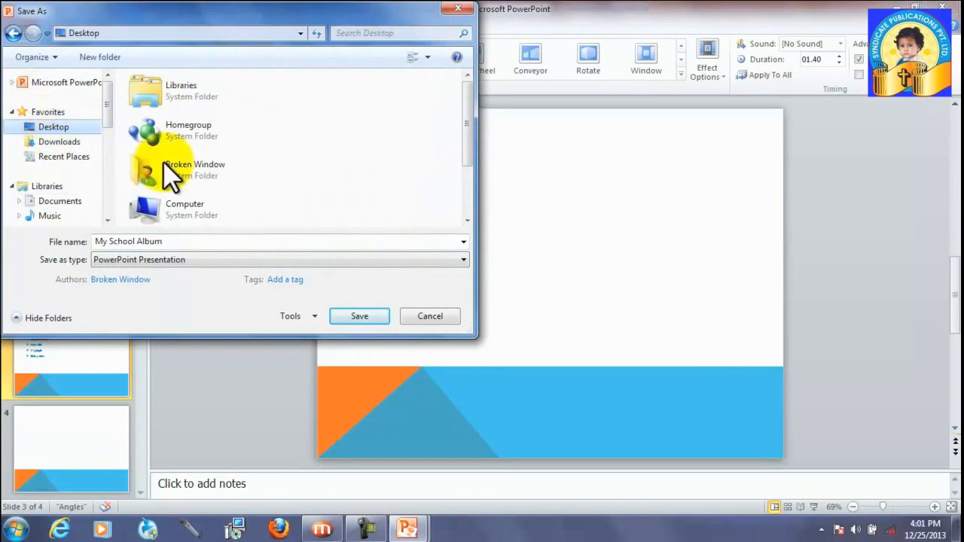
{"action": "mouse_move", "coordinate": [360, 316]}
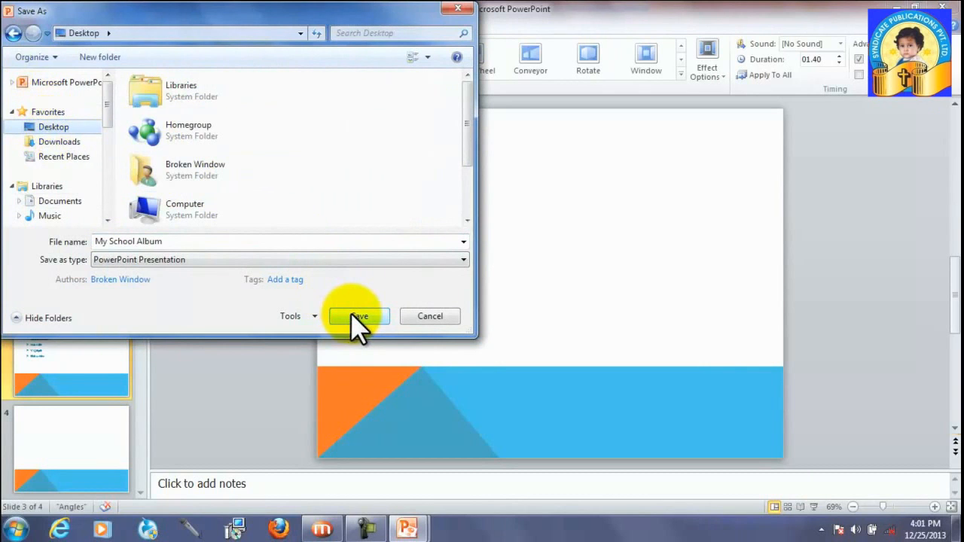
{"action": "left_click", "coordinate": [358, 316]}
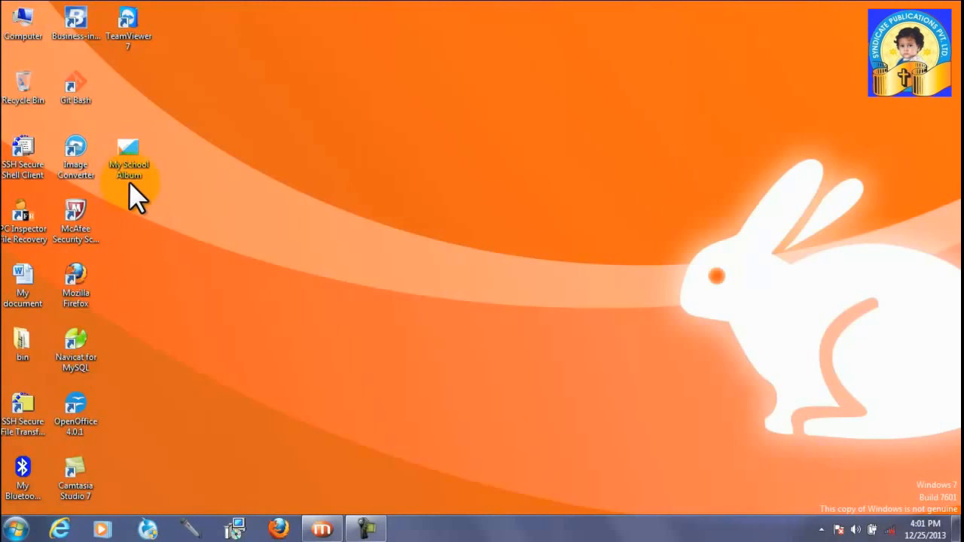
{"action": "mouse_move", "coordinate": [181, 222]}
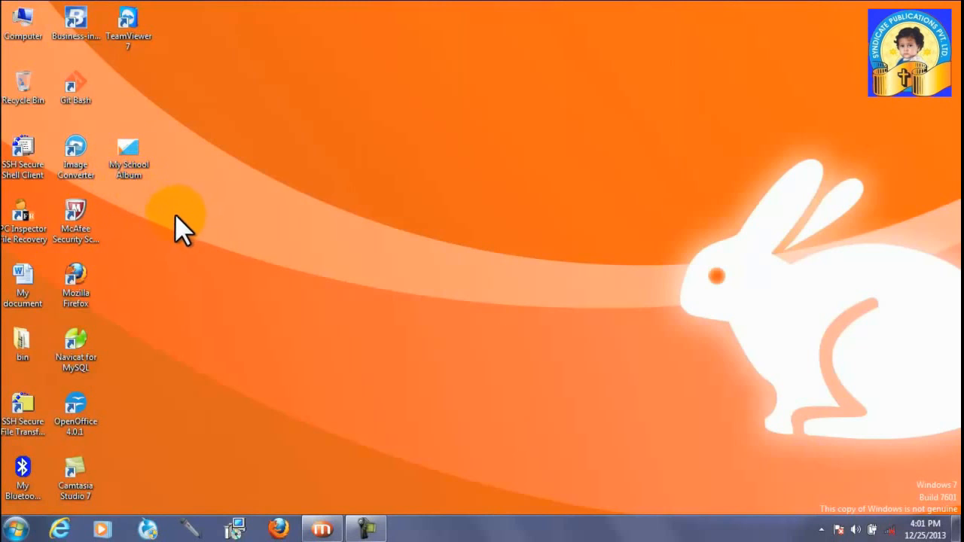
{"action": "mouse_move", "coordinate": [135, 164]}
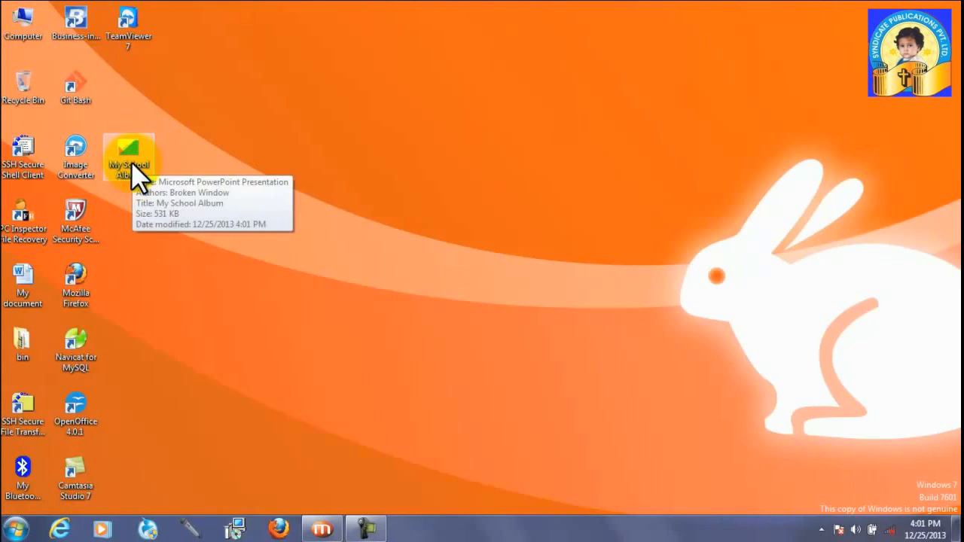
Step: Reopen 'My School Album' by double-clicking its desktop icon
{"action": "double_click", "coordinate": [129, 156]}
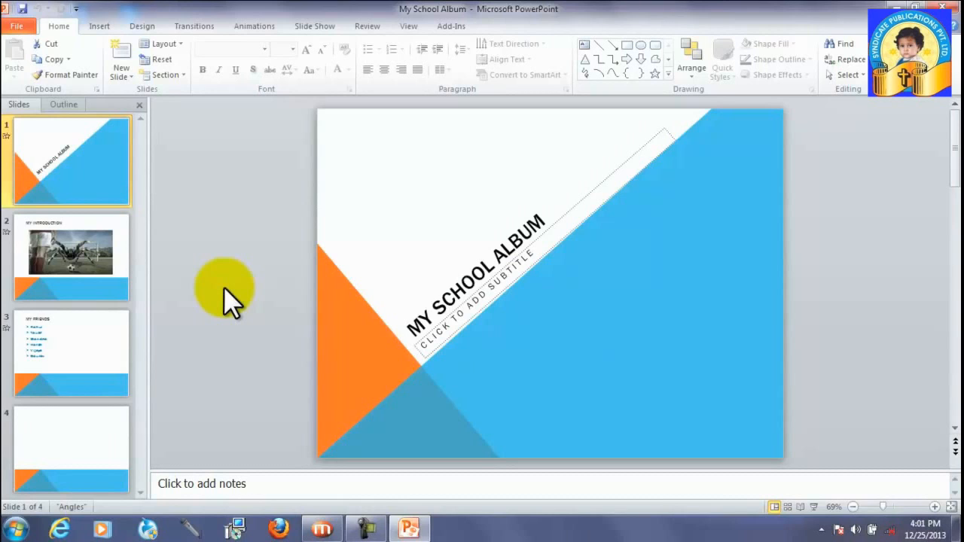
{"action": "mouse_move", "coordinate": [315, 25]}
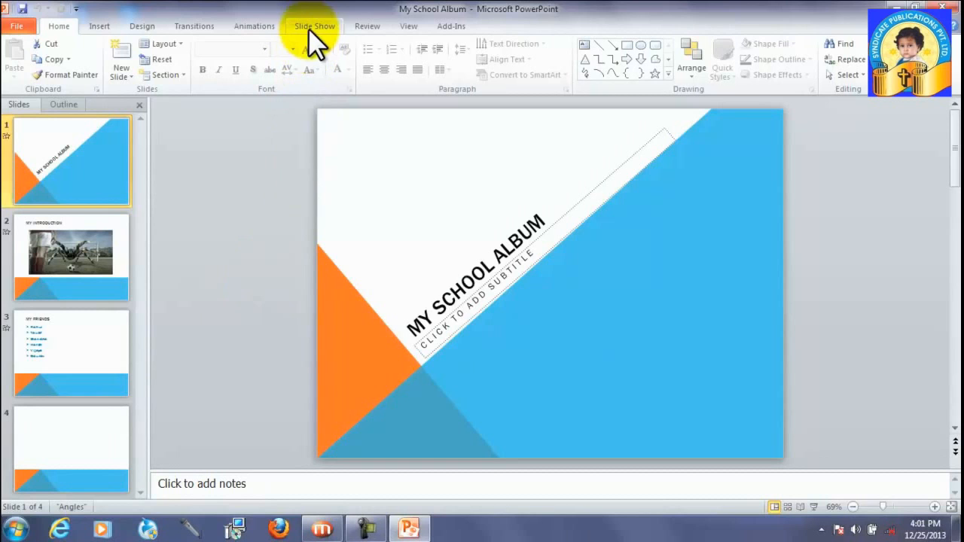
Step: Start the slide show From Beginning via the Slide Show tab
{"action": "left_click", "coordinate": [315, 26]}
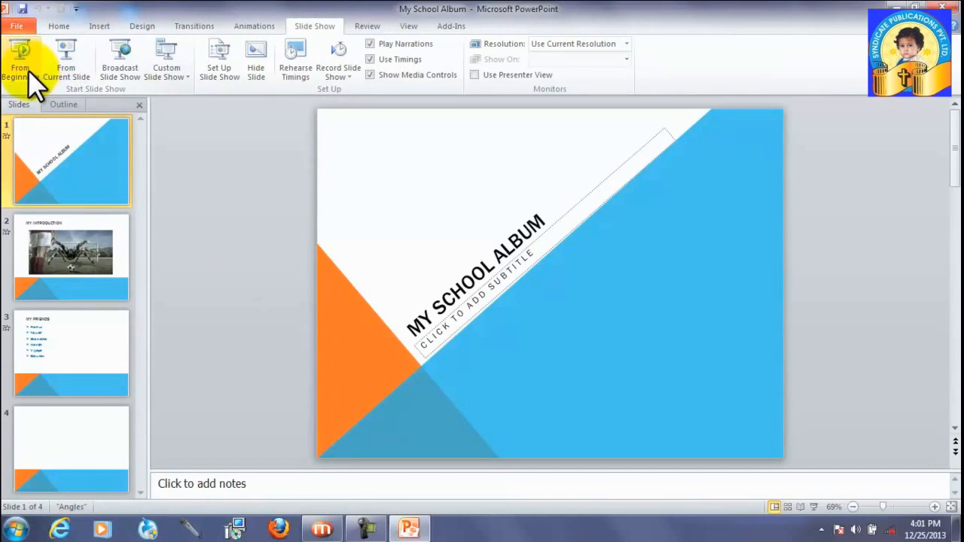
{"action": "left_click", "coordinate": [20, 60]}
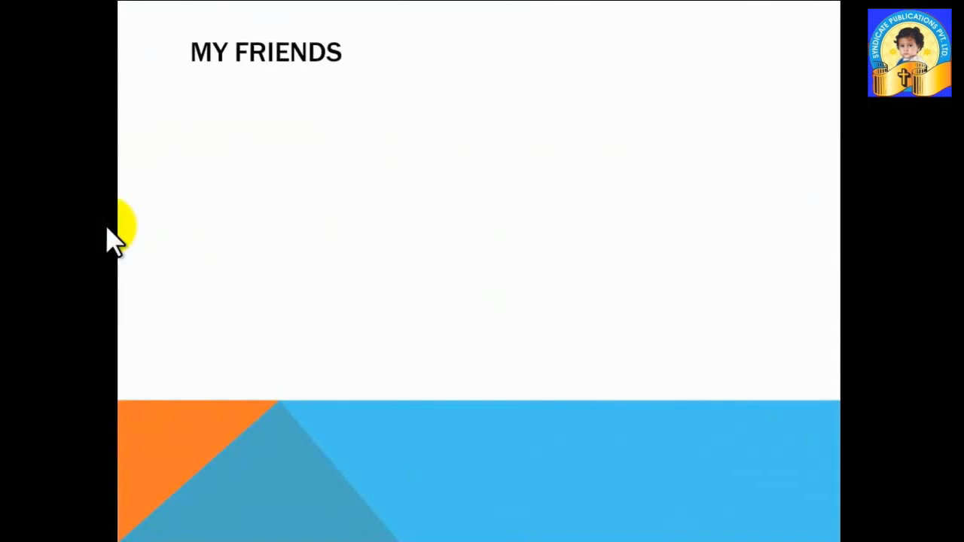
{"action": "mouse_move", "coordinate": [139, 226]}
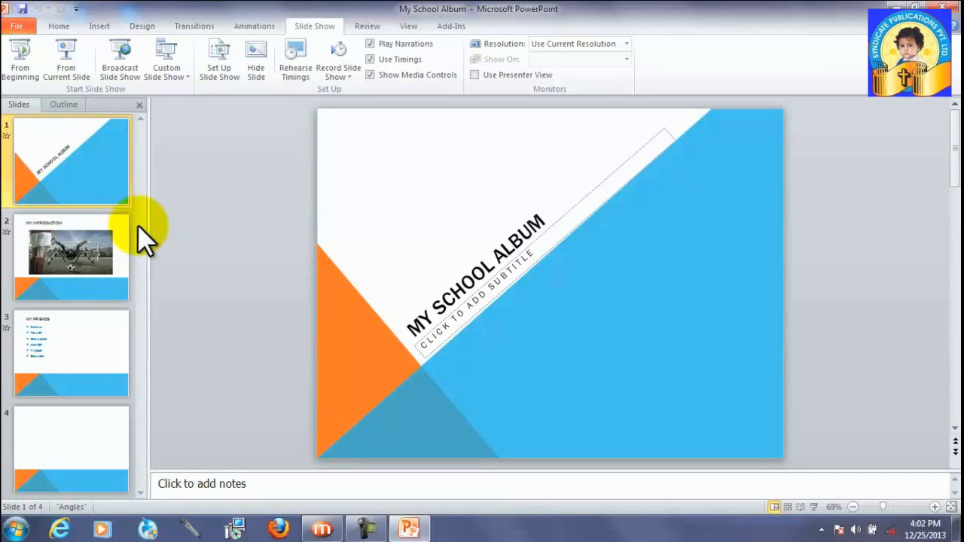
{"action": "mouse_move", "coordinate": [230, 143]}
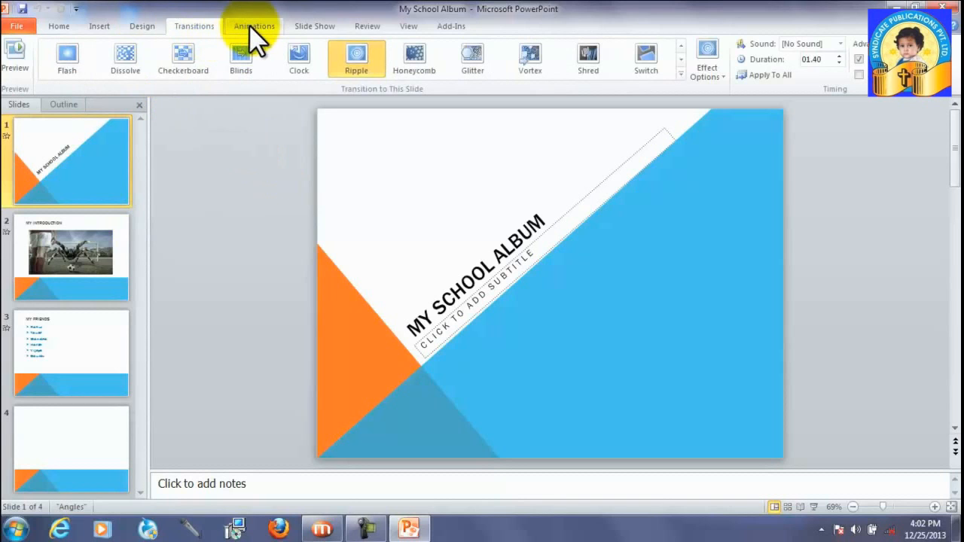
Step: Set the title slide to advance after a timed delay instead of on mouse click
{"action": "left_click", "coordinate": [254, 26]}
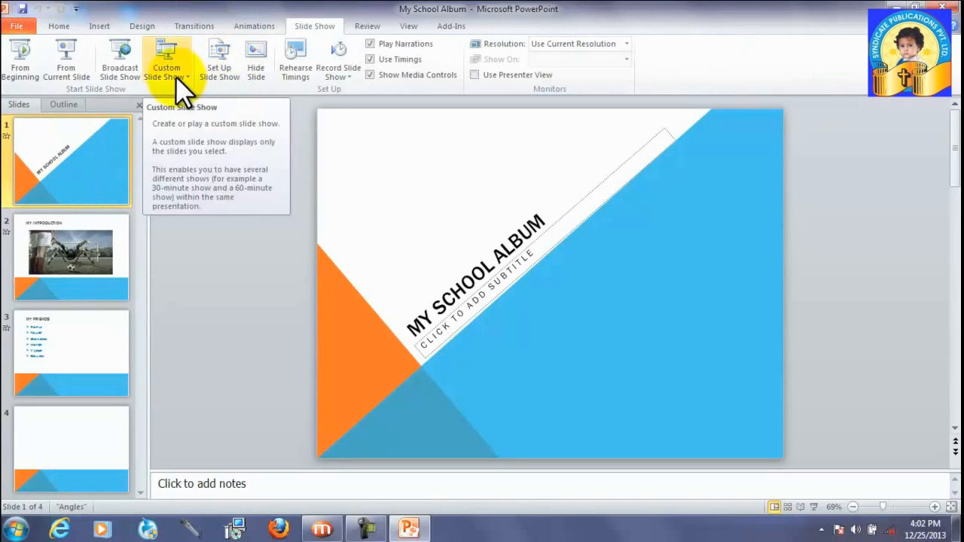
{"action": "mouse_move", "coordinate": [65, 61]}
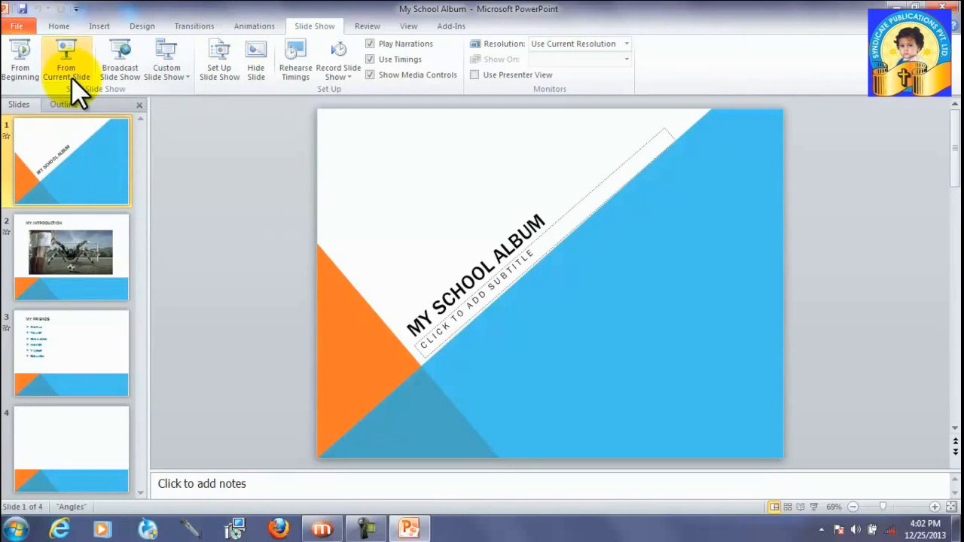
{"action": "mouse_move", "coordinate": [255, 25]}
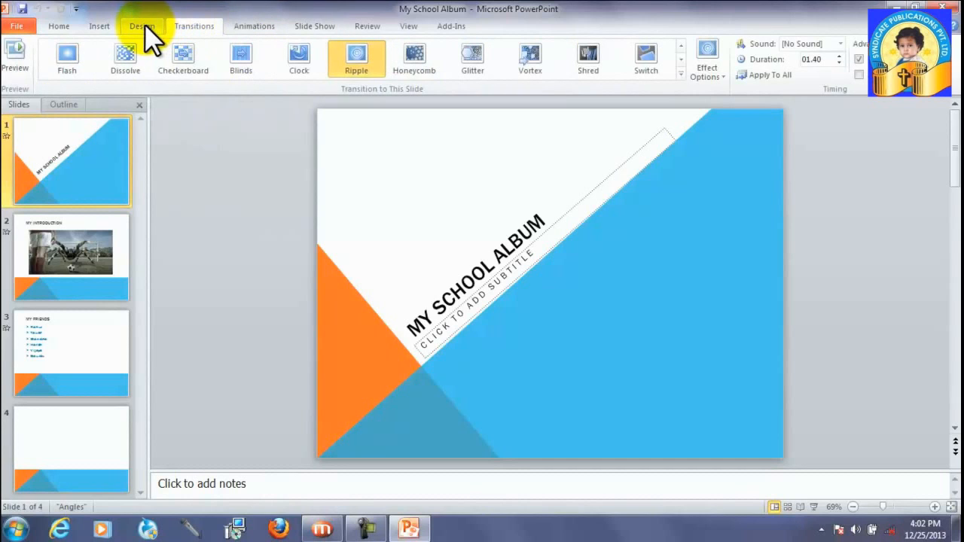
{"action": "mouse_move", "coordinate": [142, 26]}
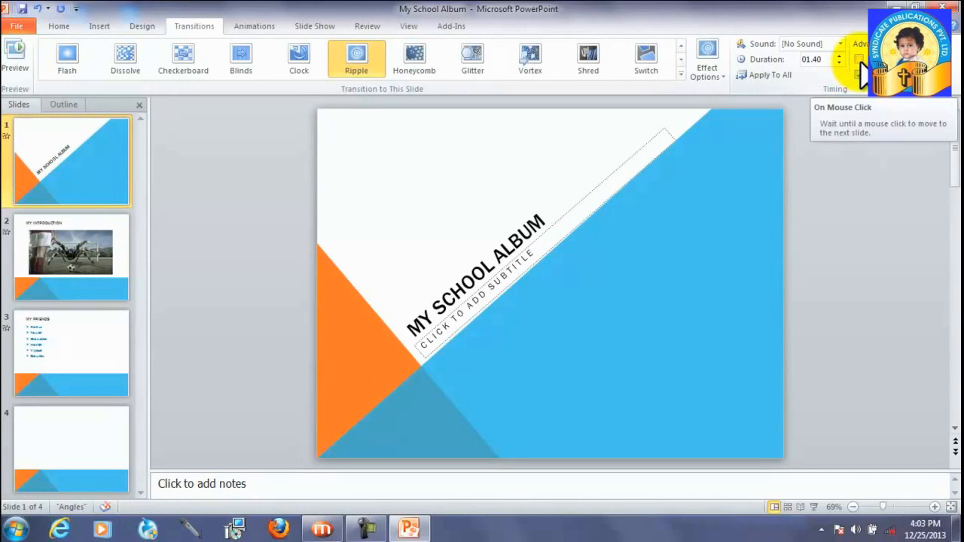
{"action": "mouse_move", "coordinate": [866, 76]}
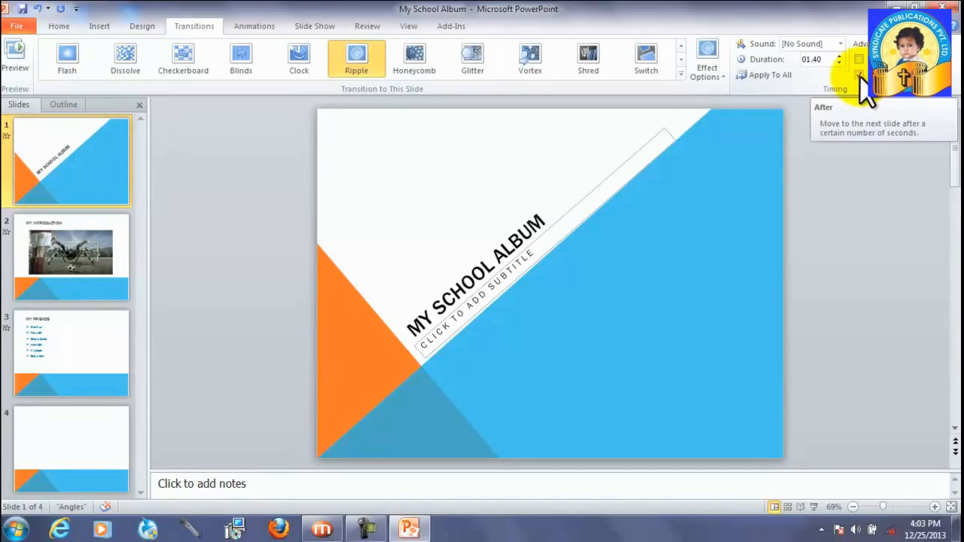
{"action": "mouse_move", "coordinate": [870, 102]}
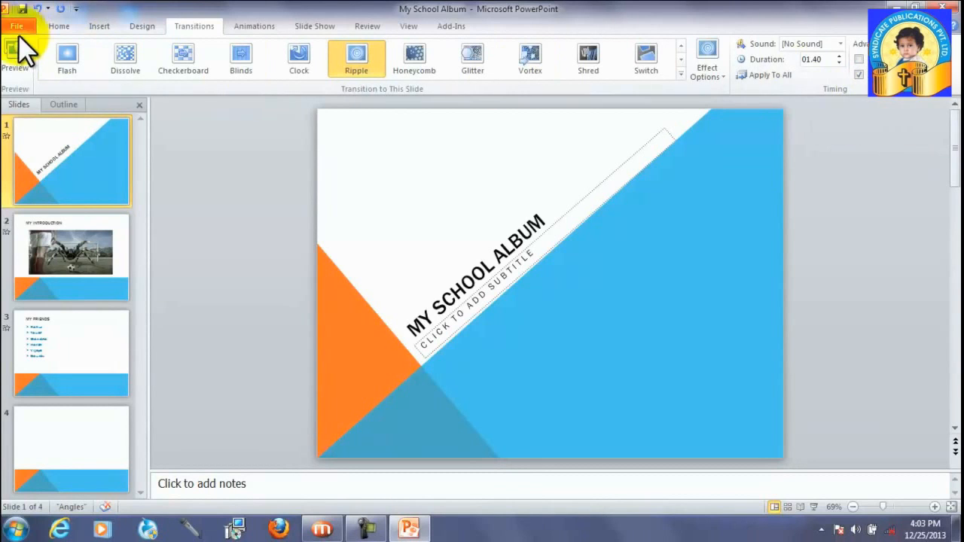
{"action": "left_click", "coordinate": [315, 25]}
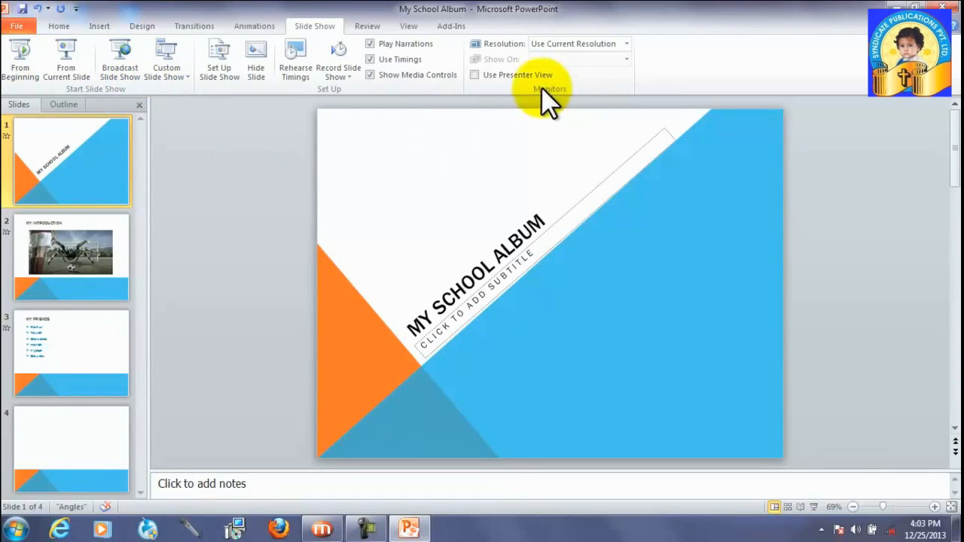
Step: Check MY INTRODUCTION's transition and MY FRIENDS' name animations, then play from the beginning
{"action": "left_click", "coordinate": [70, 256]}
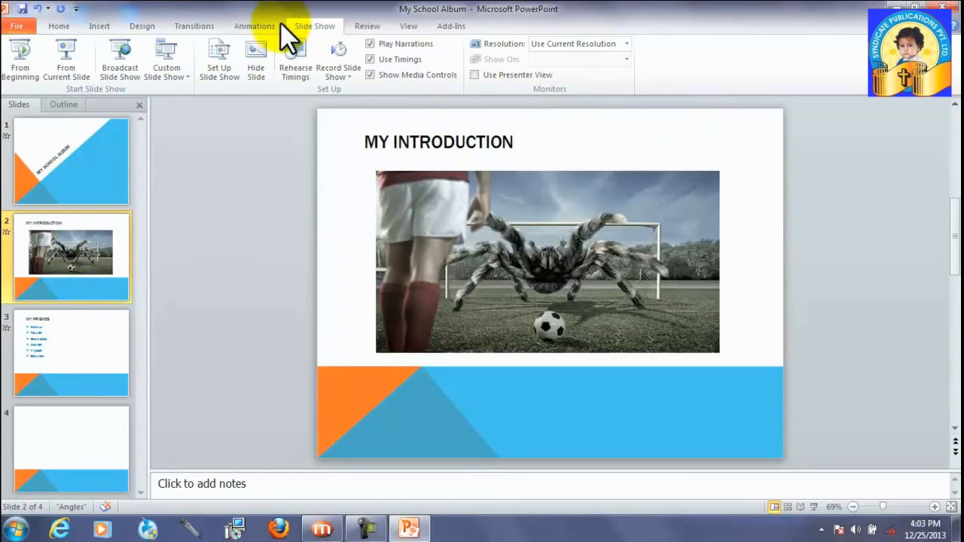
{"action": "left_click", "coordinate": [195, 25]}
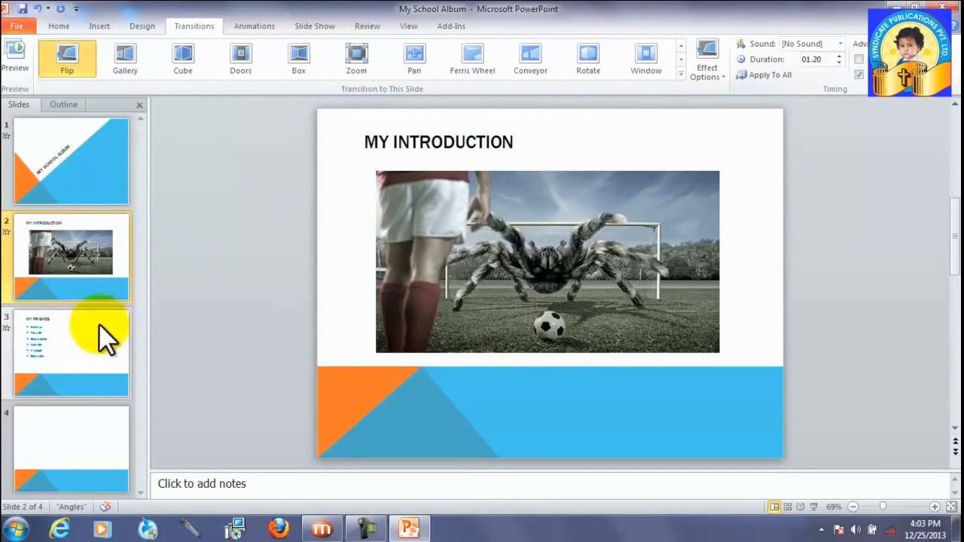
{"action": "left_click", "coordinate": [70, 350]}
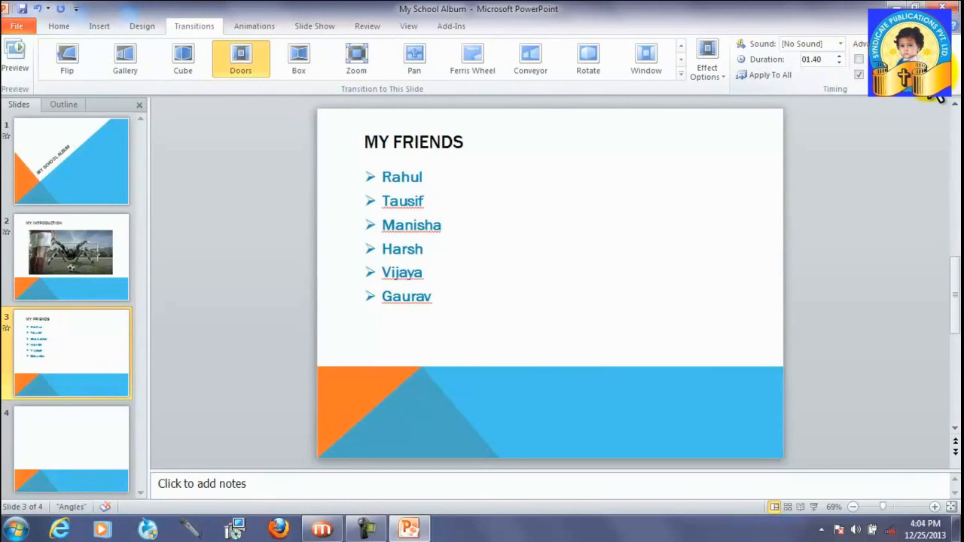
{"action": "left_click", "coordinate": [401, 177]}
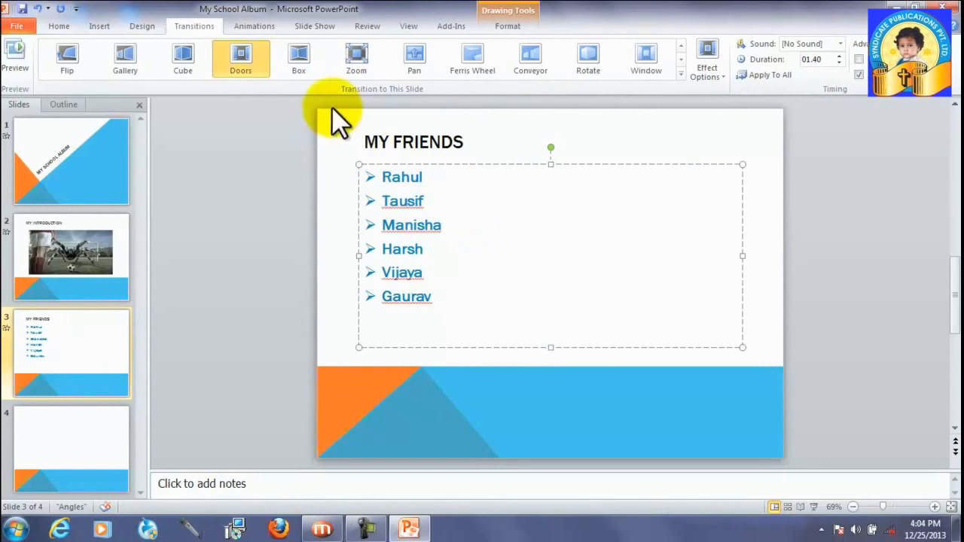
{"action": "left_click", "coordinate": [254, 25]}
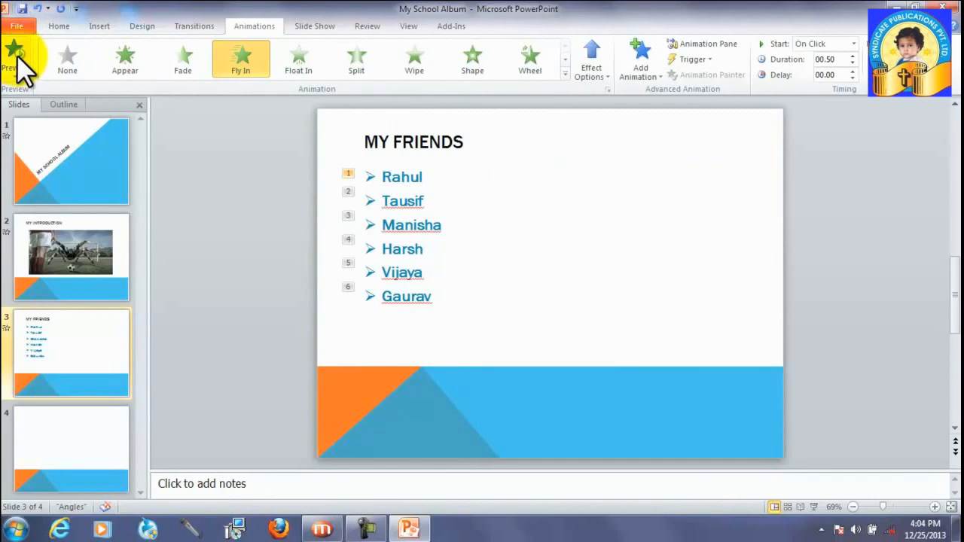
{"action": "left_click", "coordinate": [315, 26]}
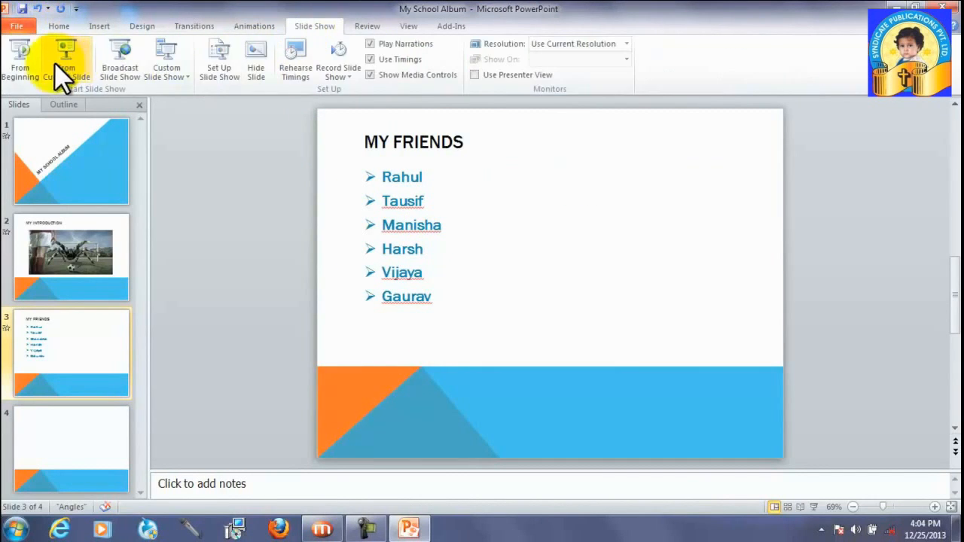
{"action": "left_click", "coordinate": [21, 60]}
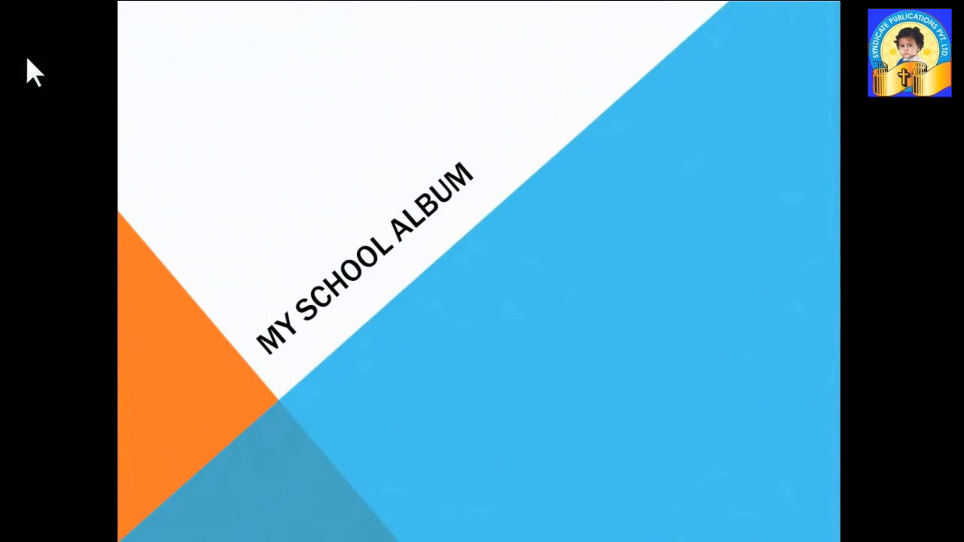